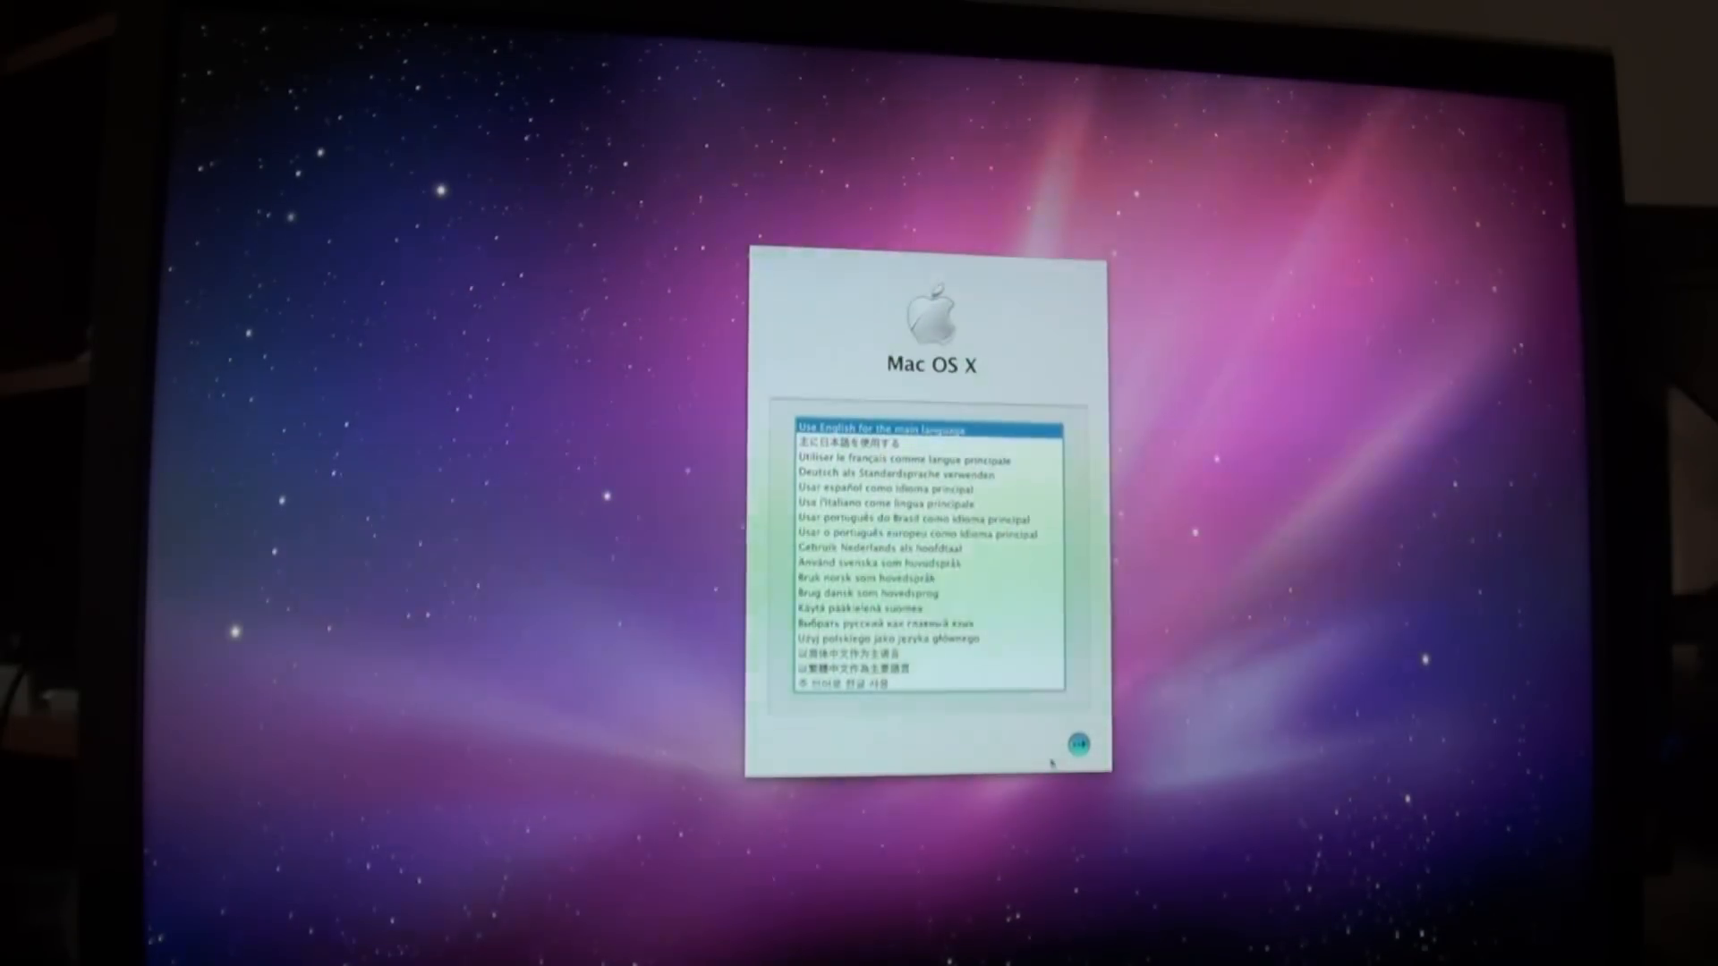
Accept English as the main language and open Disk Utility from the Utilities menu
click(1078, 744)
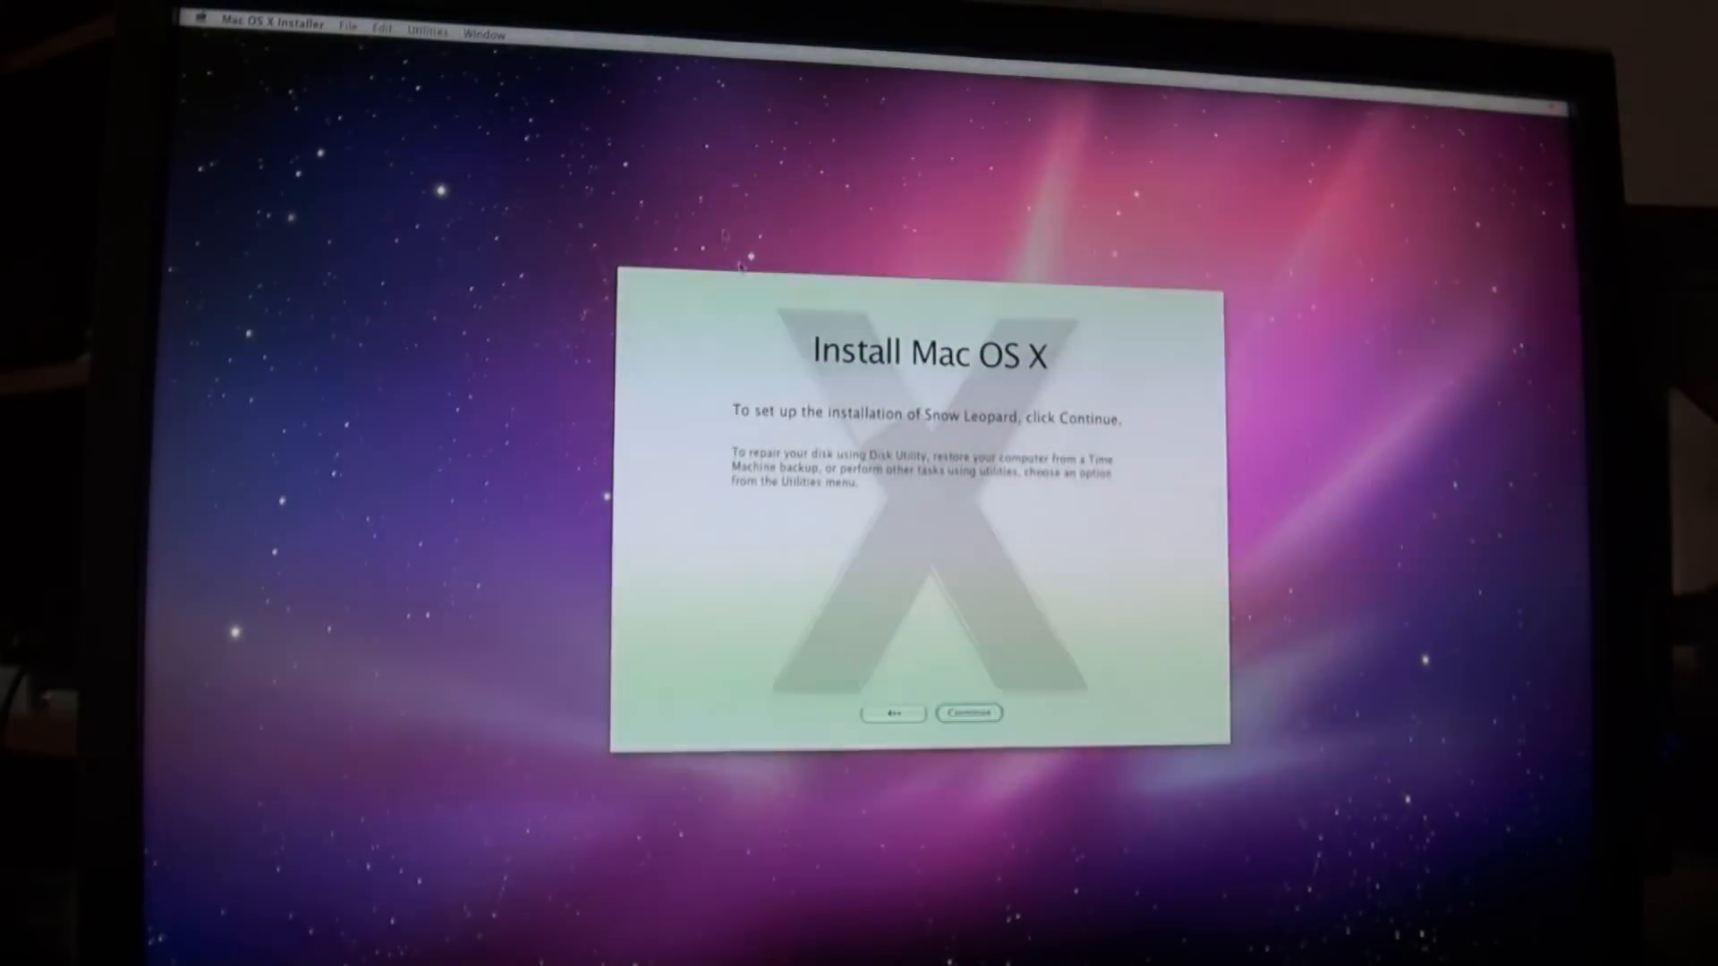
click(428, 33)
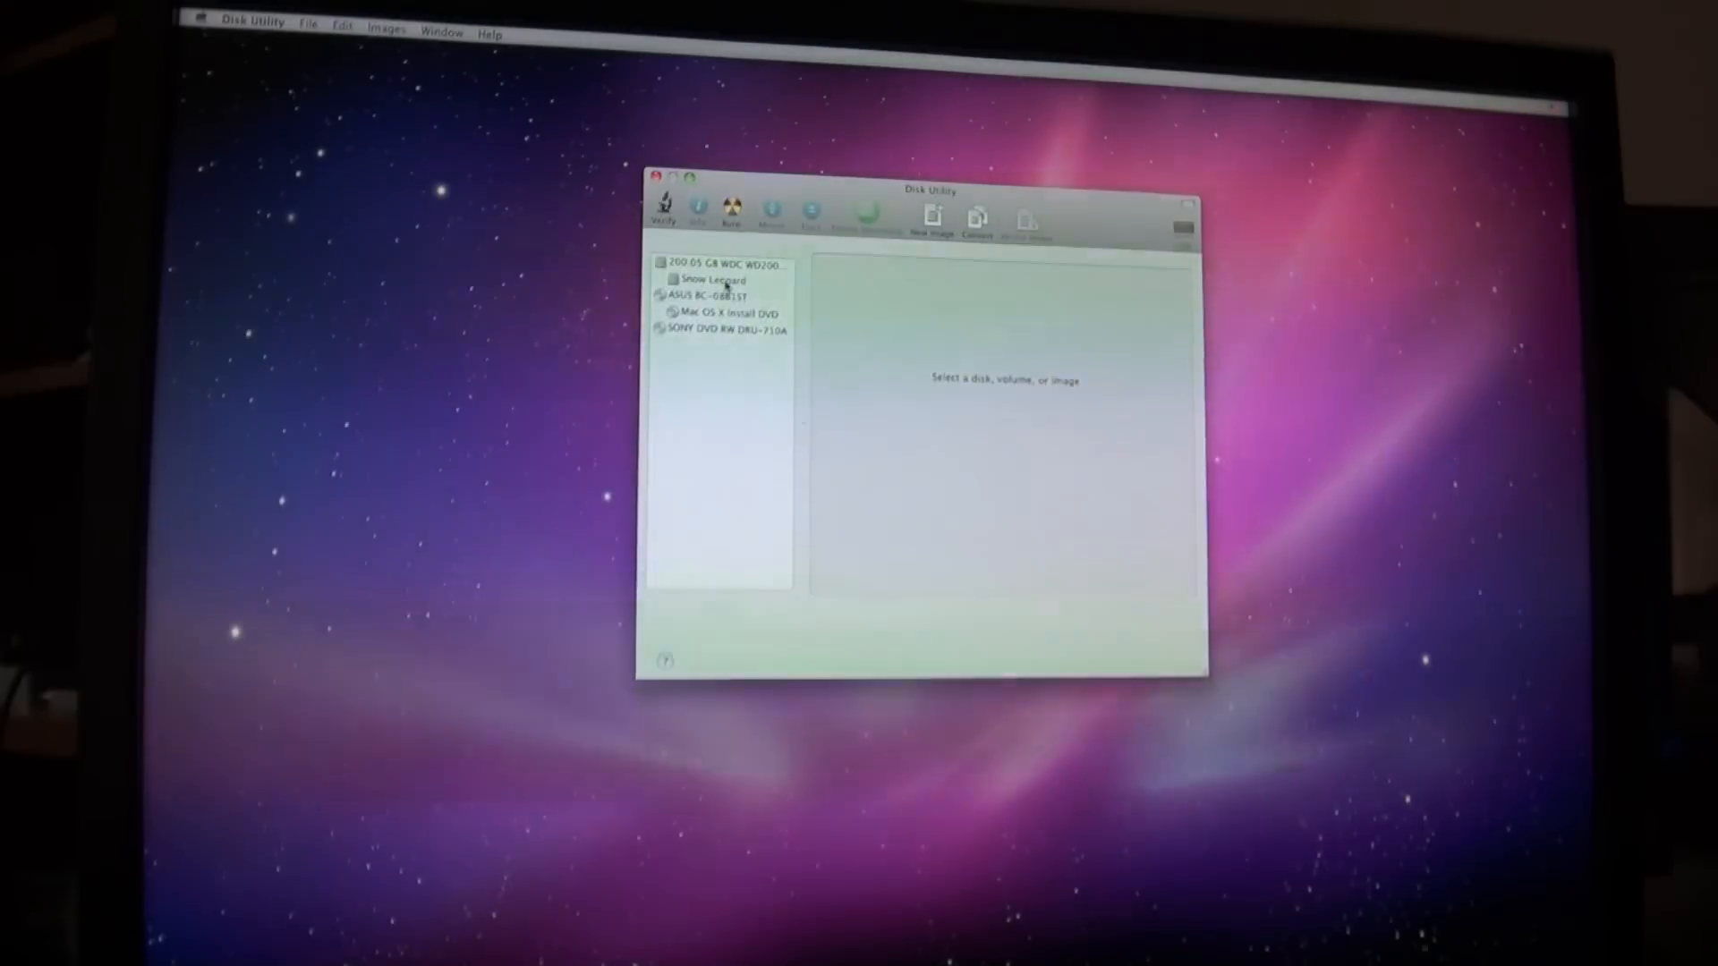
Repartition the 200 GB drive as a single GUID partition named Snow Leopard, then quit Disk Utility
click(717, 264)
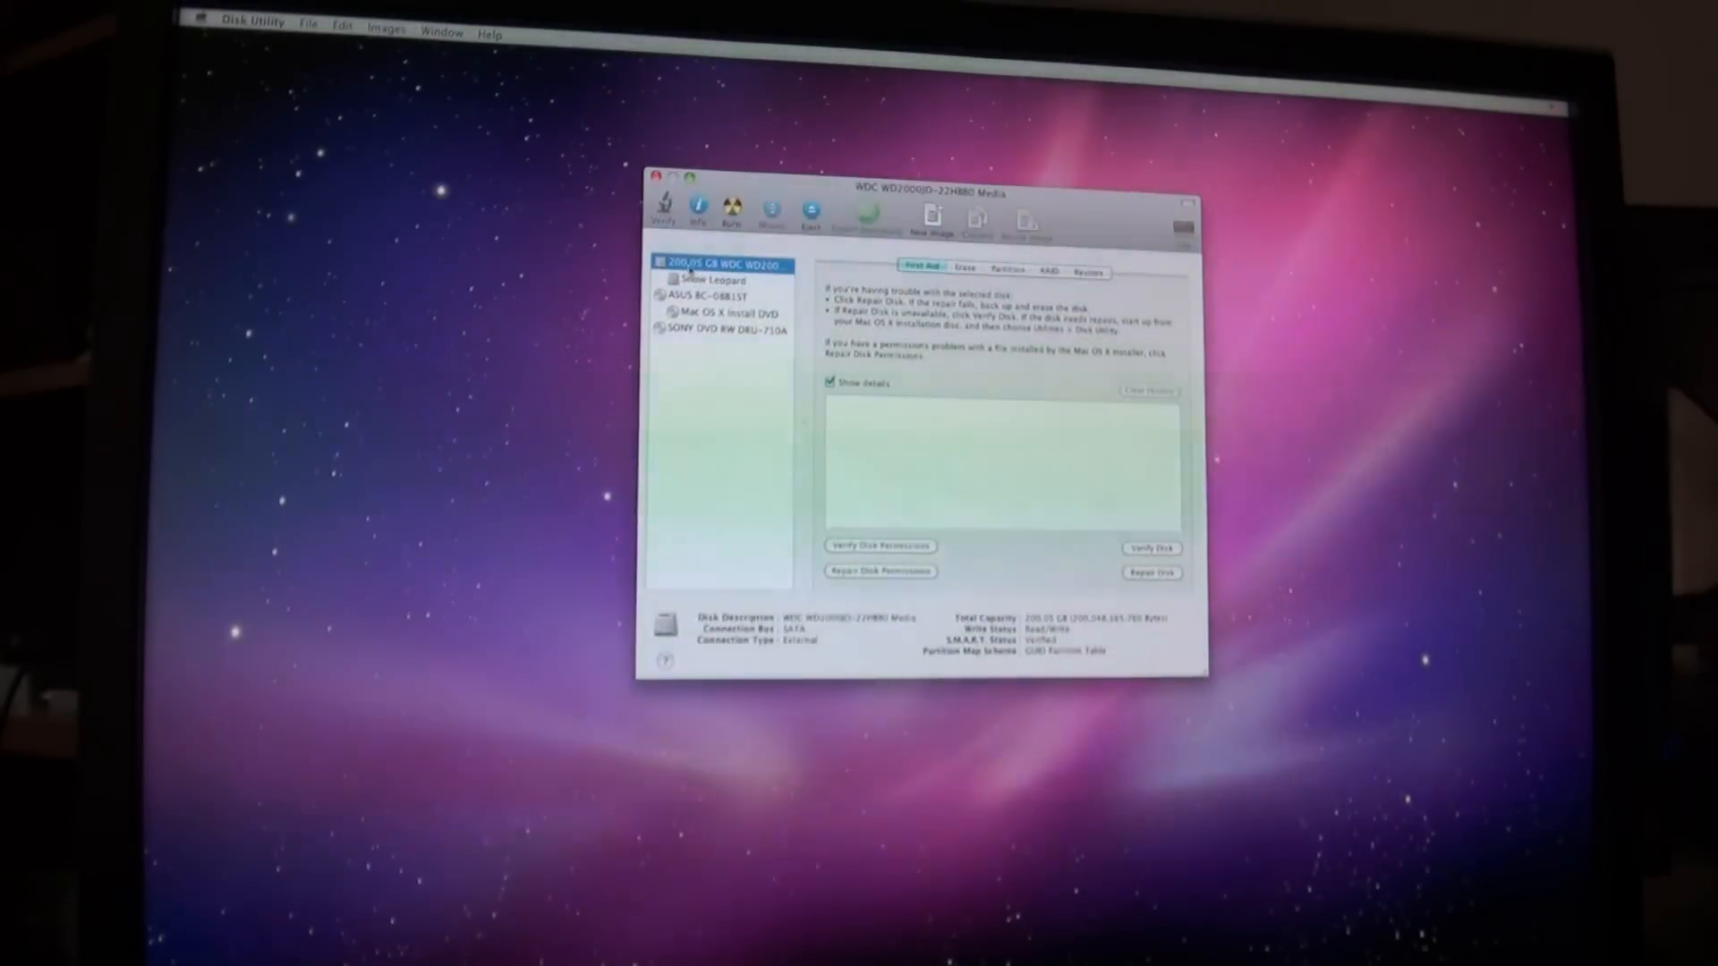
click(1007, 270)
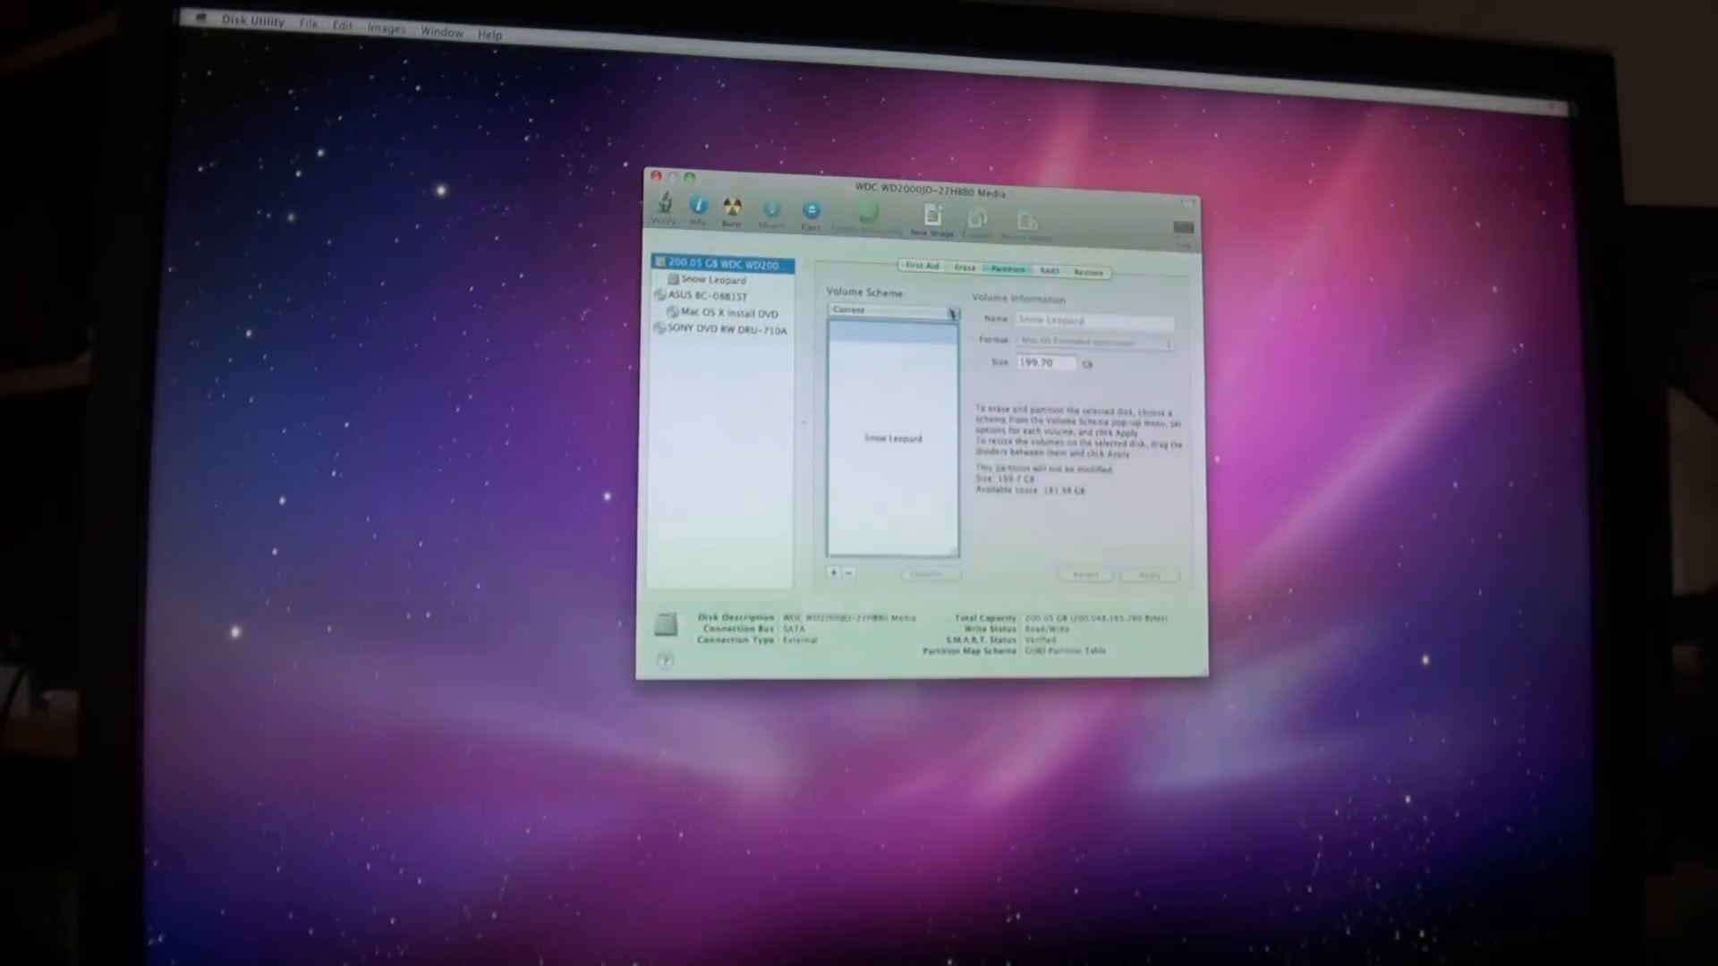
click(892, 308)
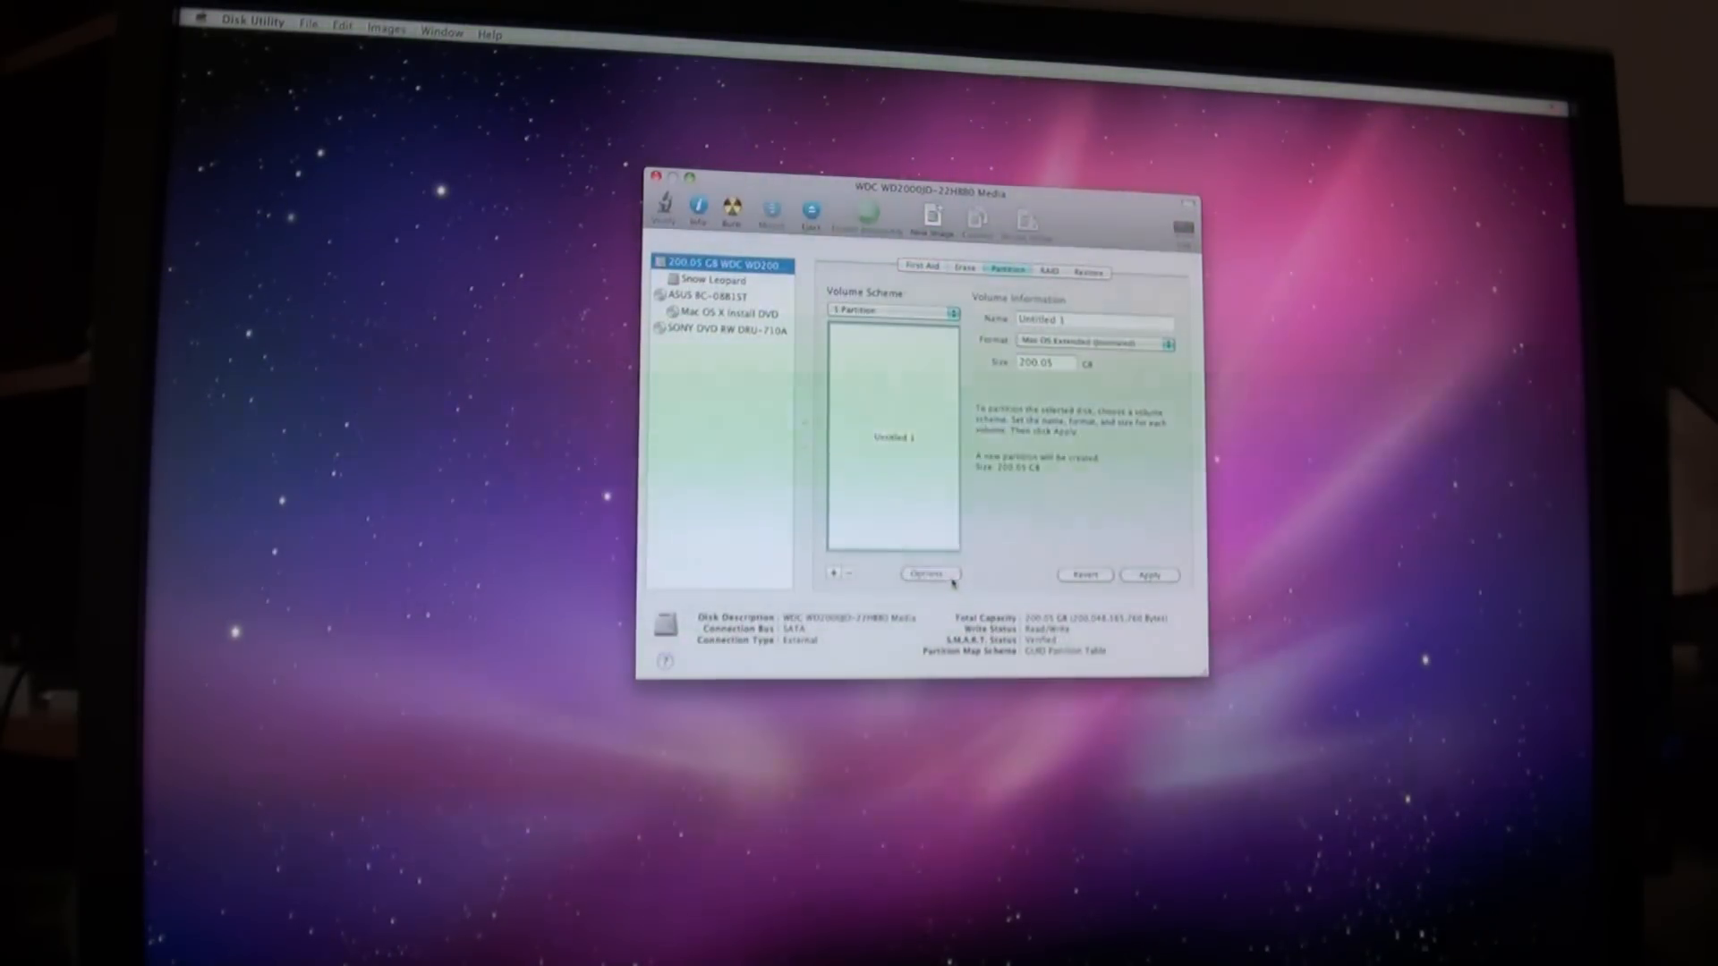
click(928, 575)
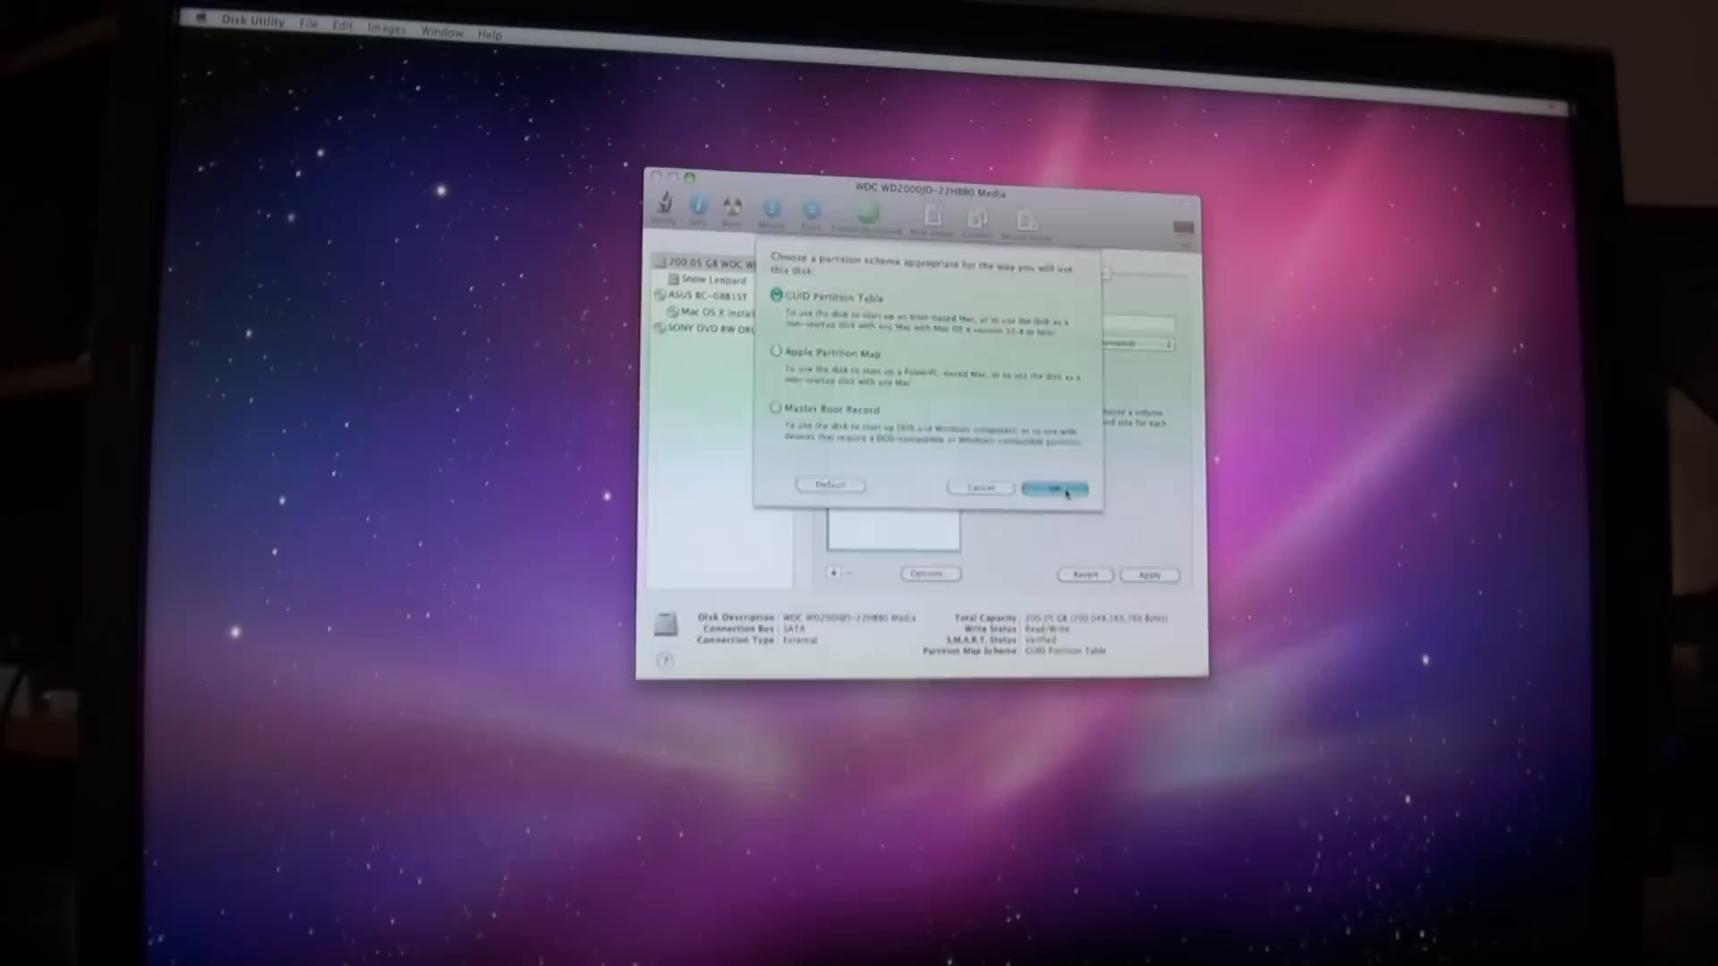
click(1055, 488)
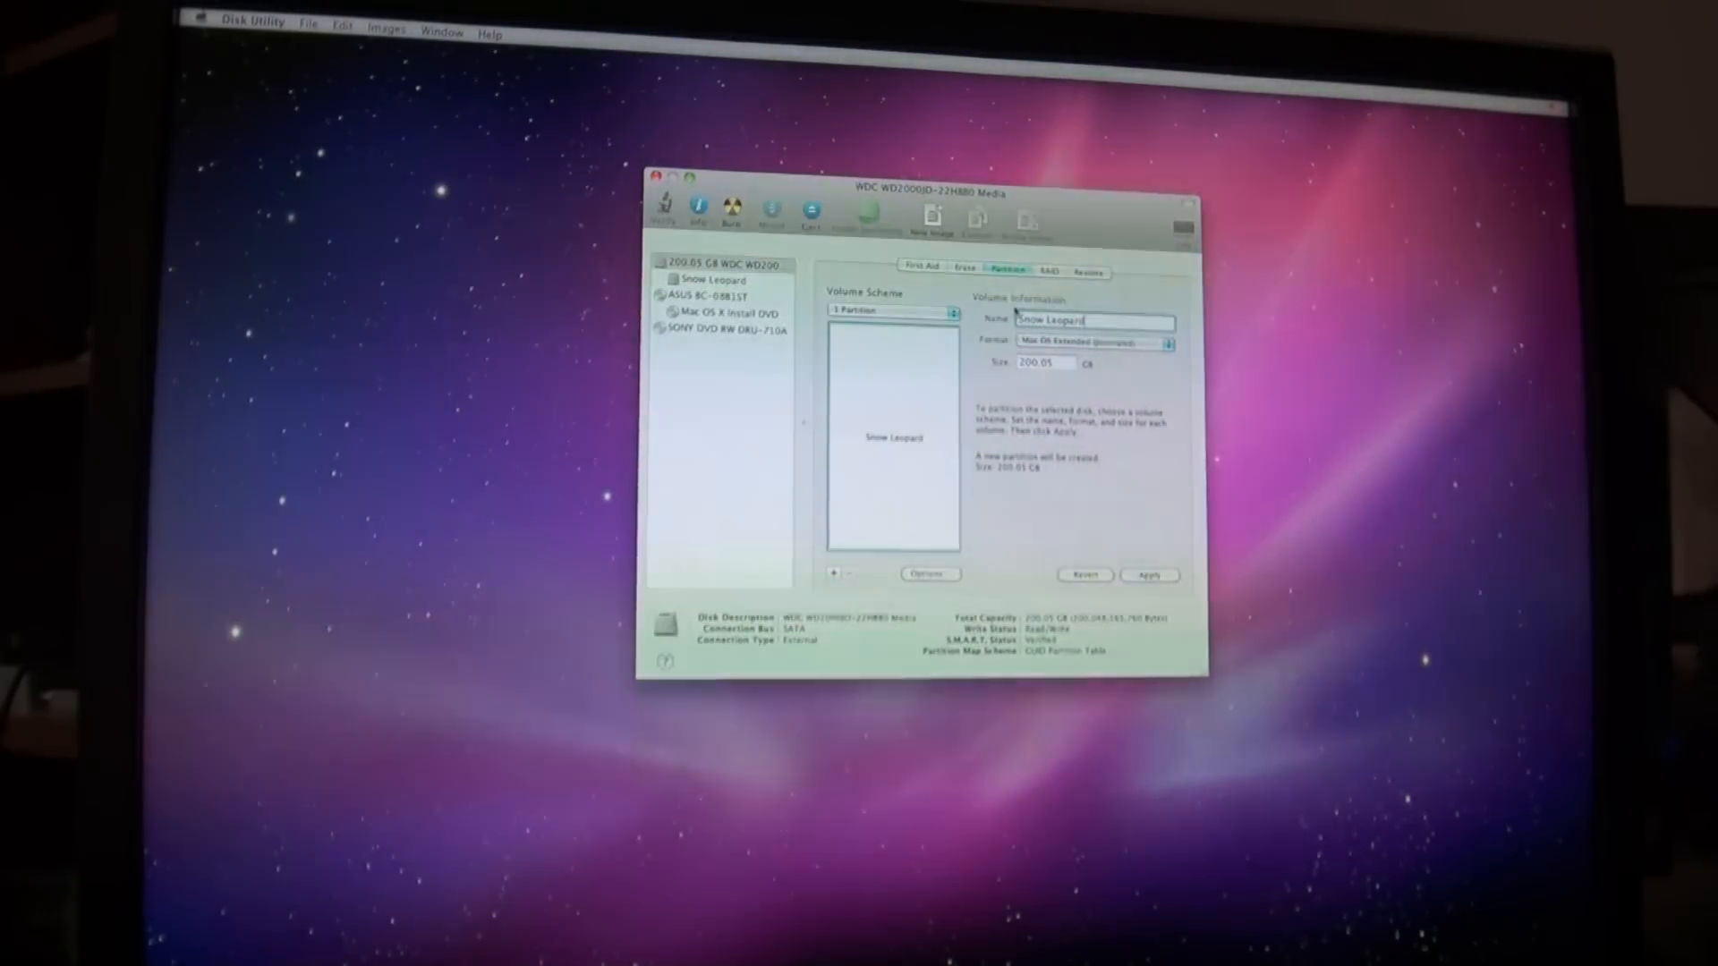
click(1151, 575)
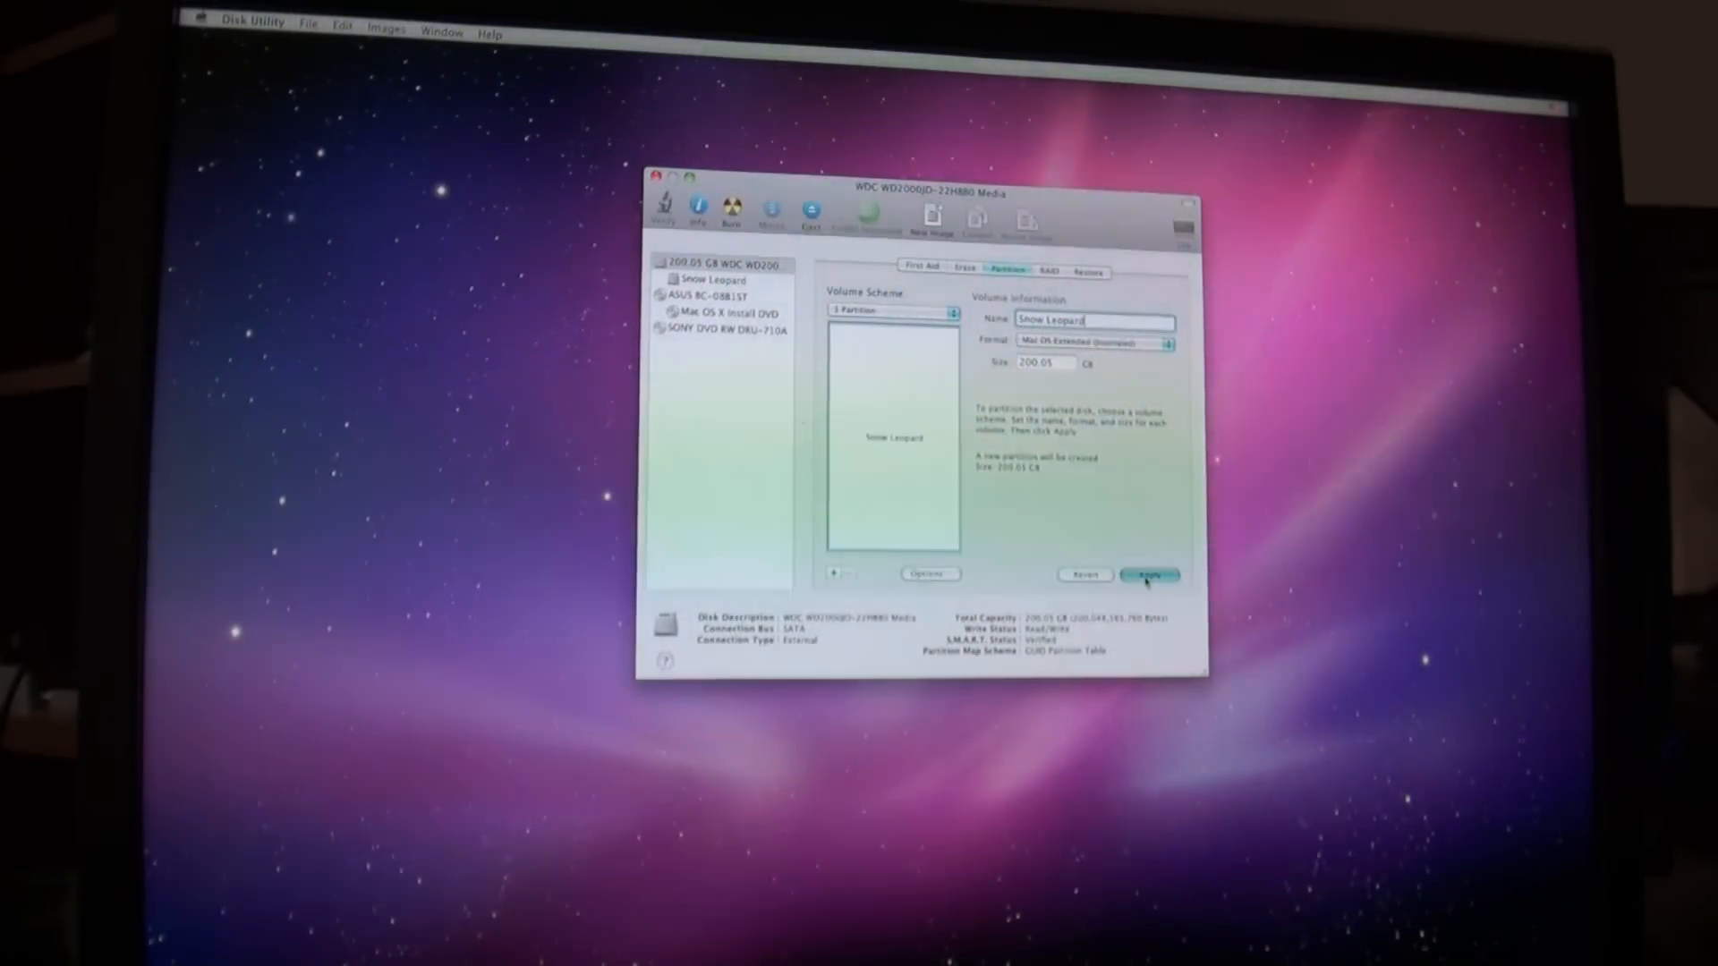
click(1150, 575)
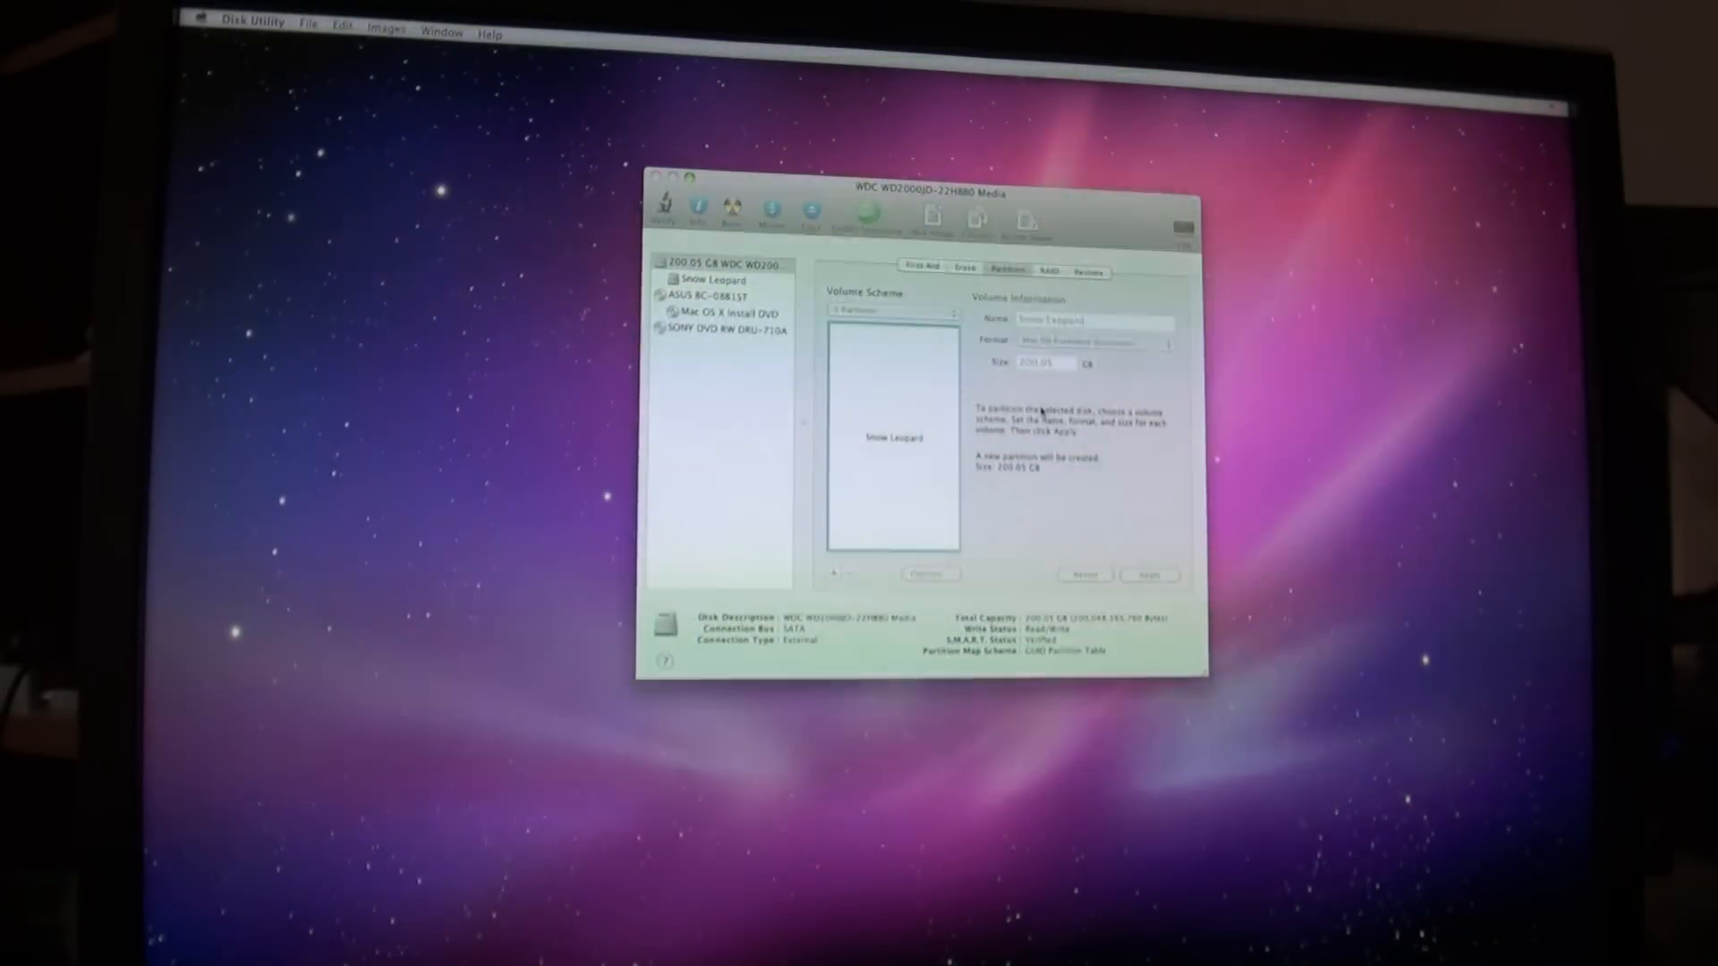
click(1148, 577)
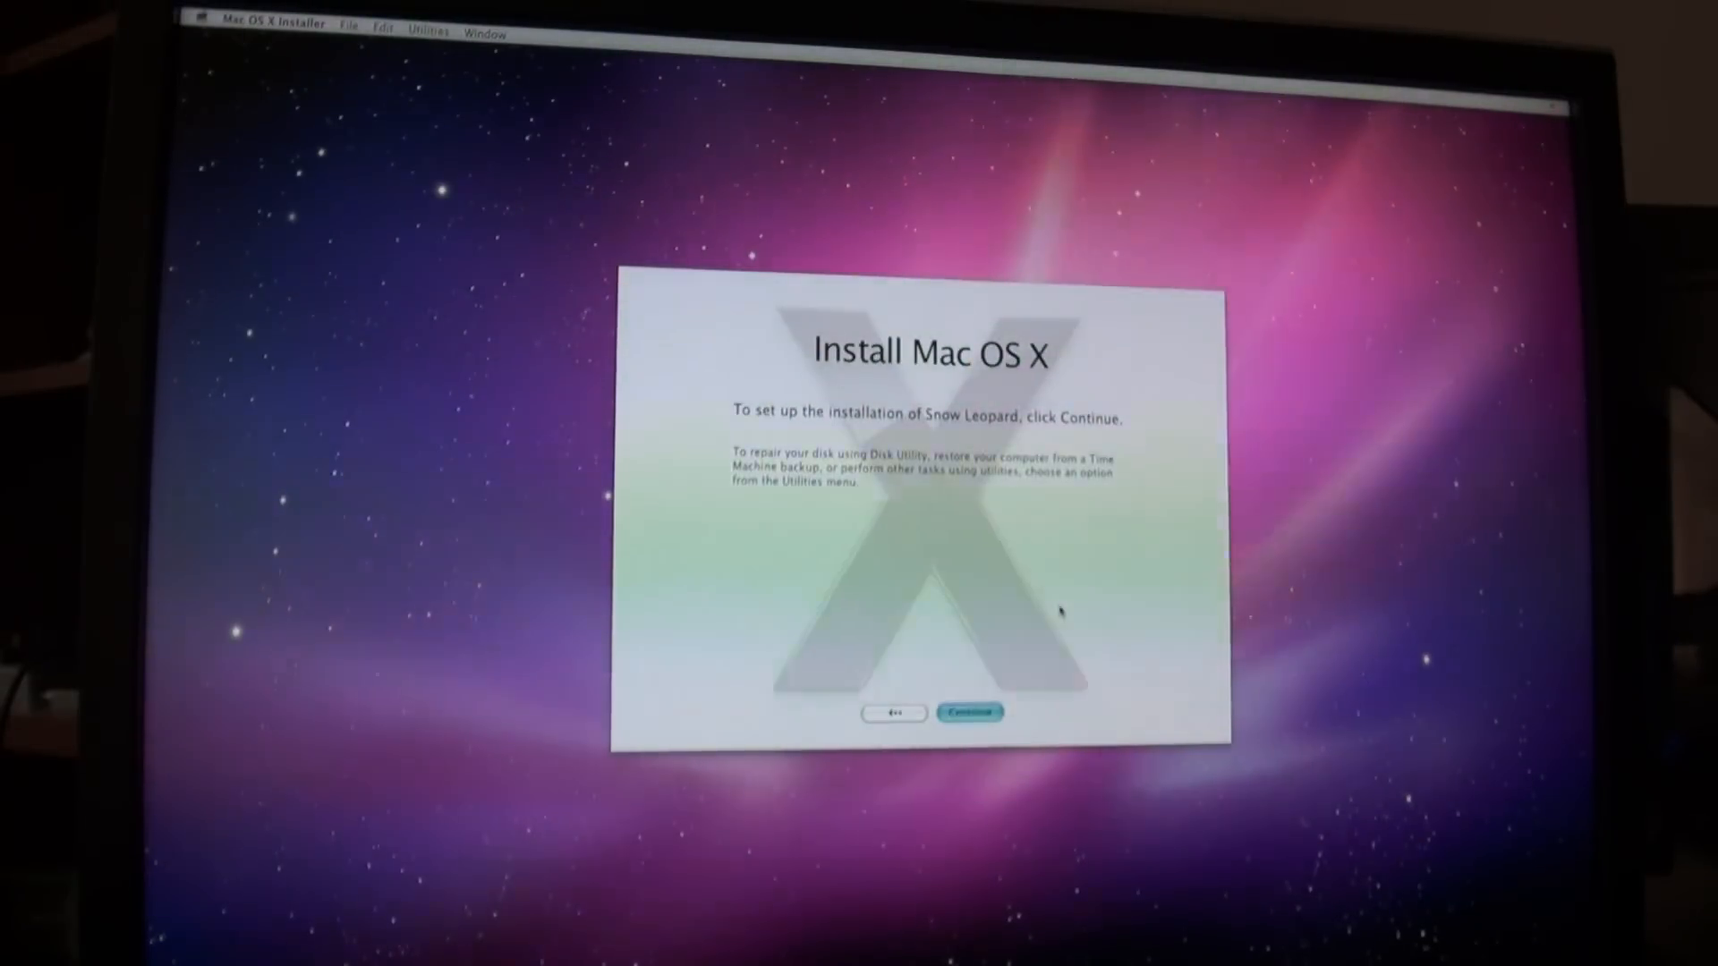
Agree to the license, add Rosetta under Customize, and install onto the Snow Leopard disk
click(969, 712)
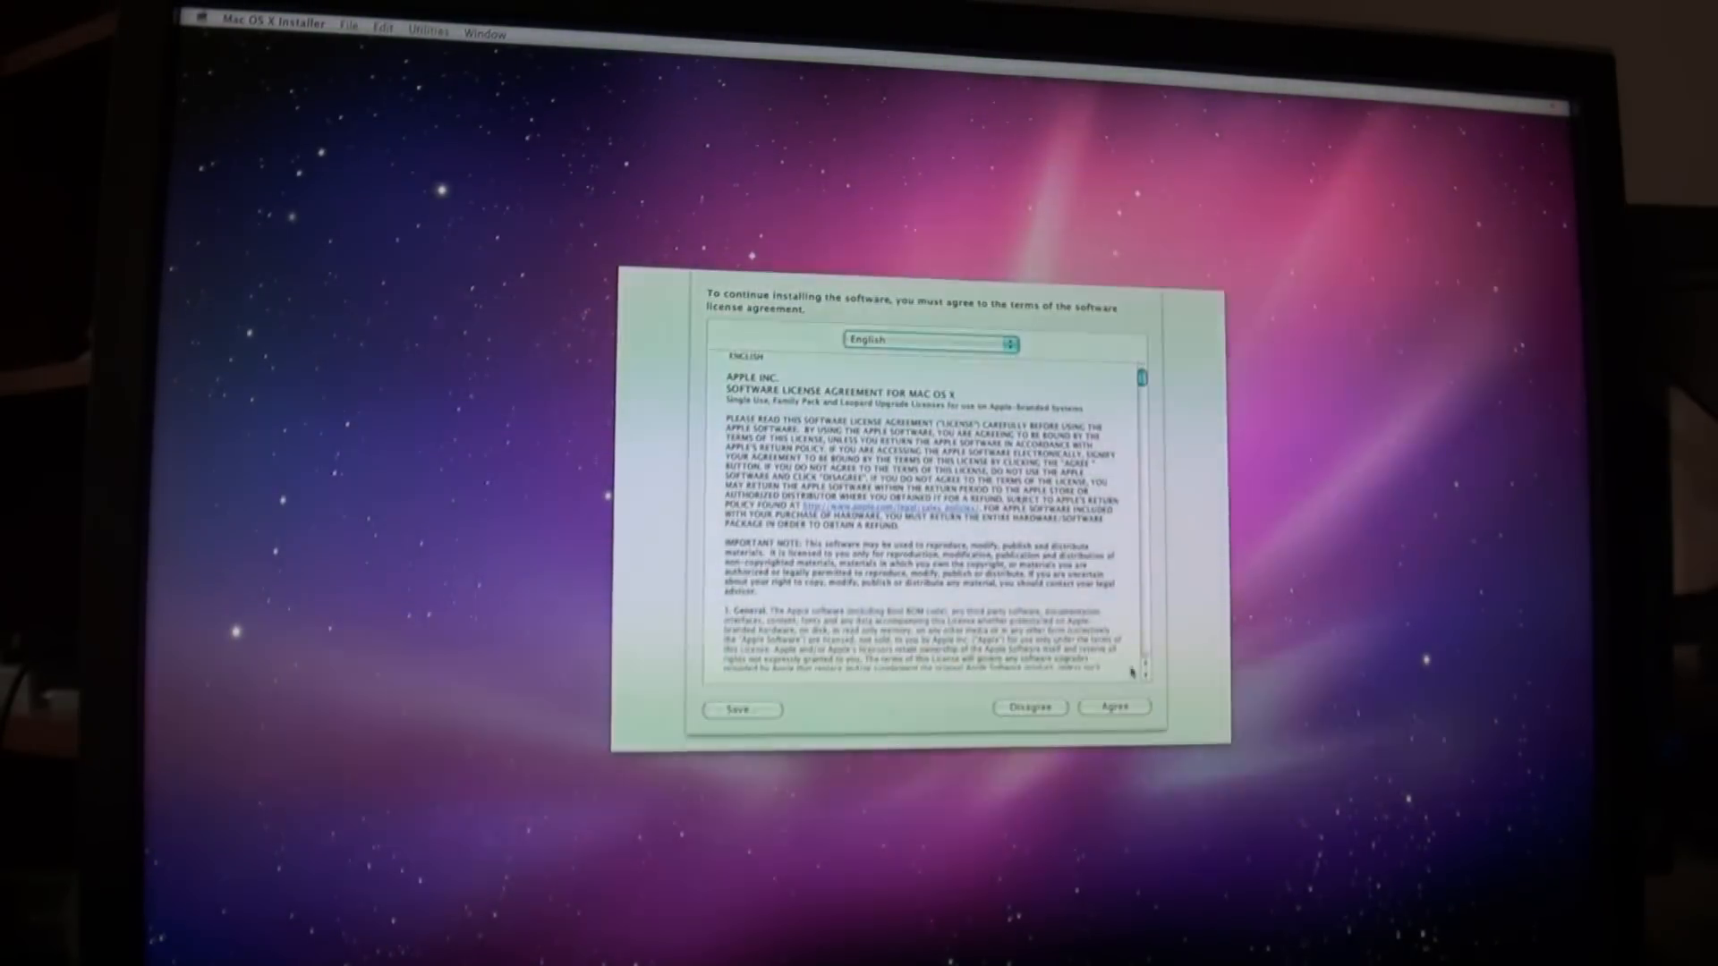
click(1112, 709)
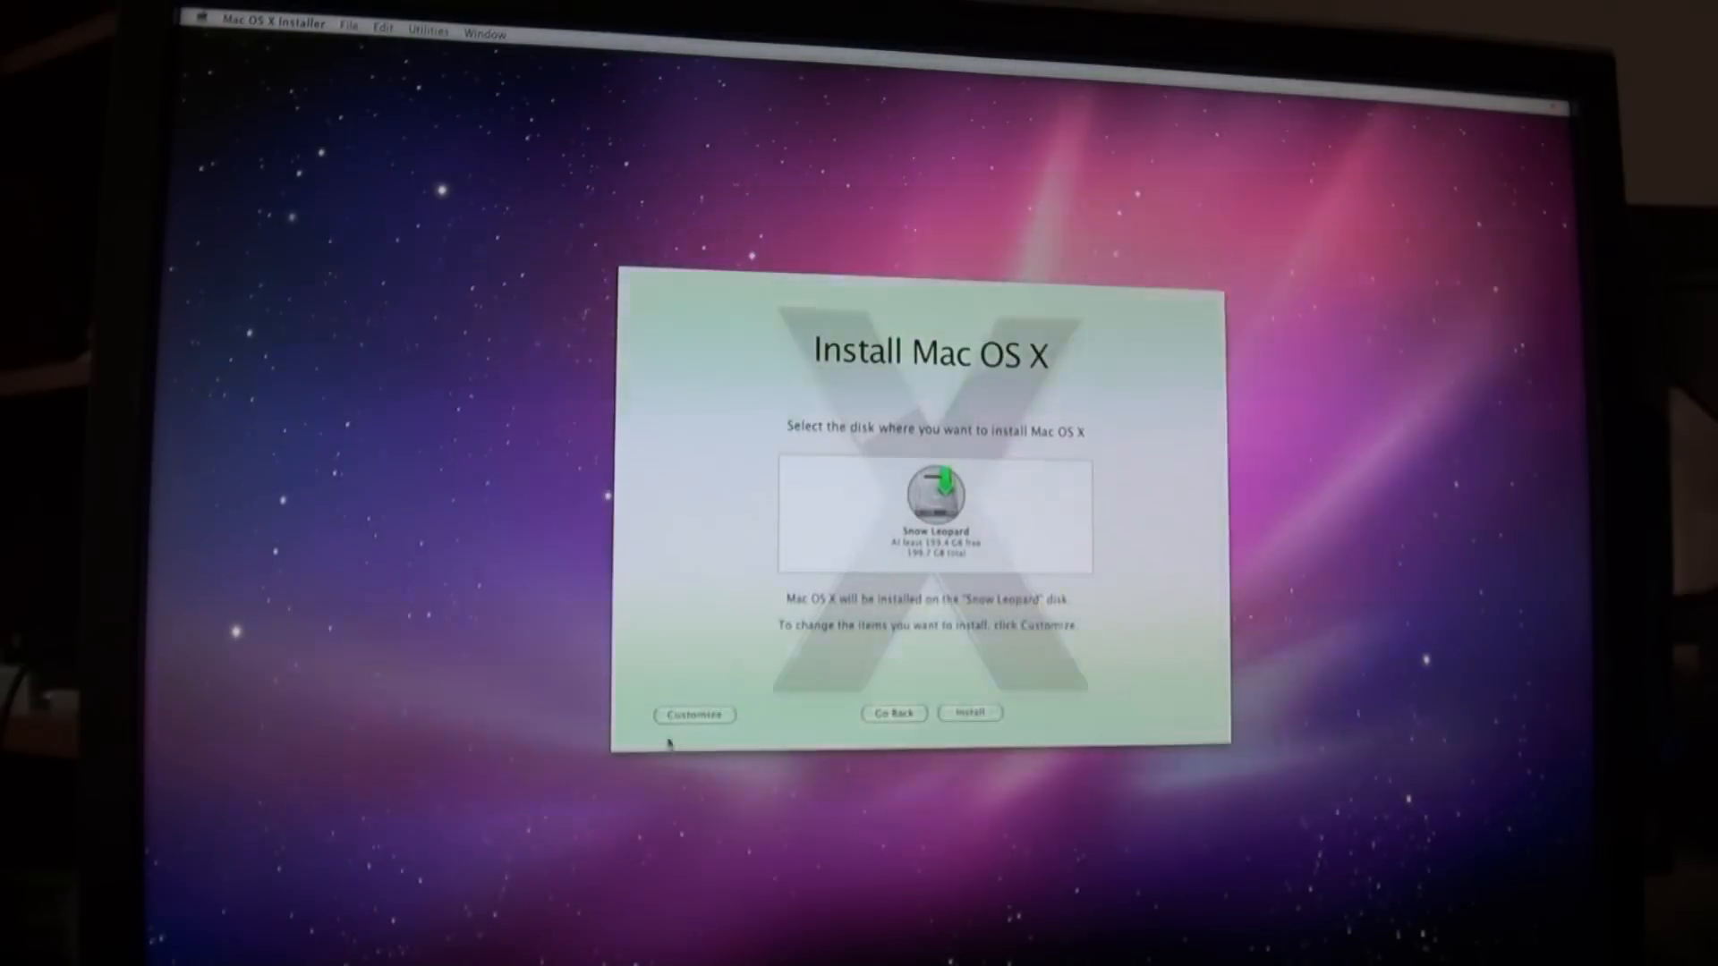
click(694, 713)
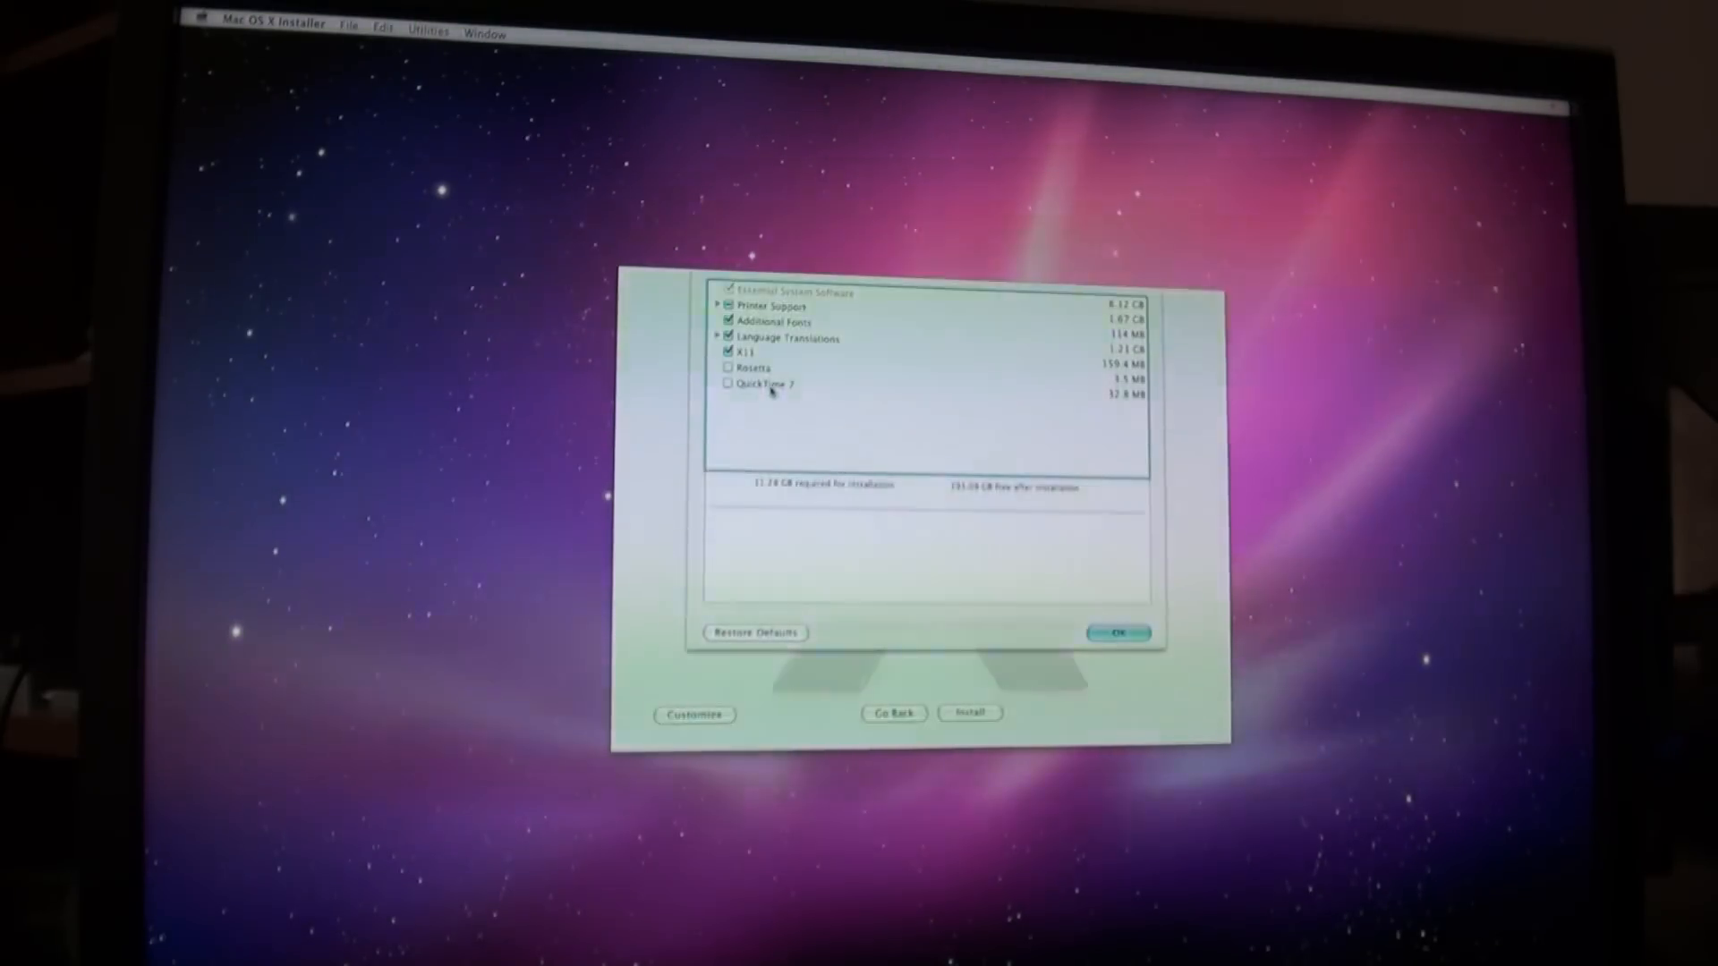
click(757, 368)
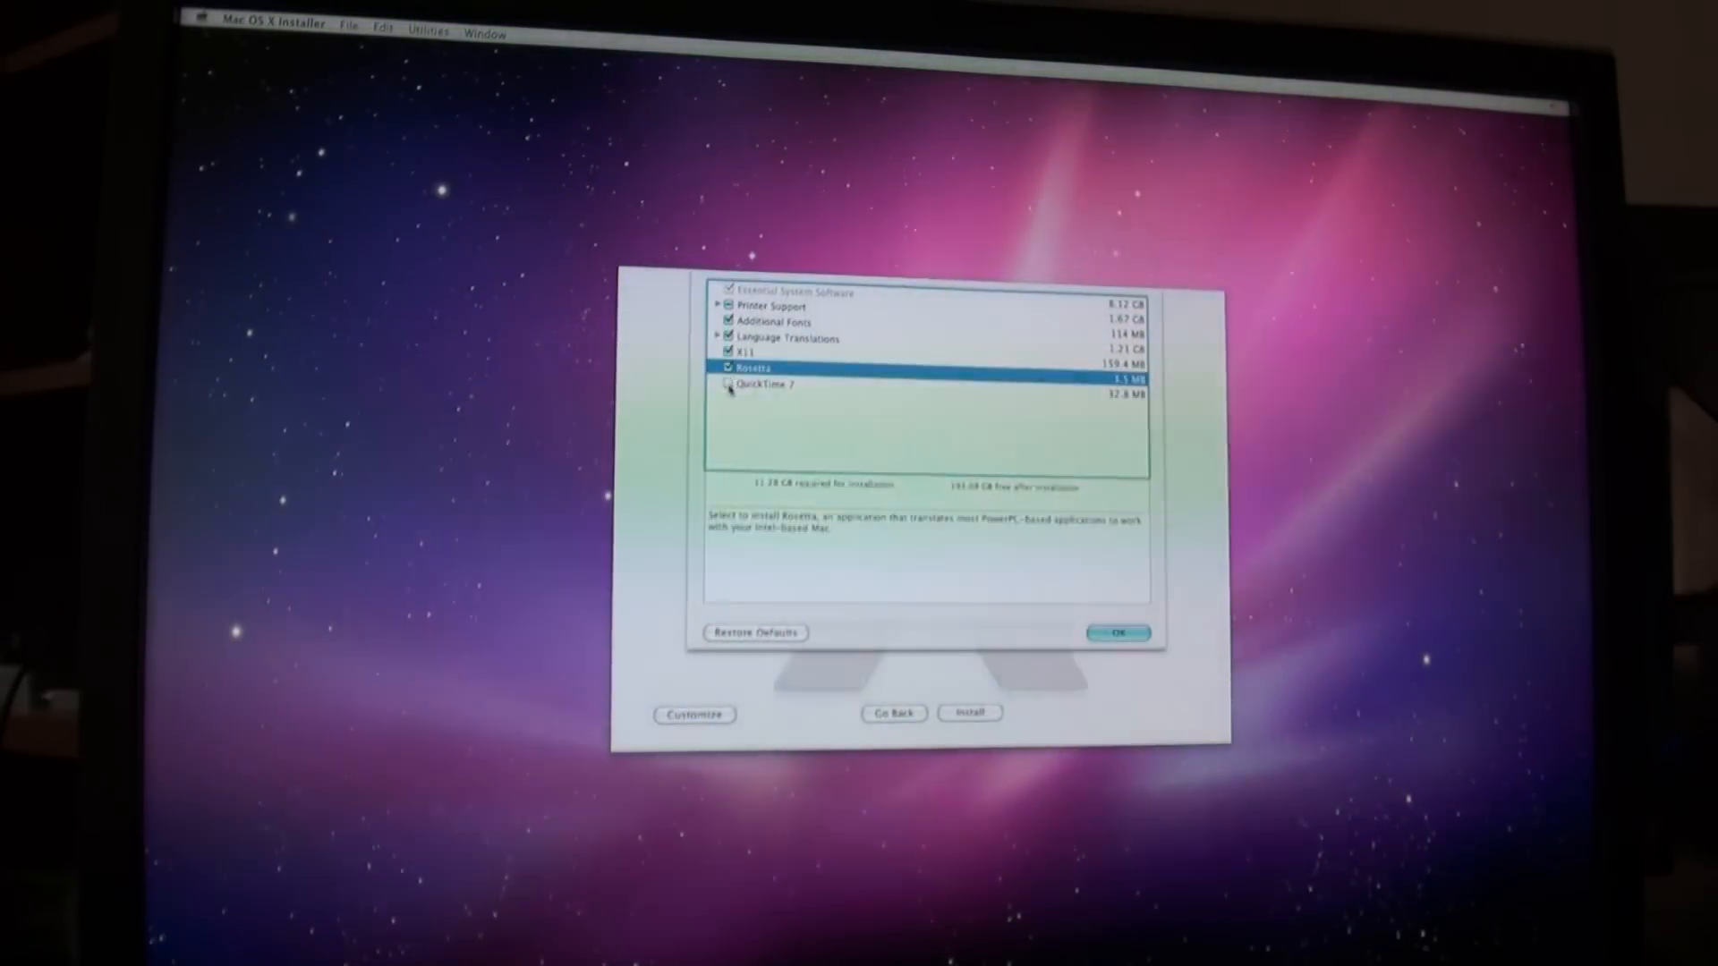
click(1117, 632)
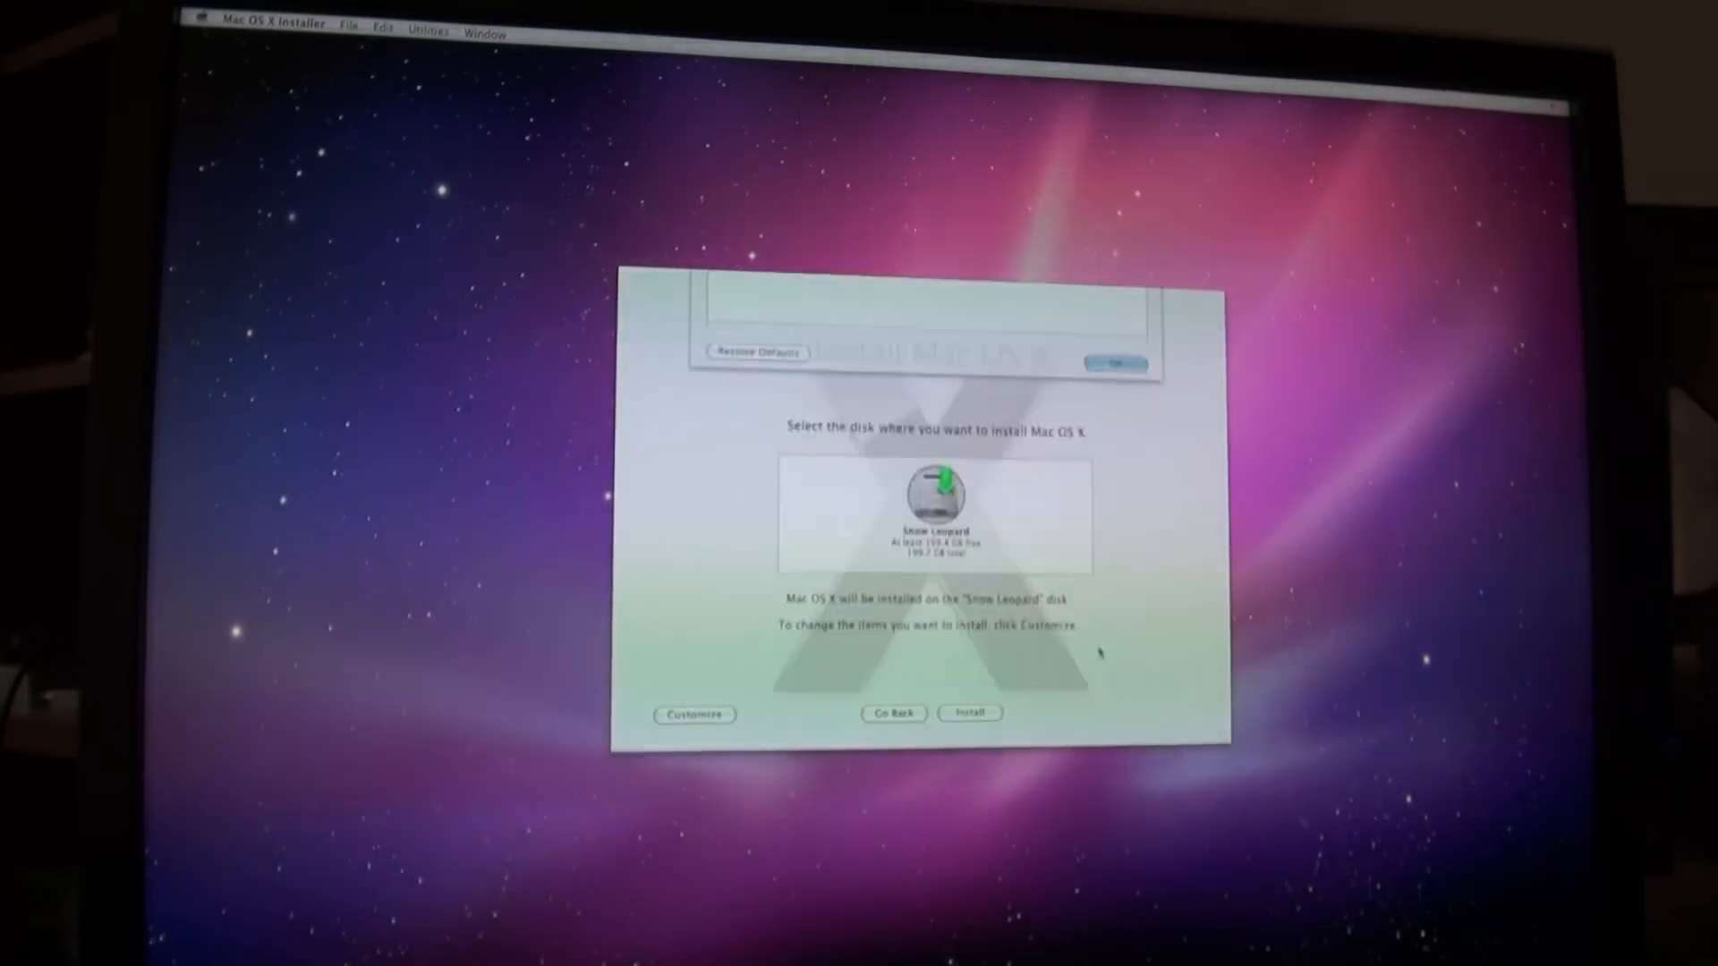
click(968, 714)
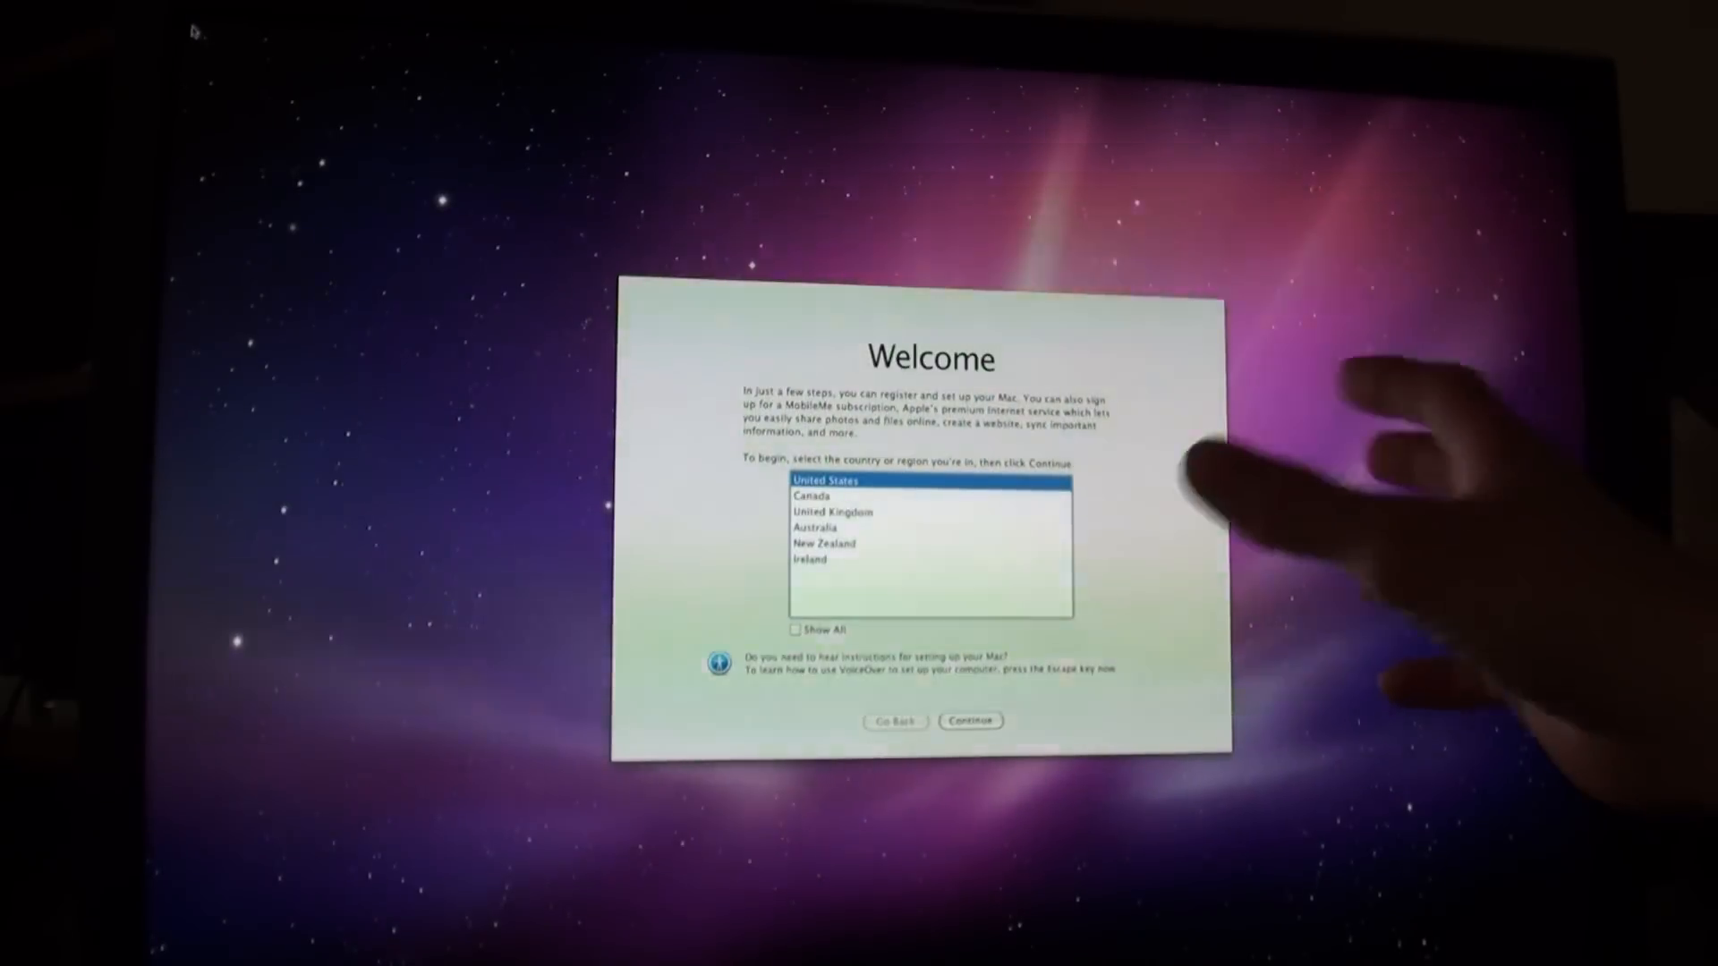
mouse_move(1314, 613)
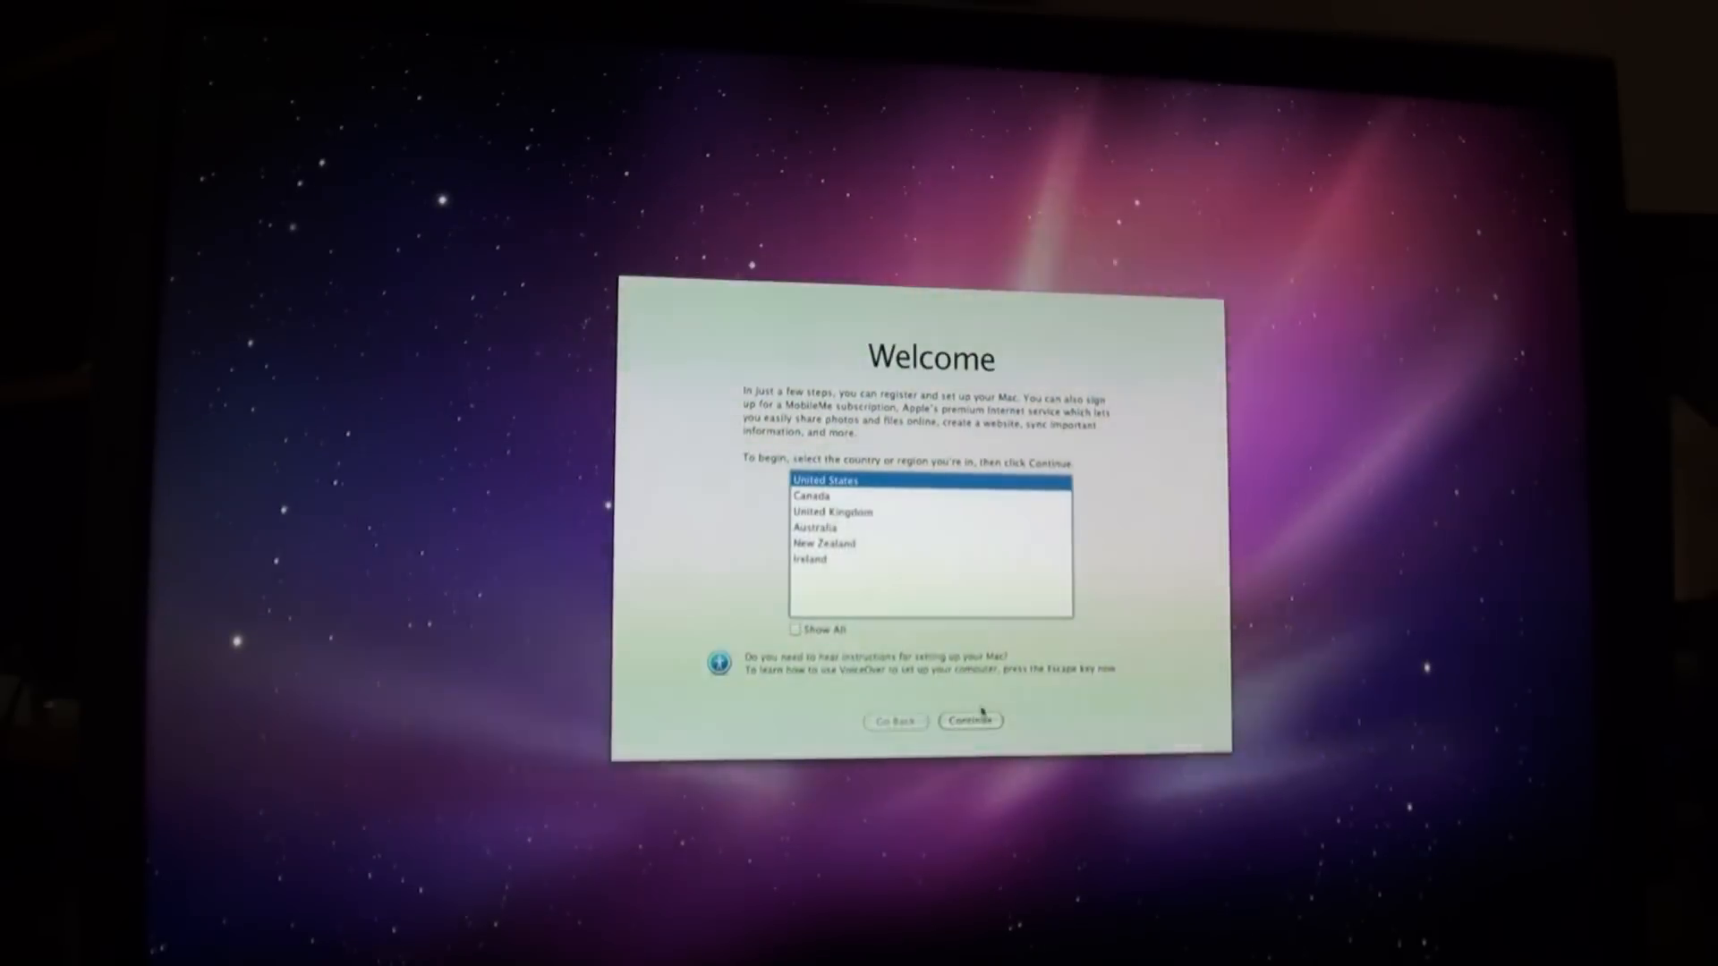
Pick United States and U.S. keyboard, and skip transferring information from another Mac
click(969, 719)
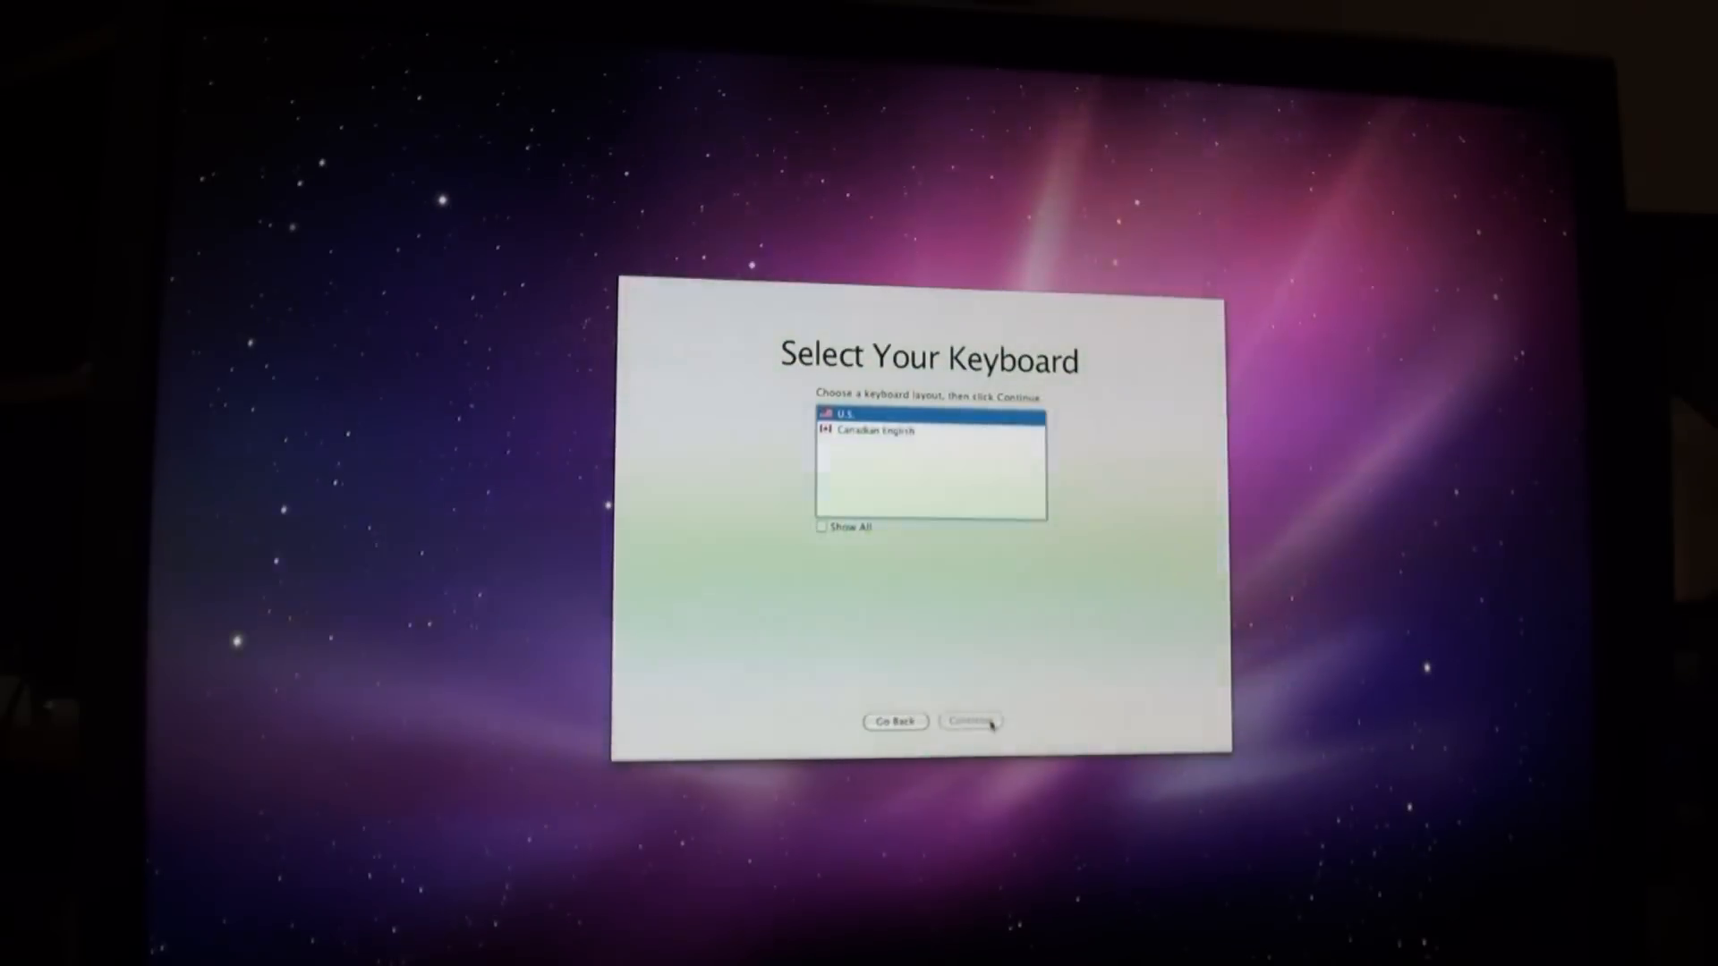
click(968, 721)
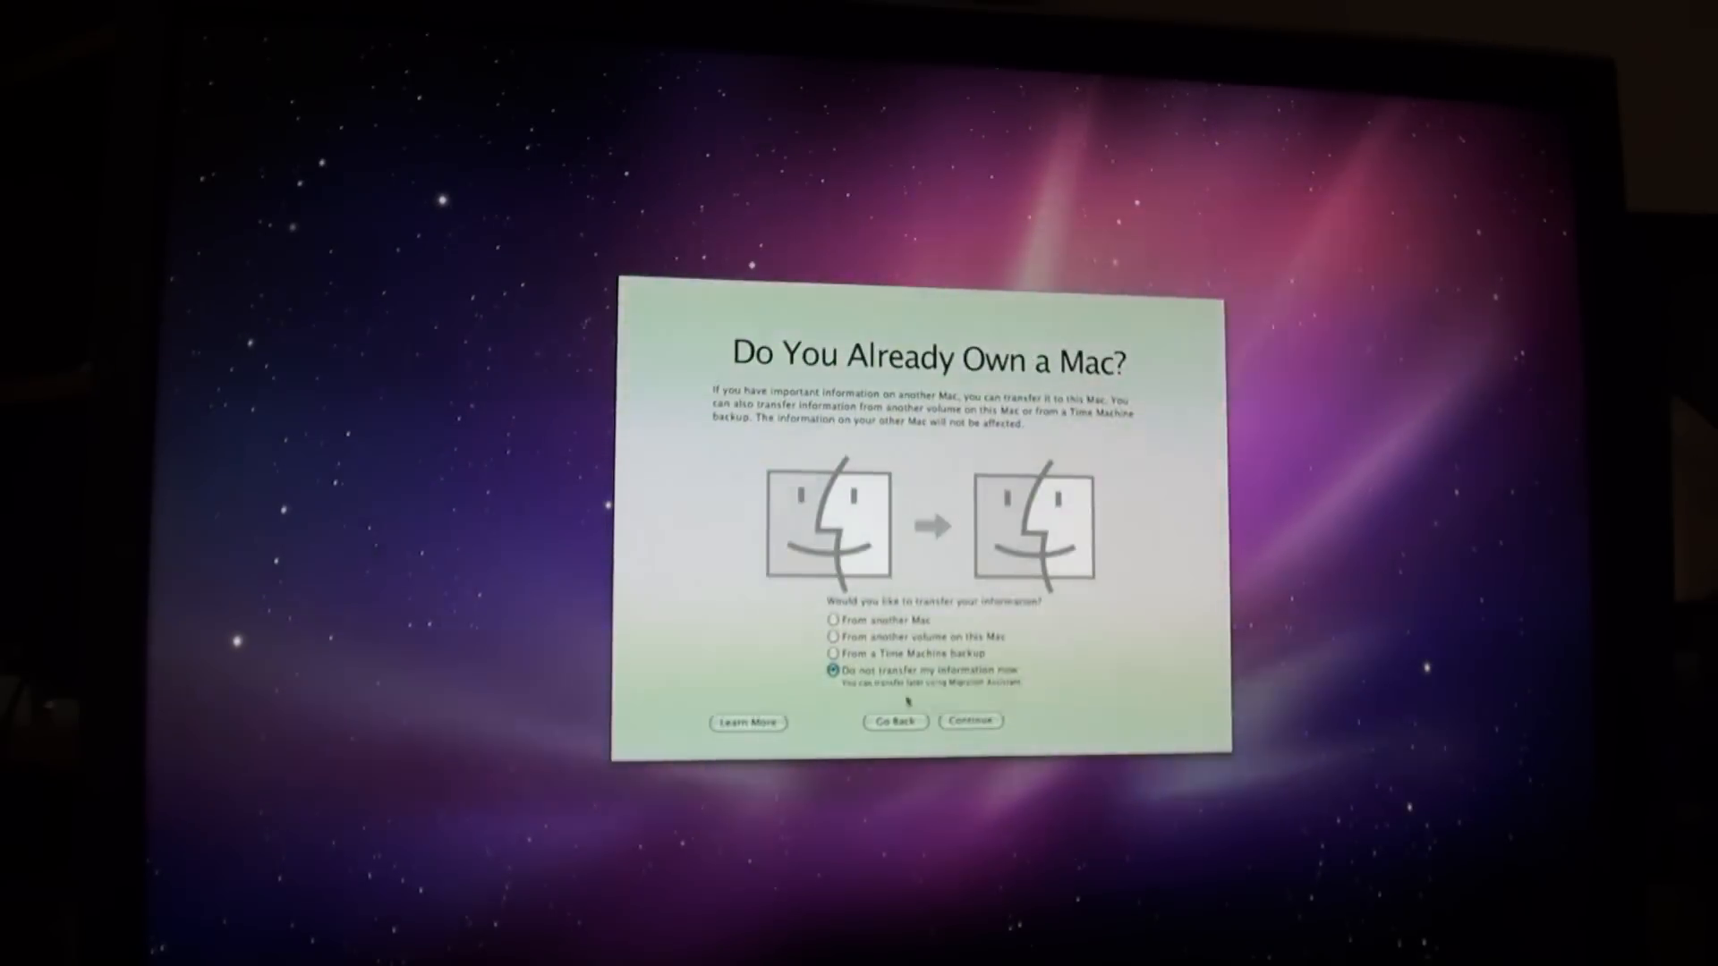
click(968, 721)
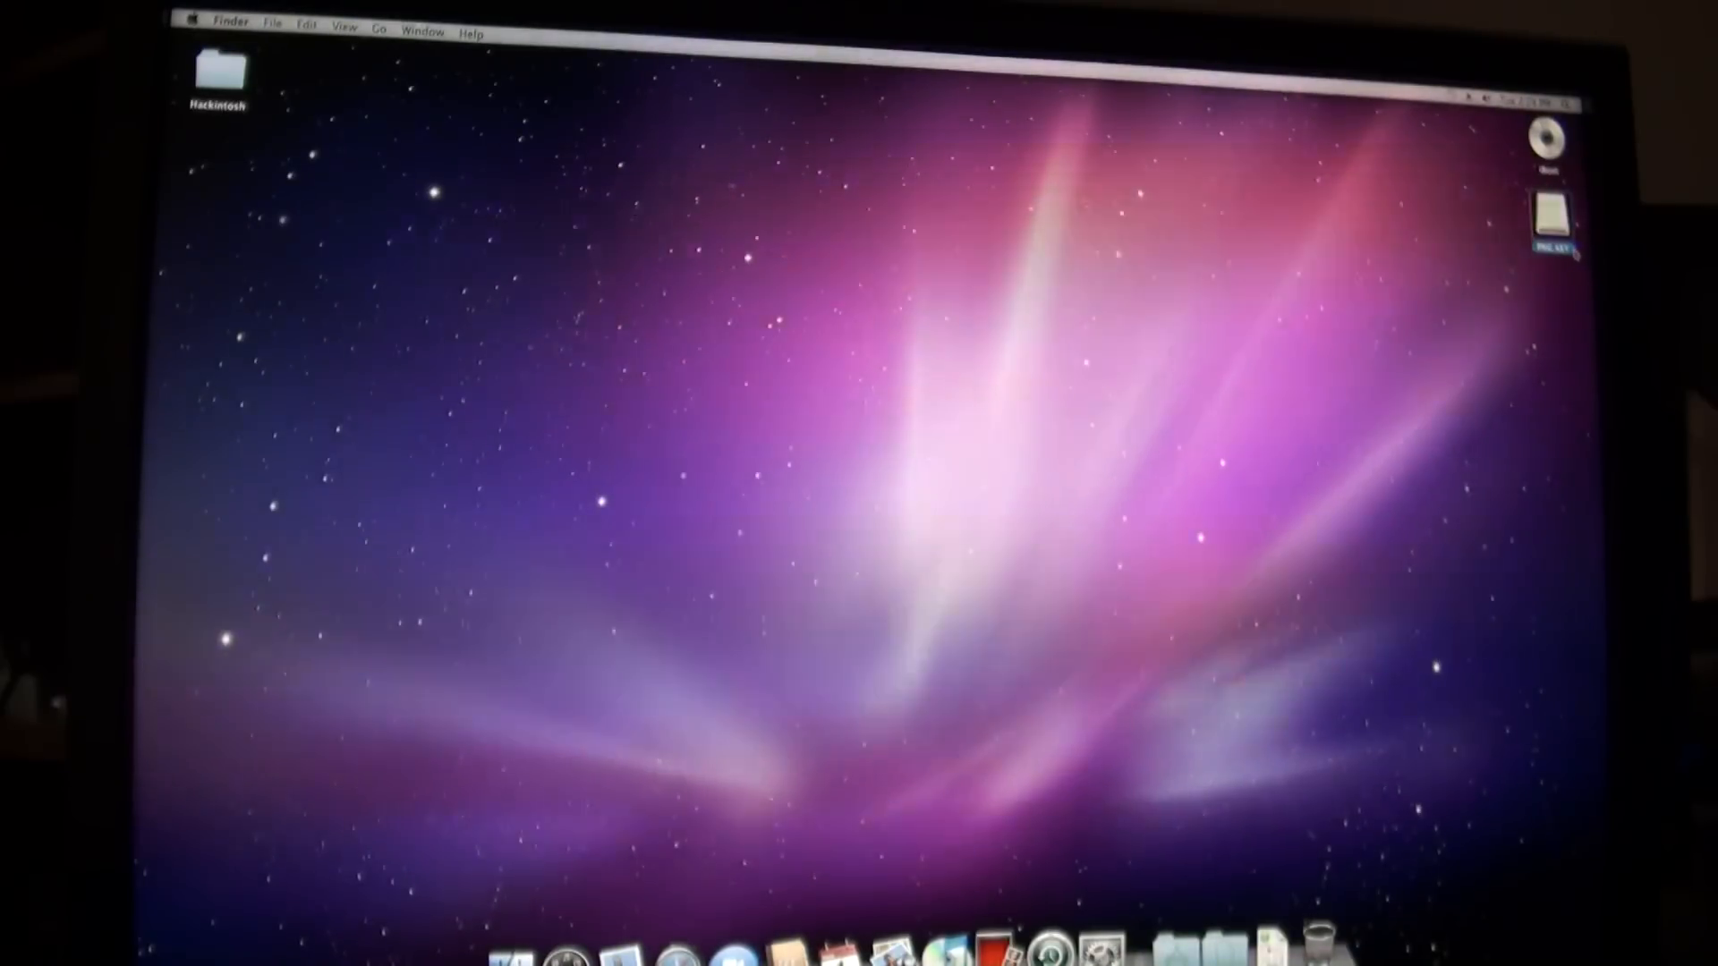
Launch Safari from the Dock
double_click(218, 73)
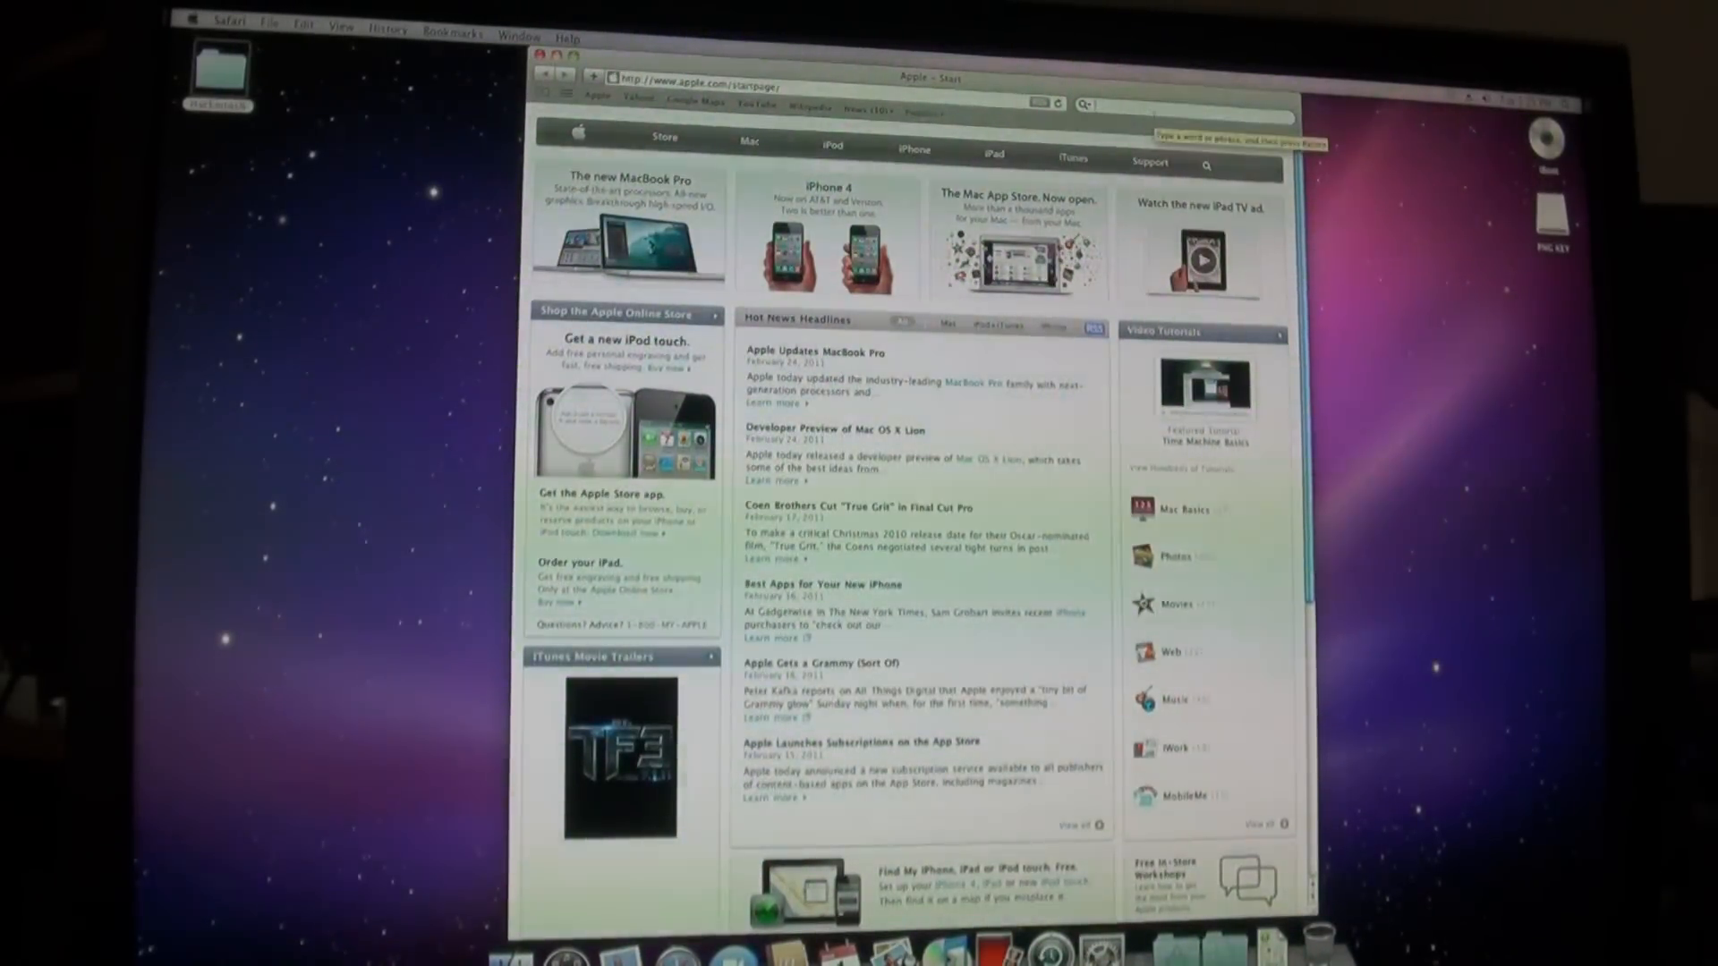
Search 'ibook', open the tonymacx86 iBoot guide, and follow its 10.6.6 Combo Update link
text(ibook)
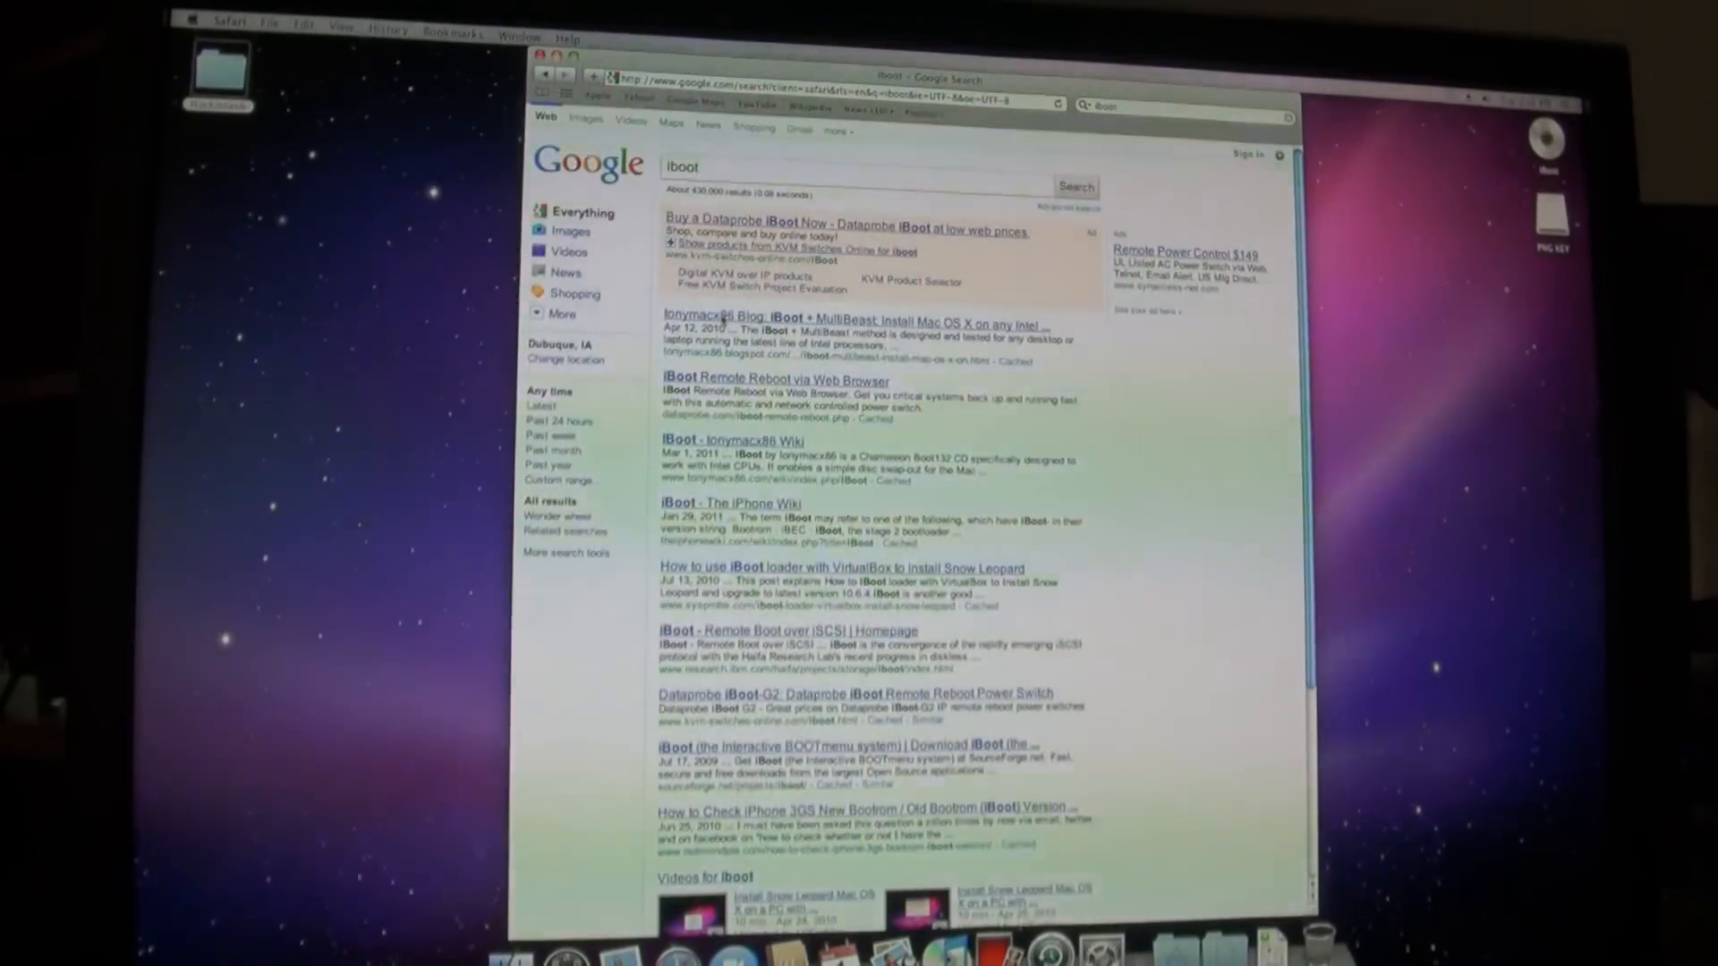
click(794, 325)
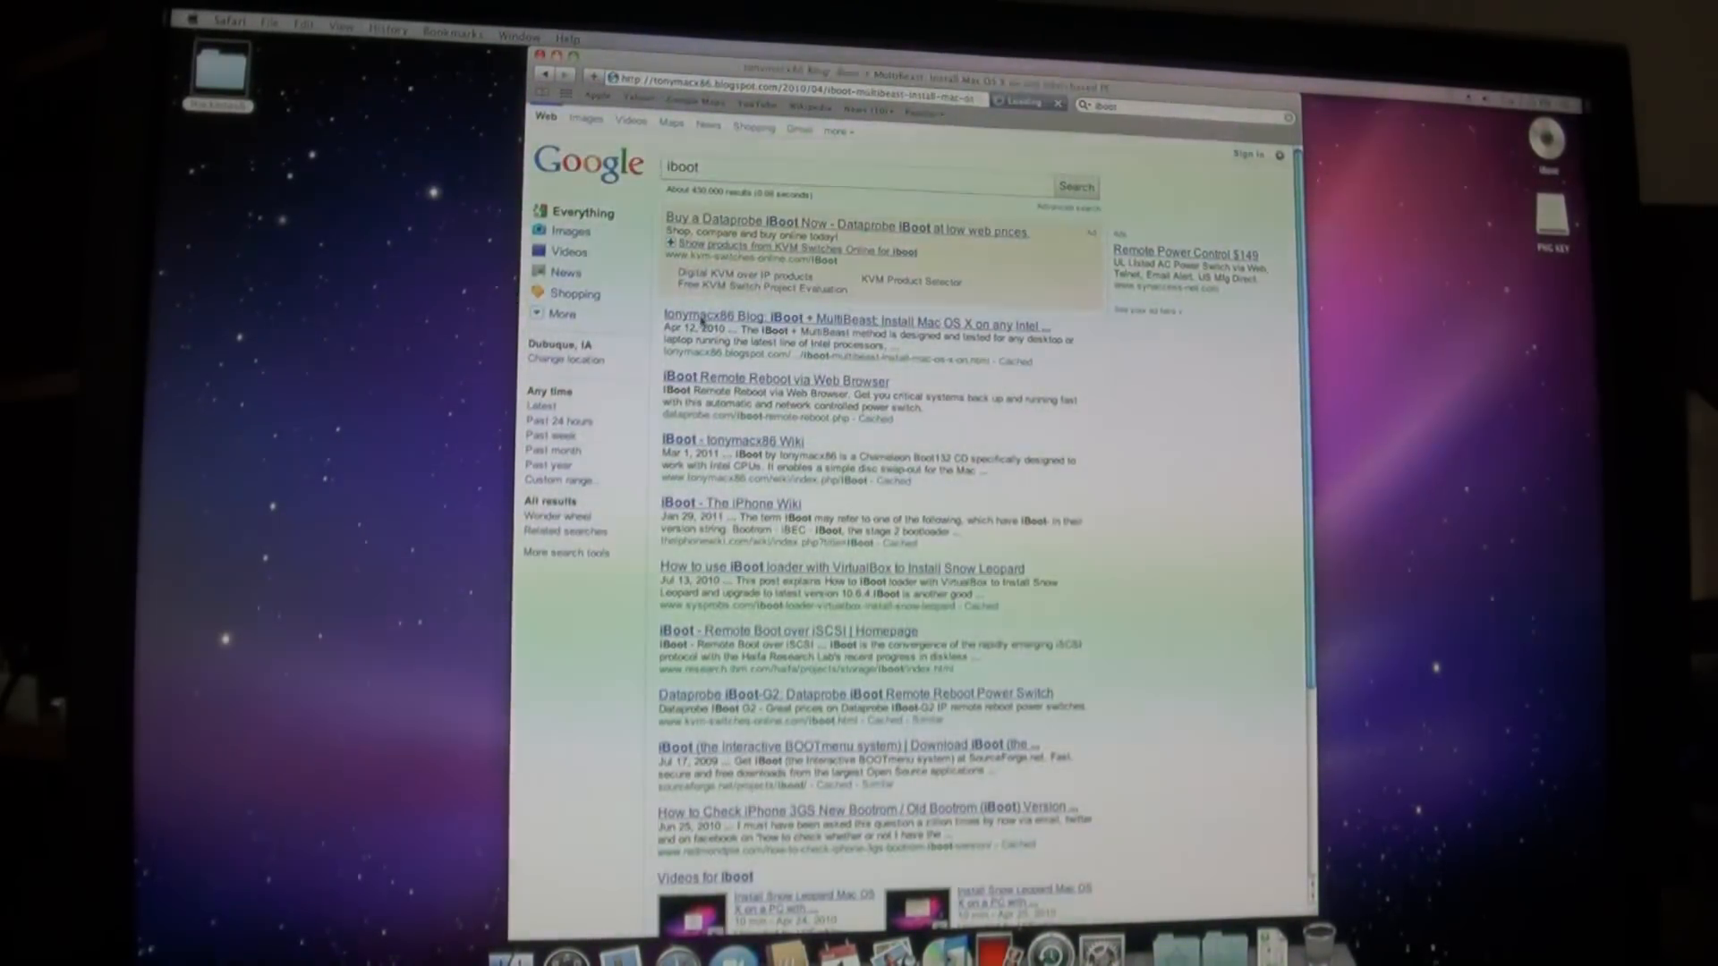
click(850, 327)
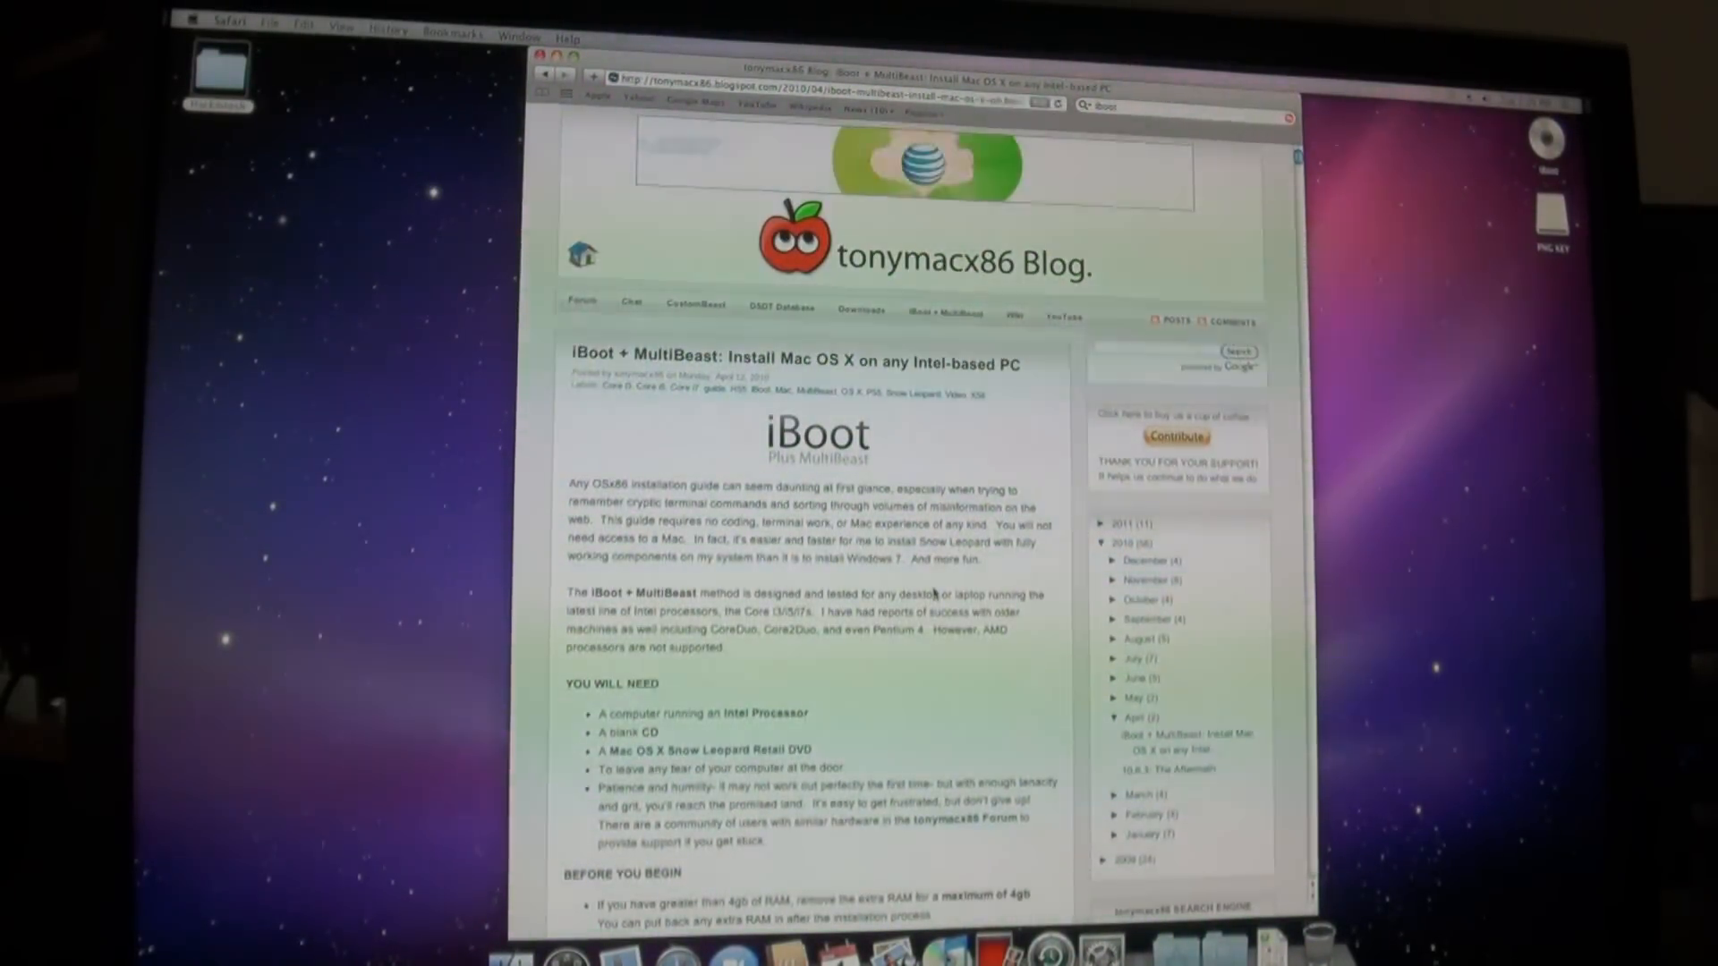
scroll(down, 3)
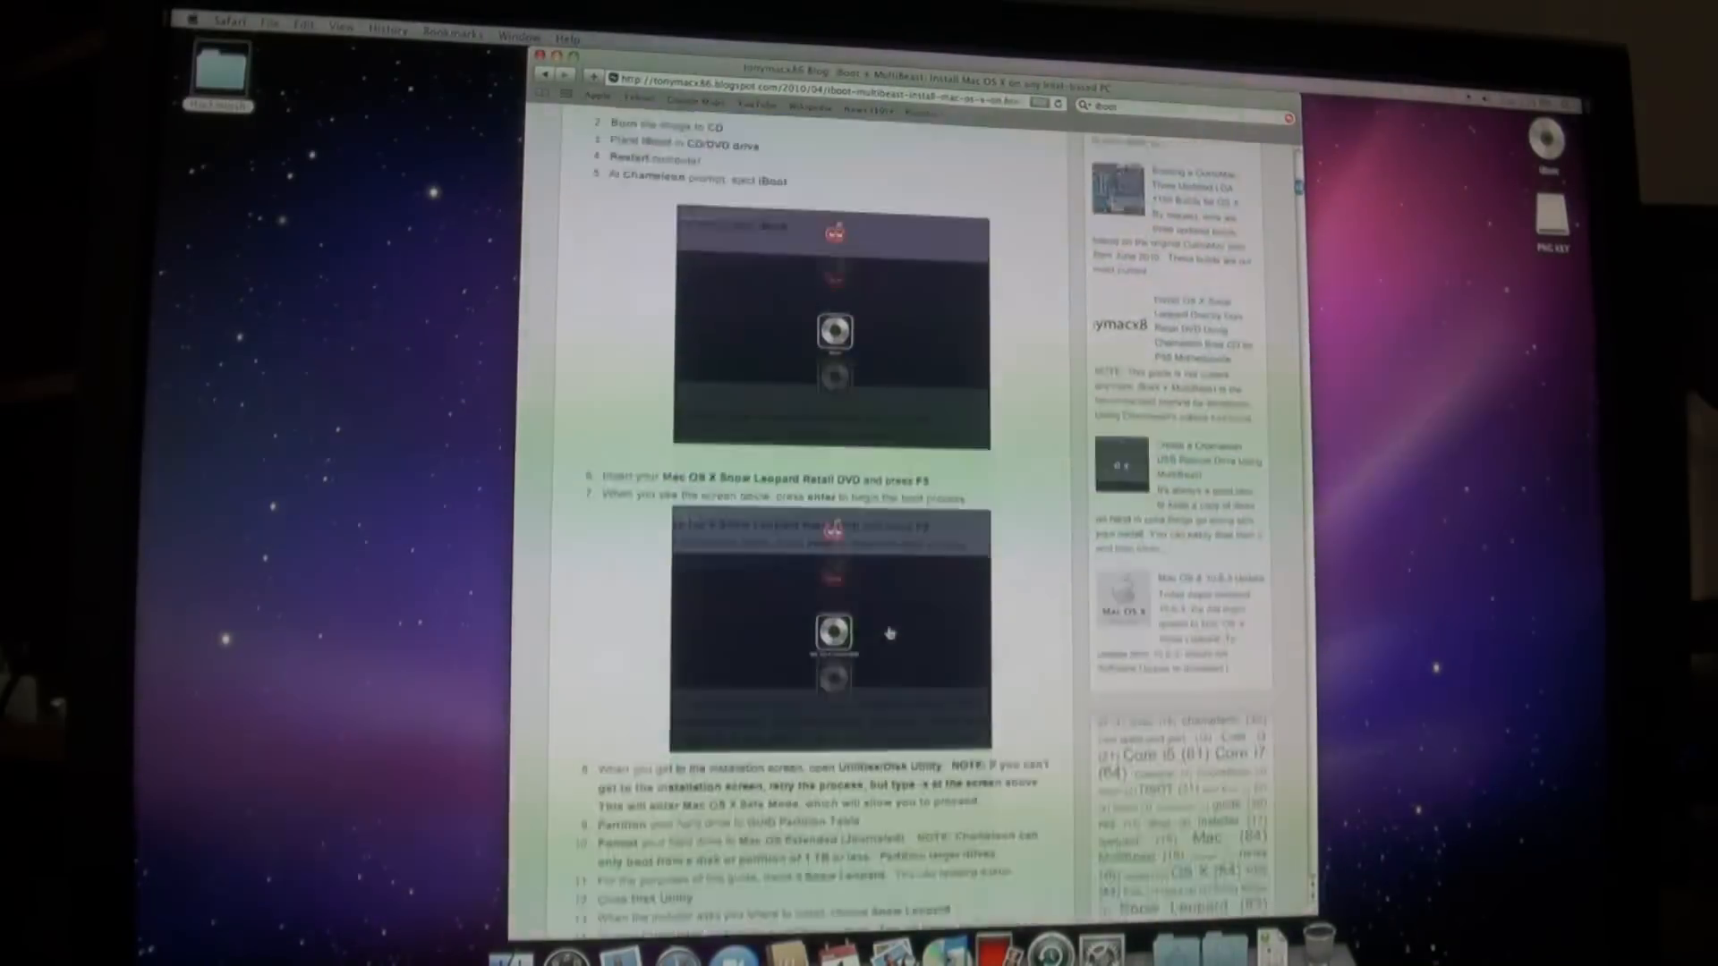
scroll(down, 3)
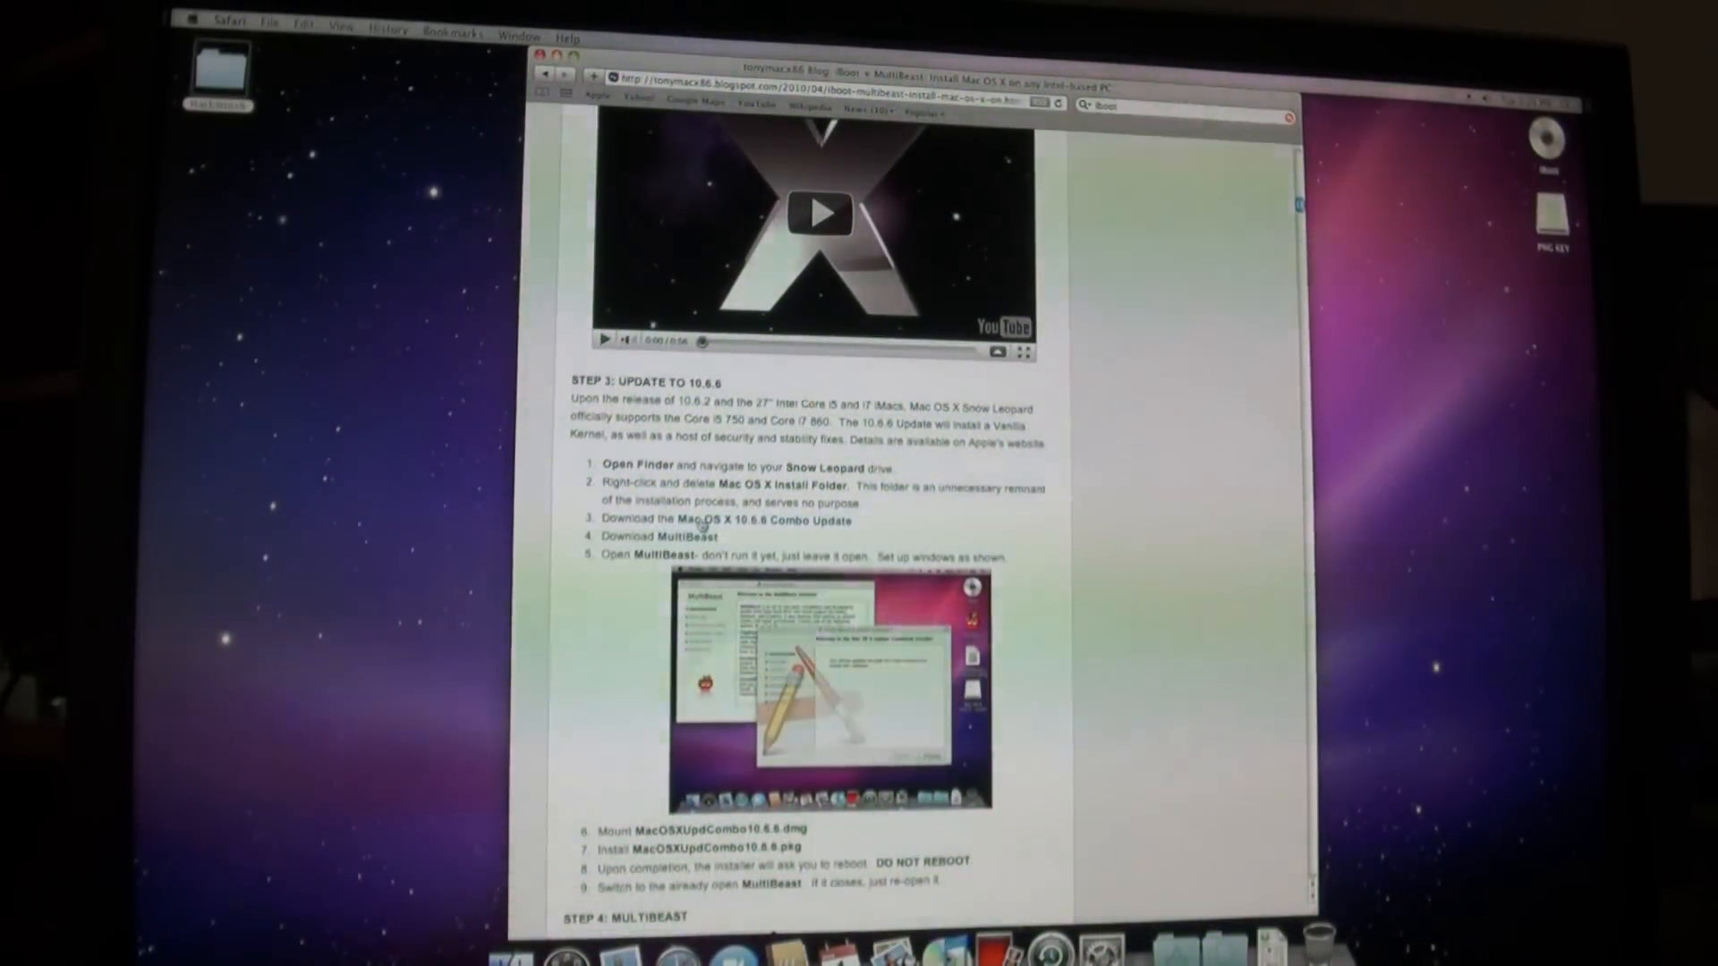
click(763, 519)
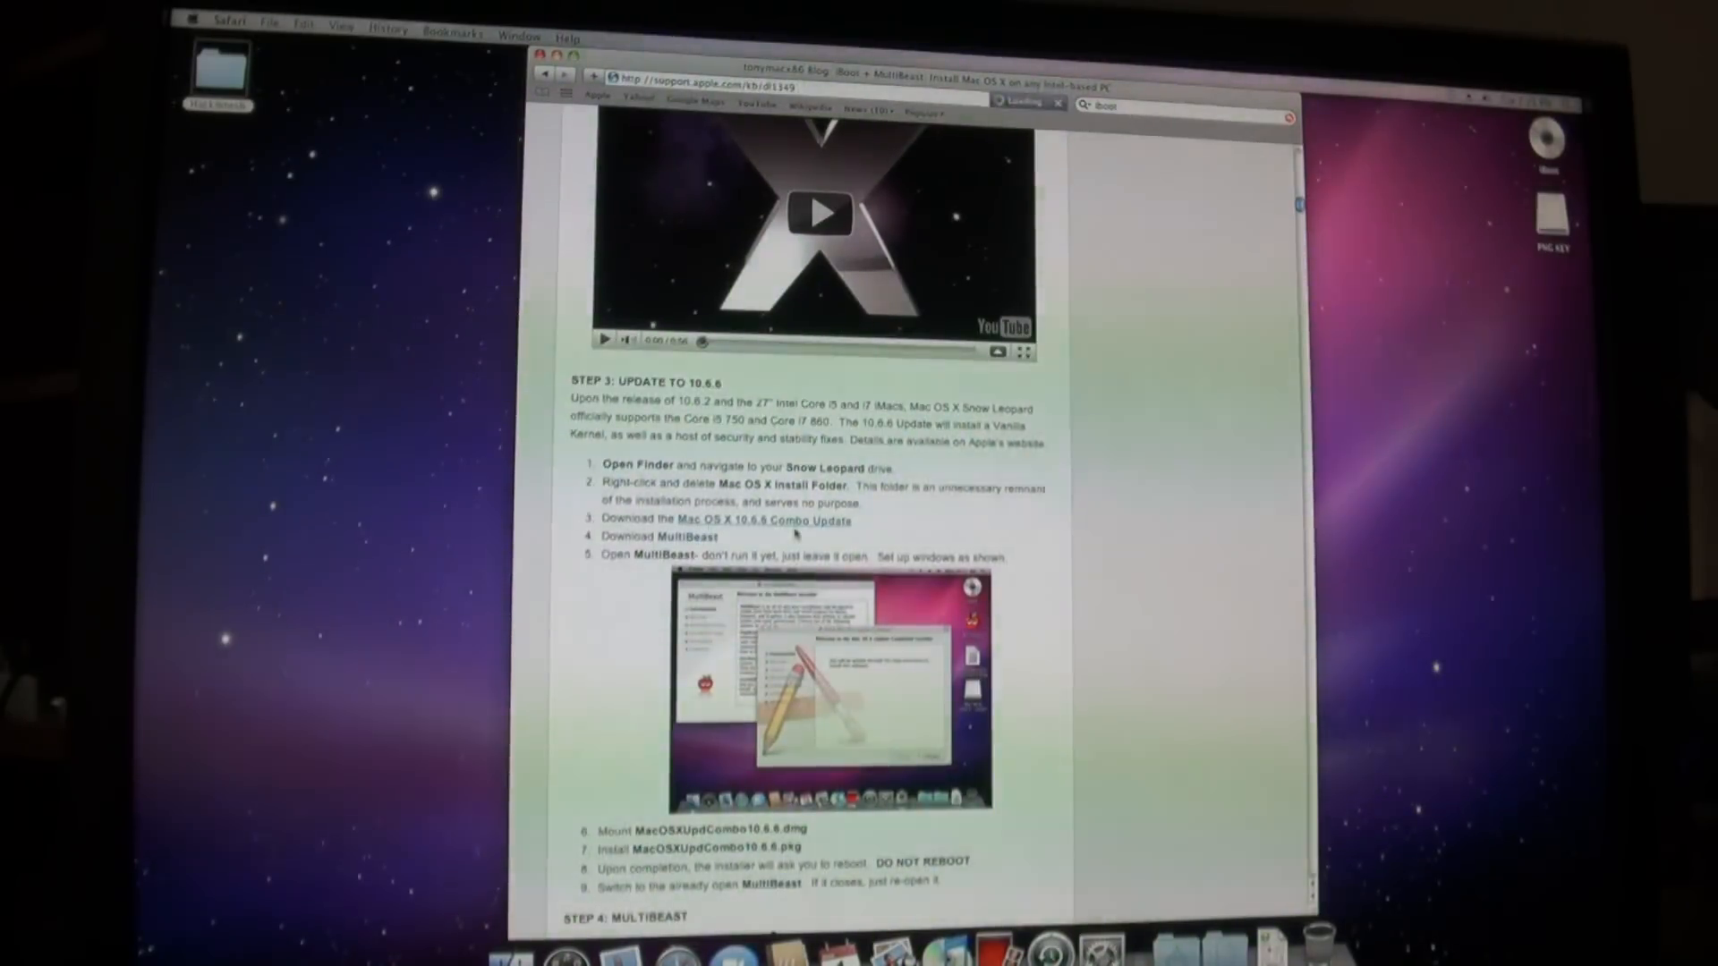
click(763, 519)
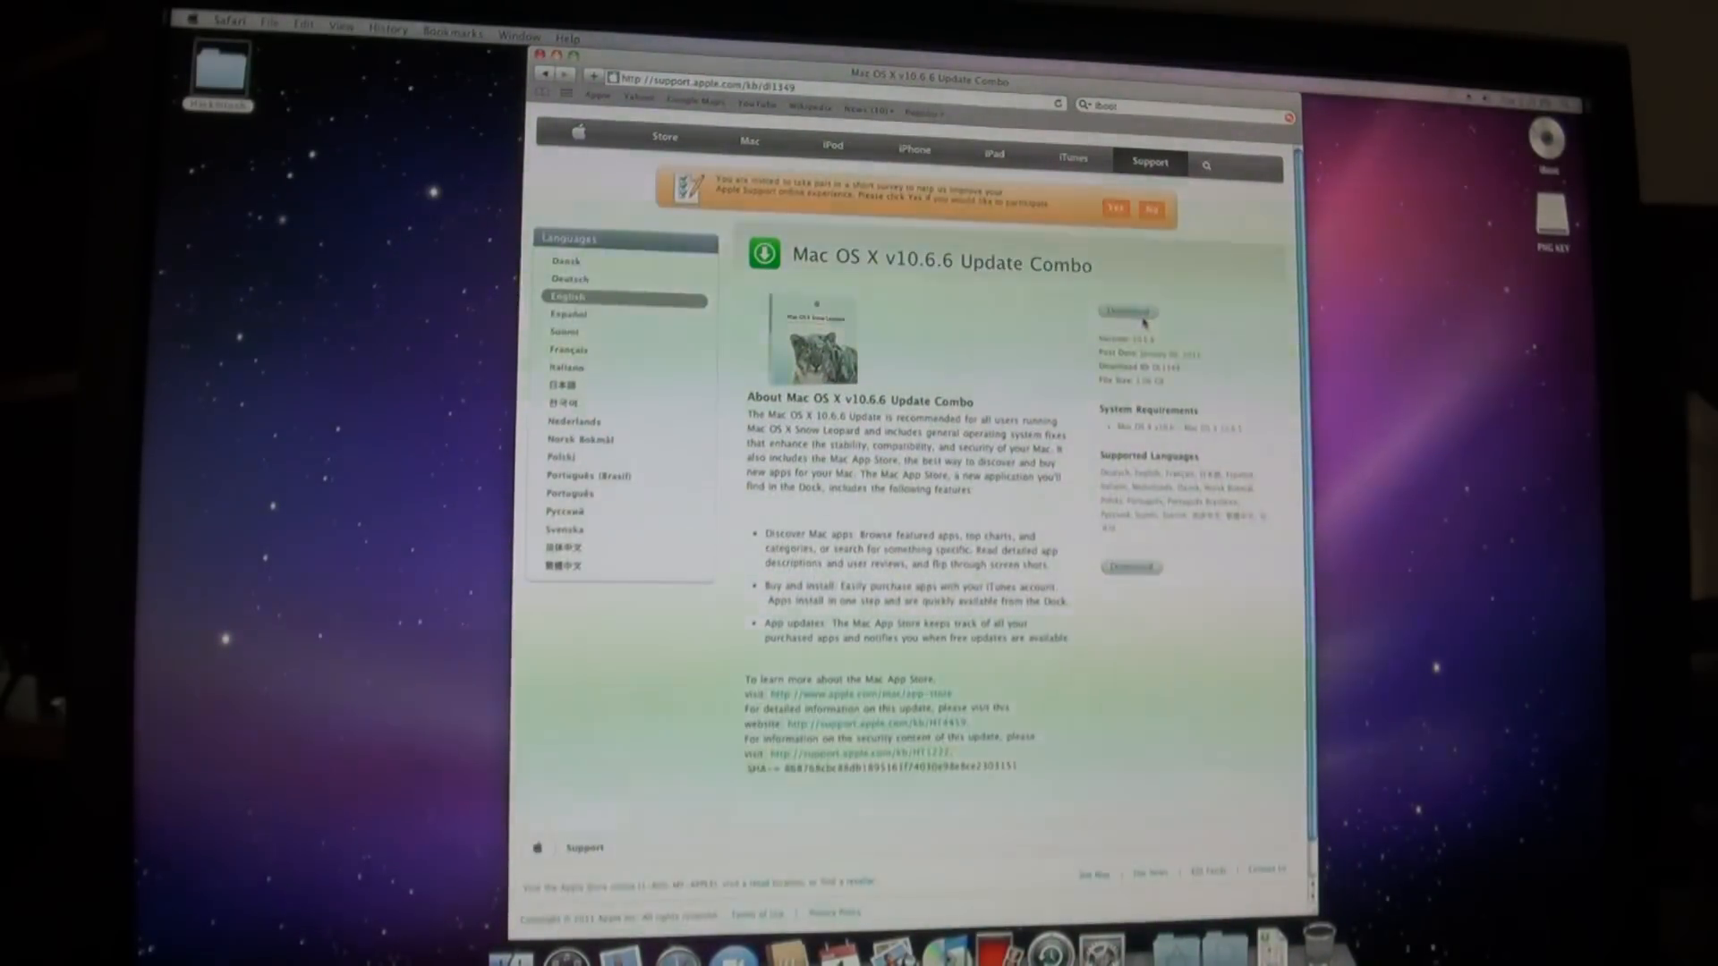
Download the 10.6.6 combo update and read through the tonymacx86 guide
click(1129, 311)
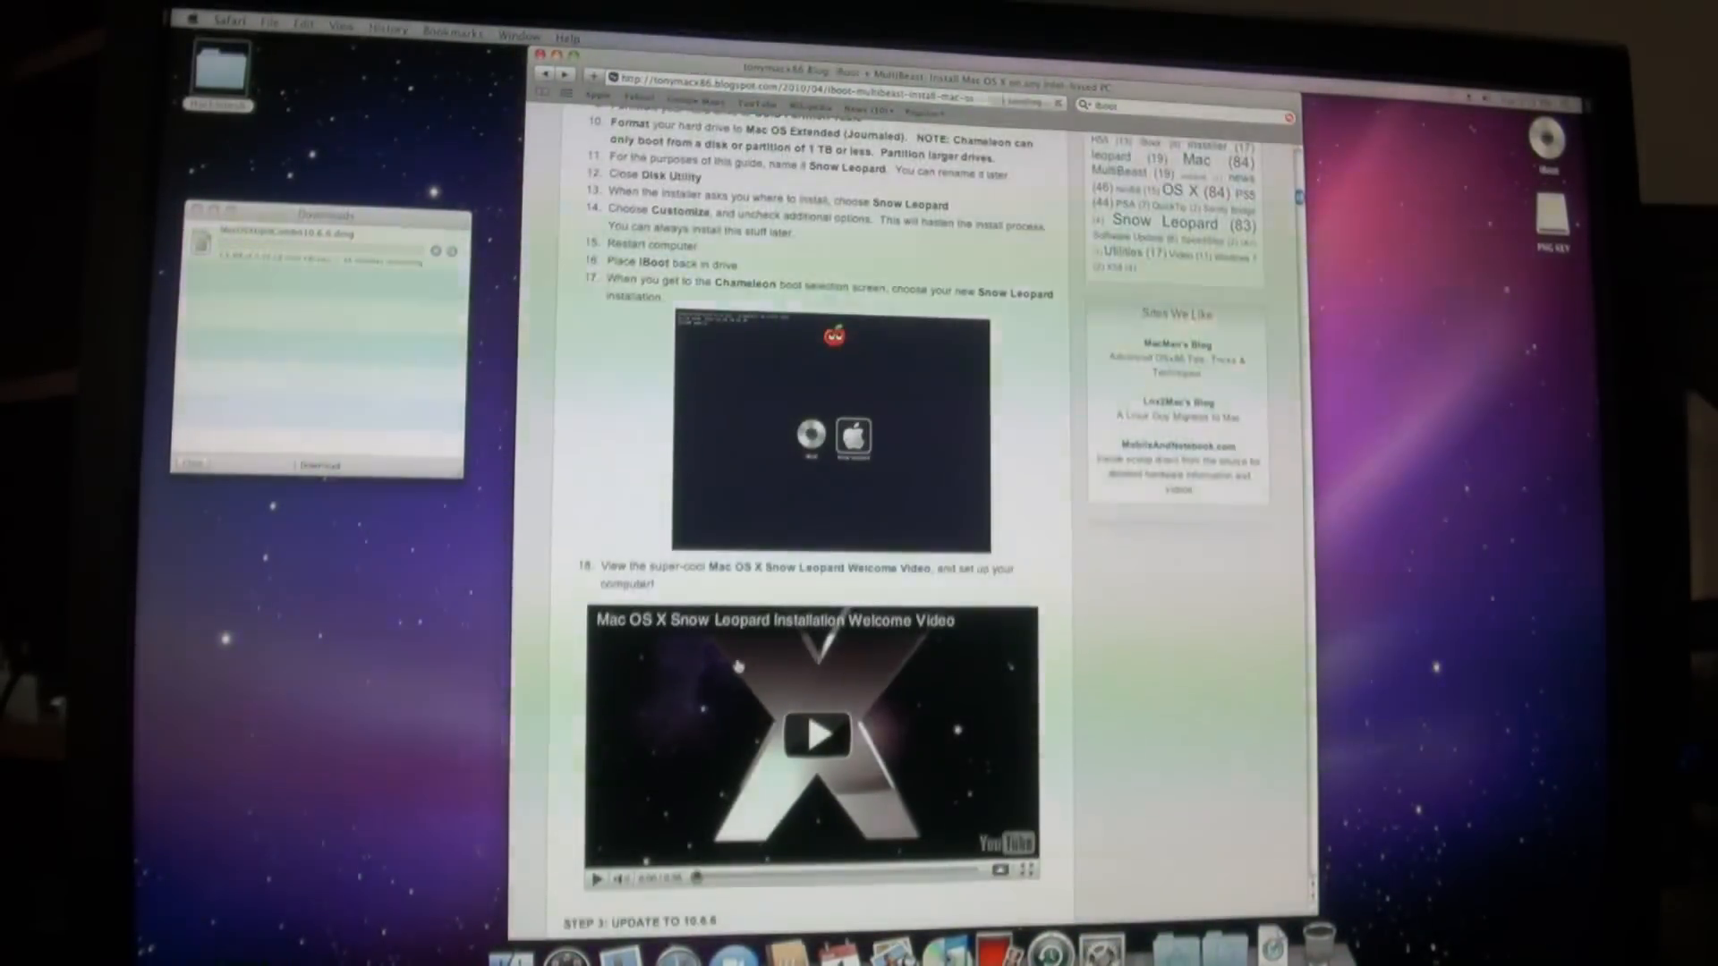
scroll(down, 3)
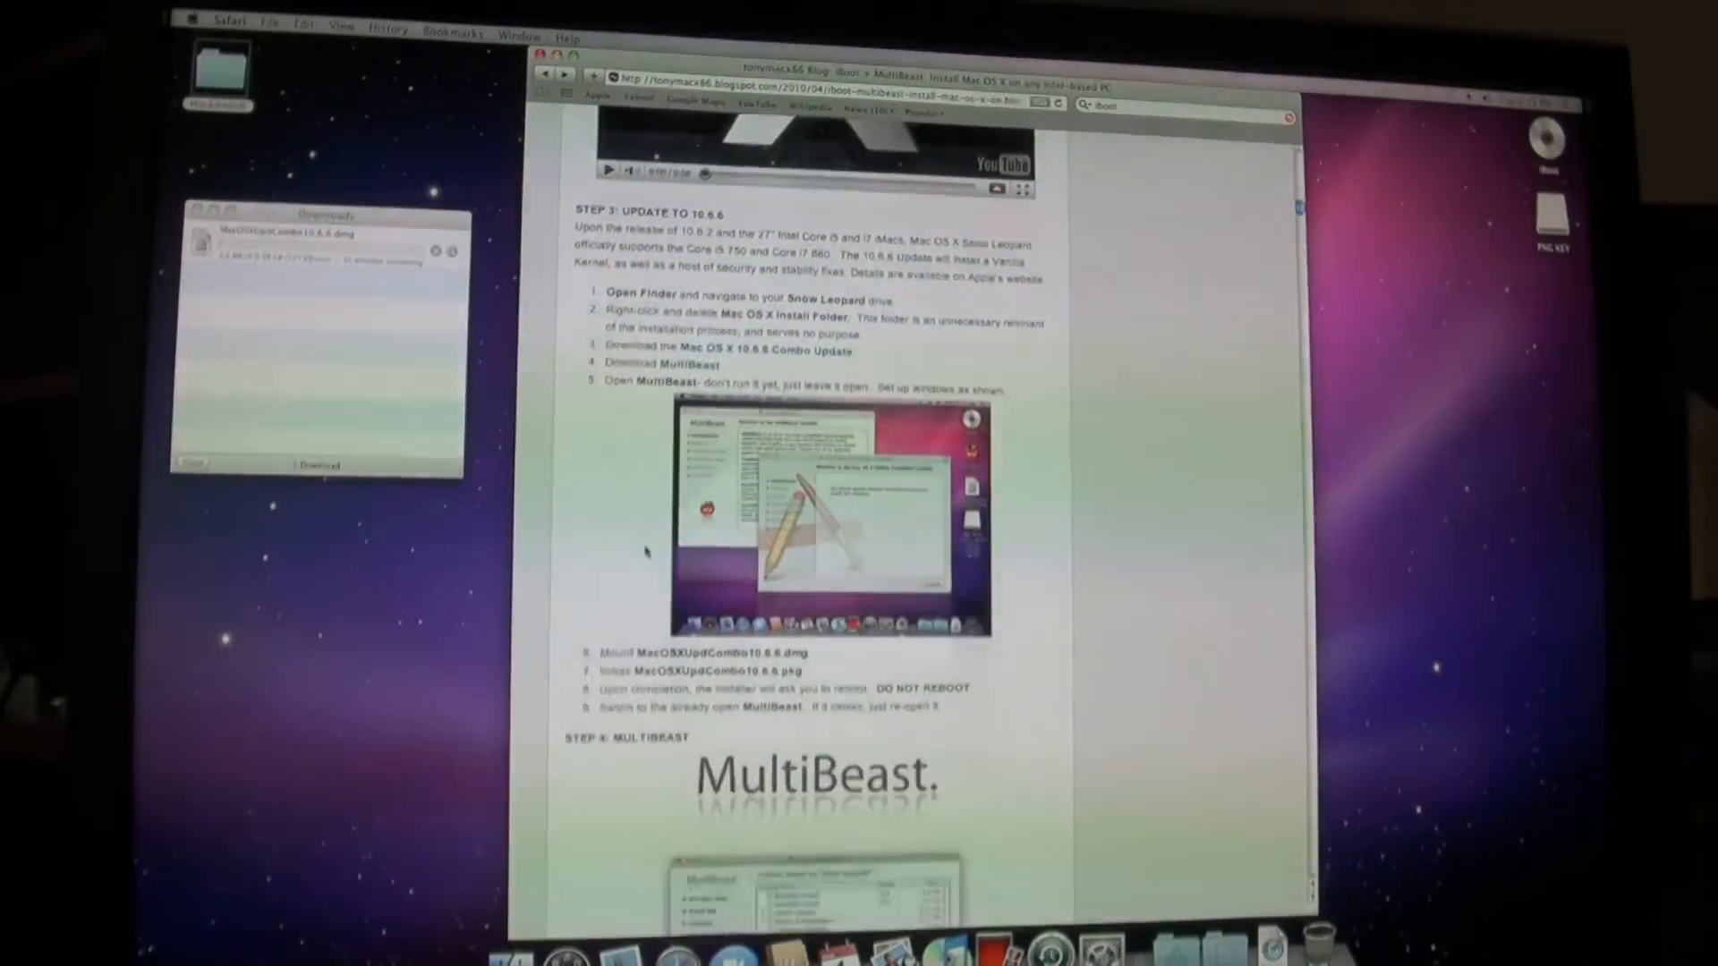
scroll(down, 3)
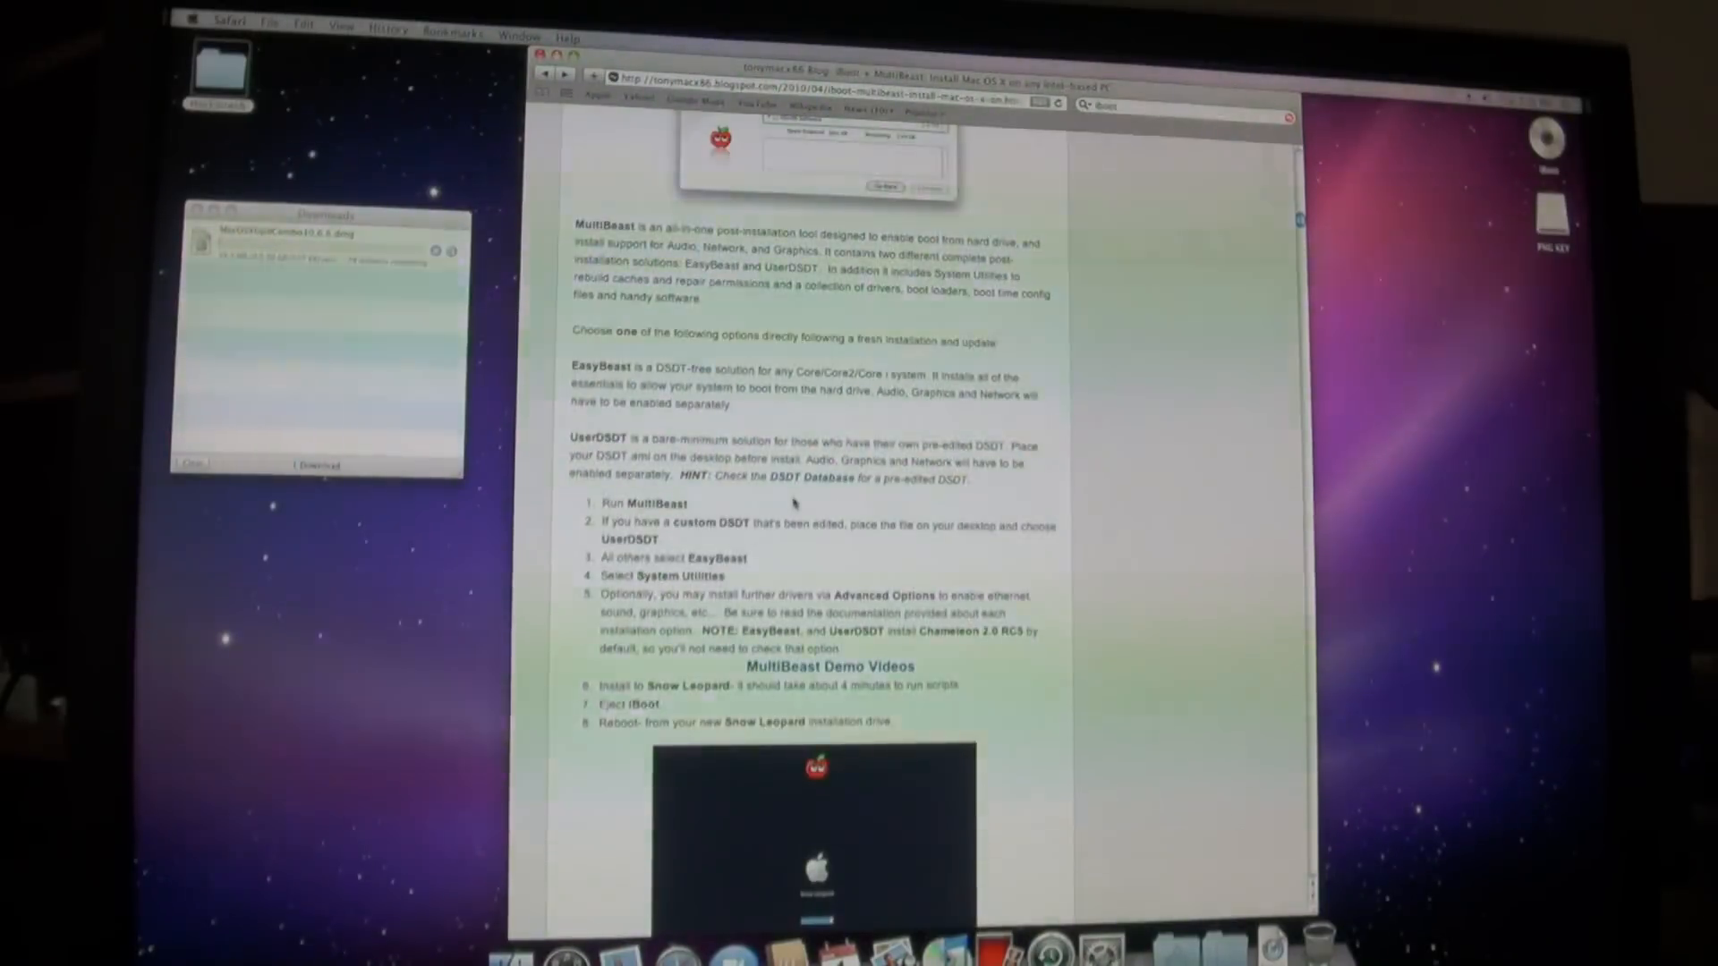
scroll(down, 3)
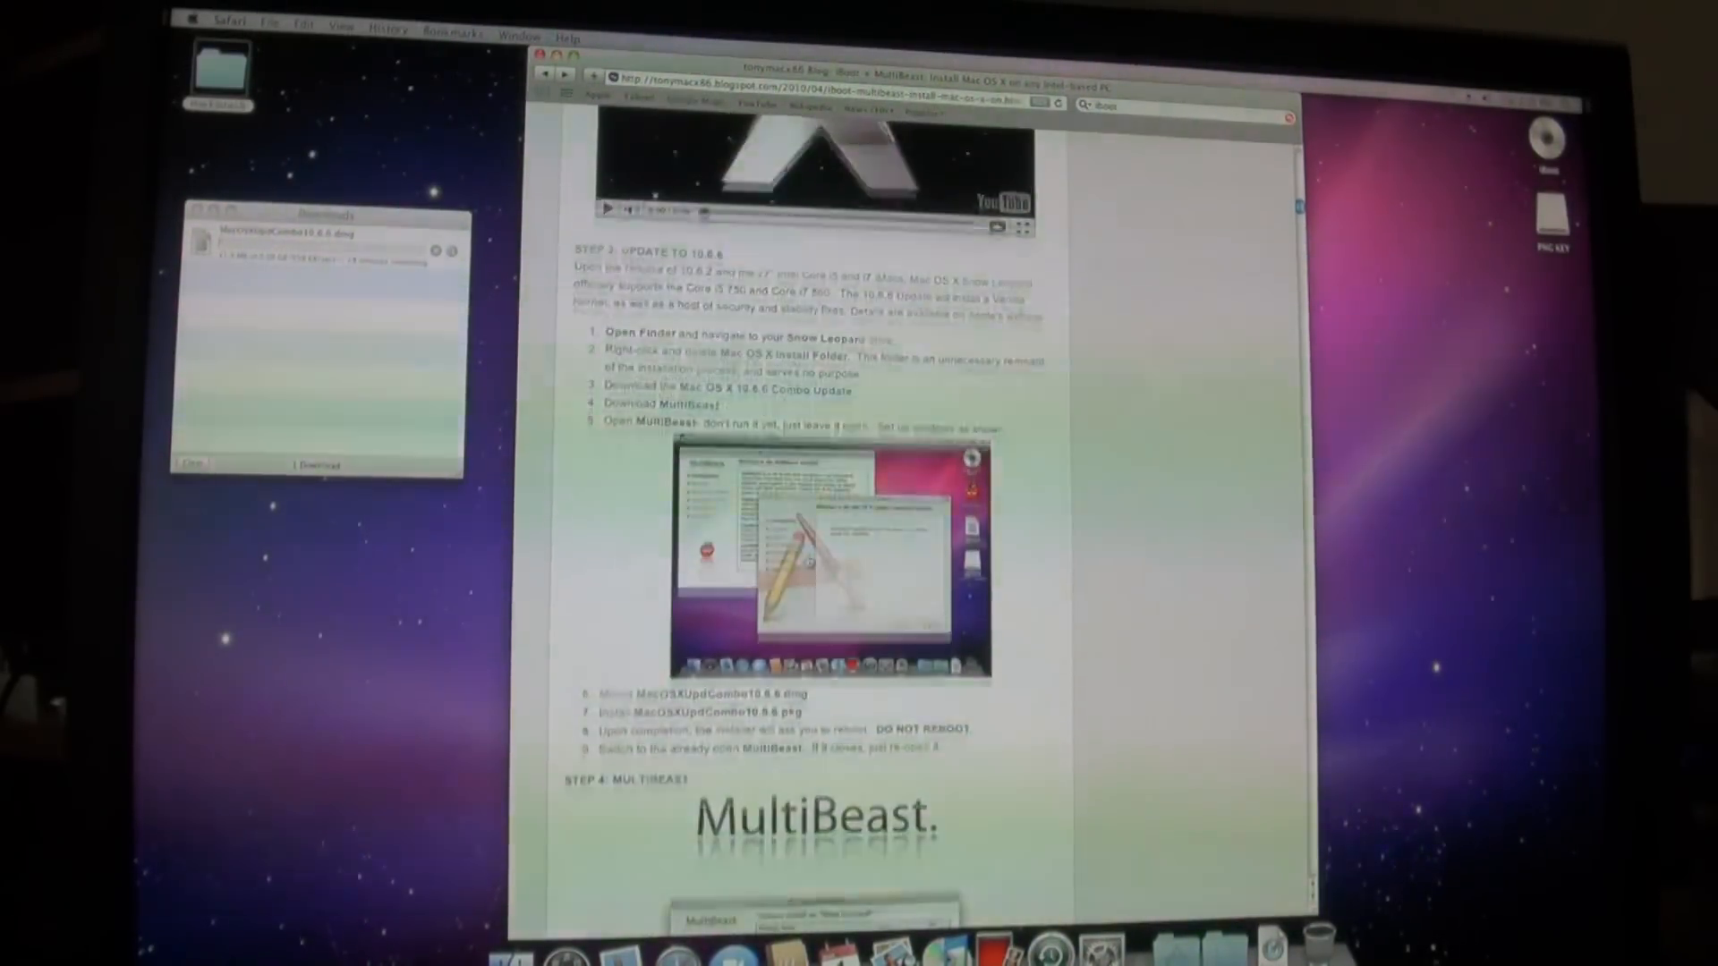
scroll(down, 3)
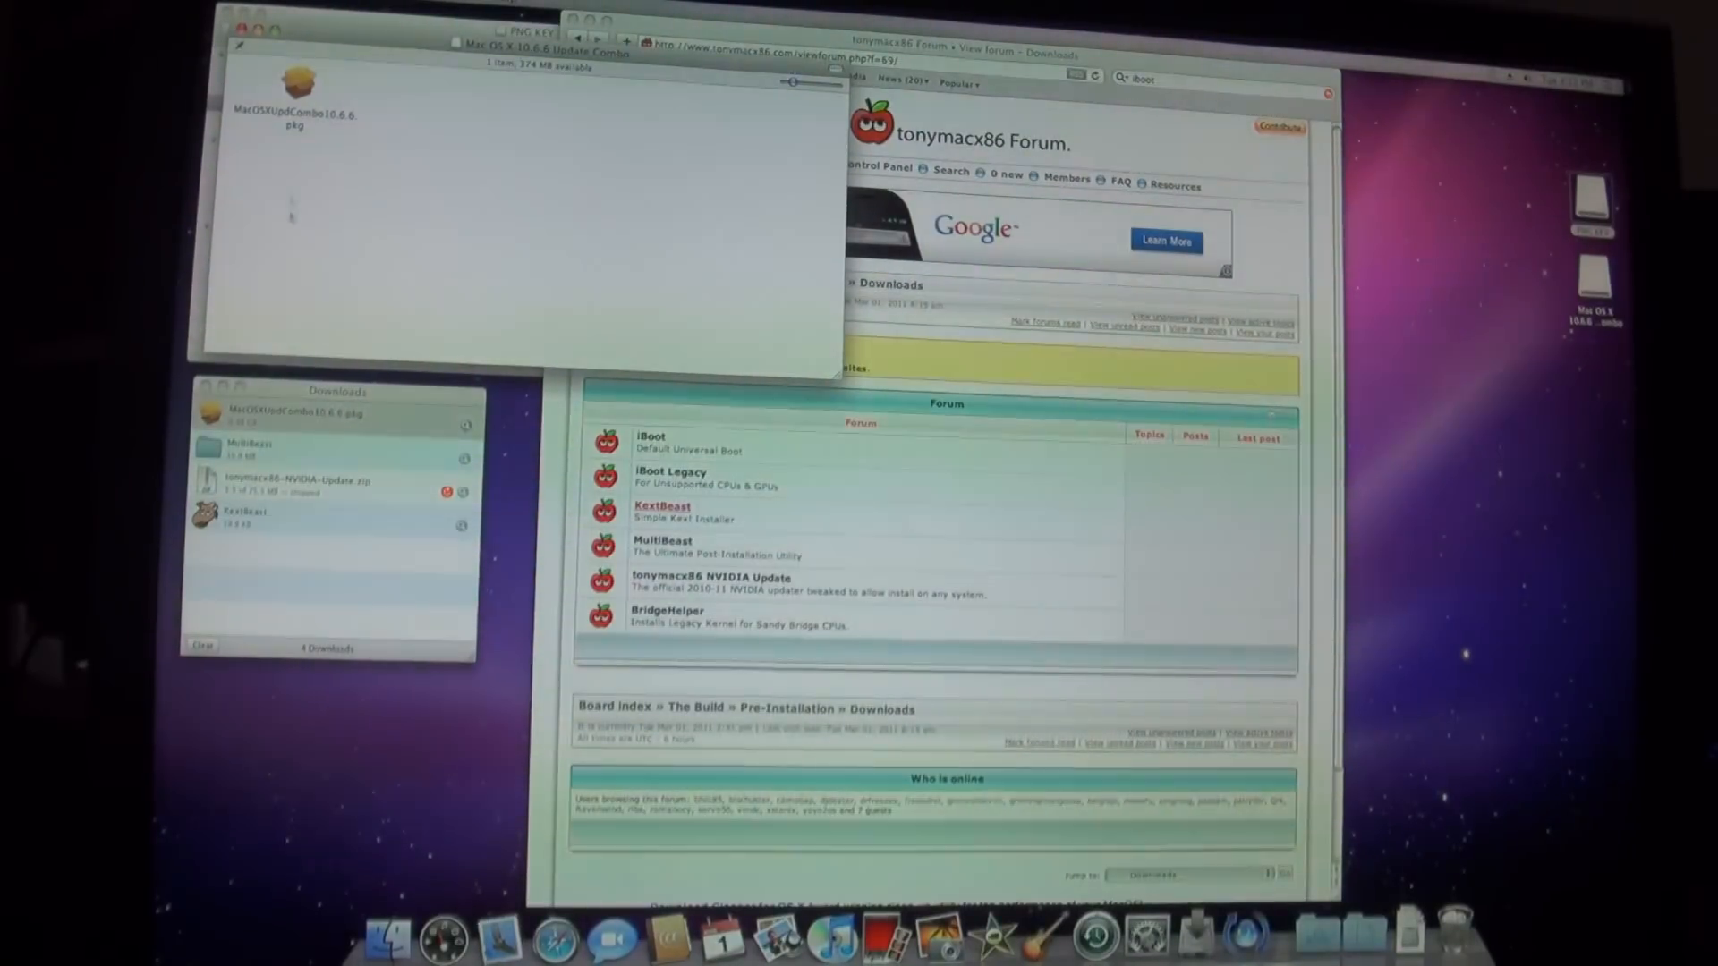
Run MacOSXUpdCombo10.6.6.pkg, accept its license, and install the 10.6.6 update
click(298, 88)
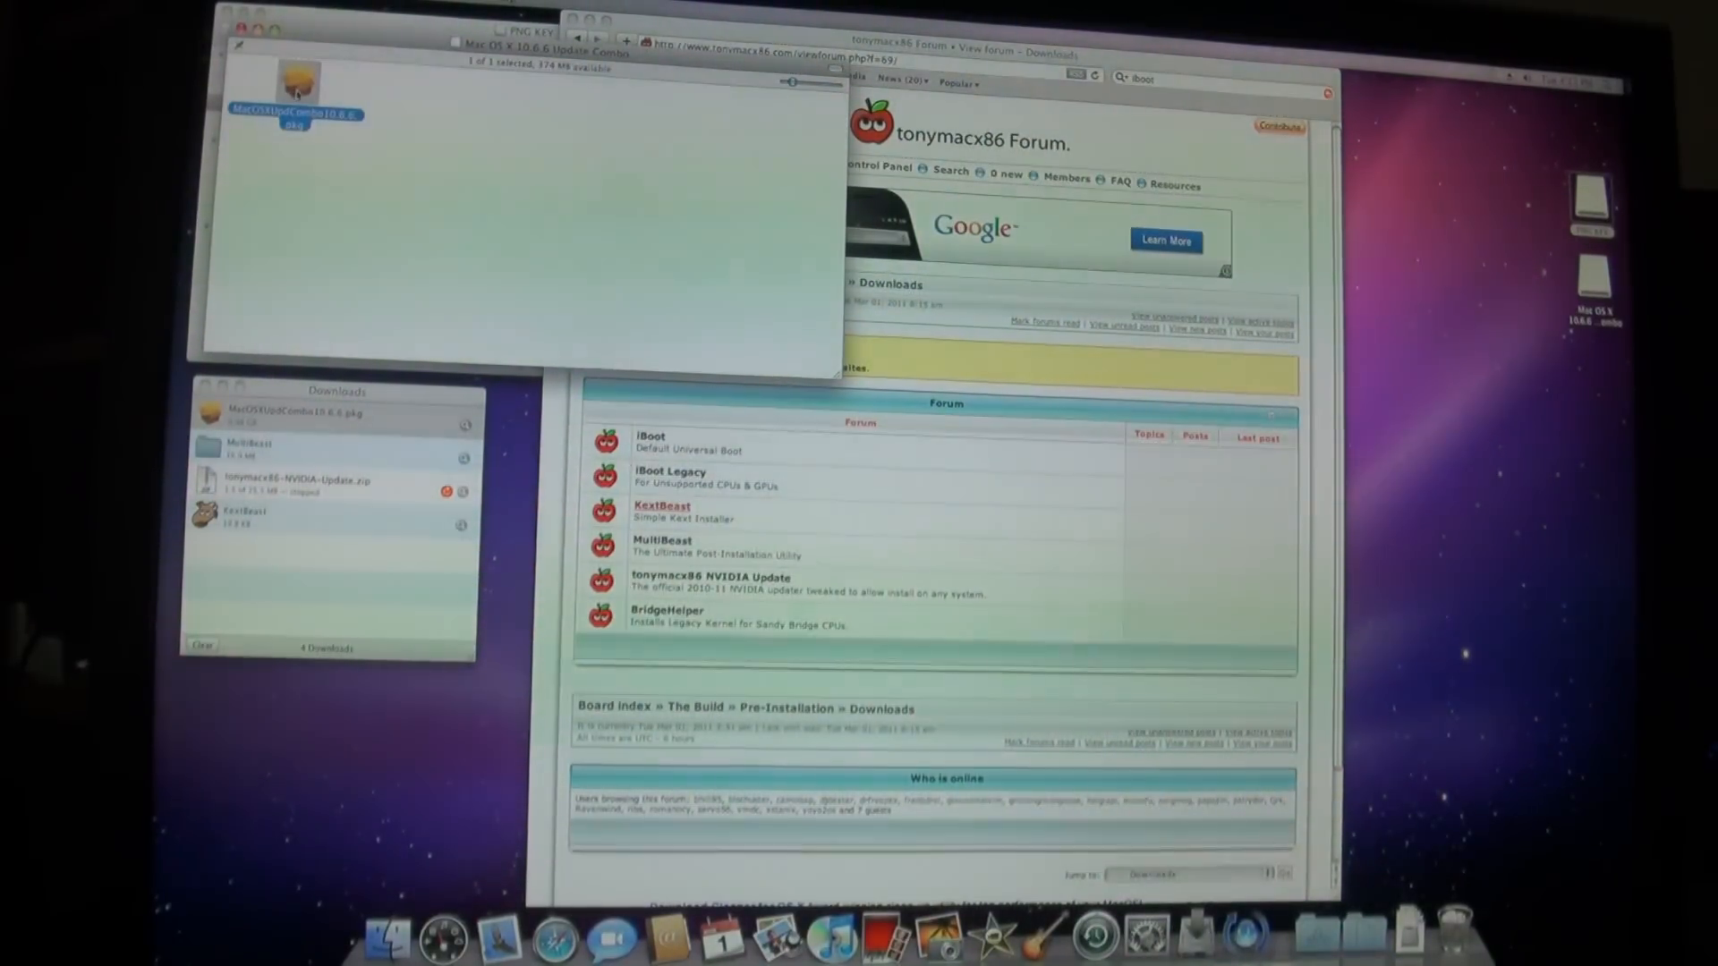
double_click(298, 98)
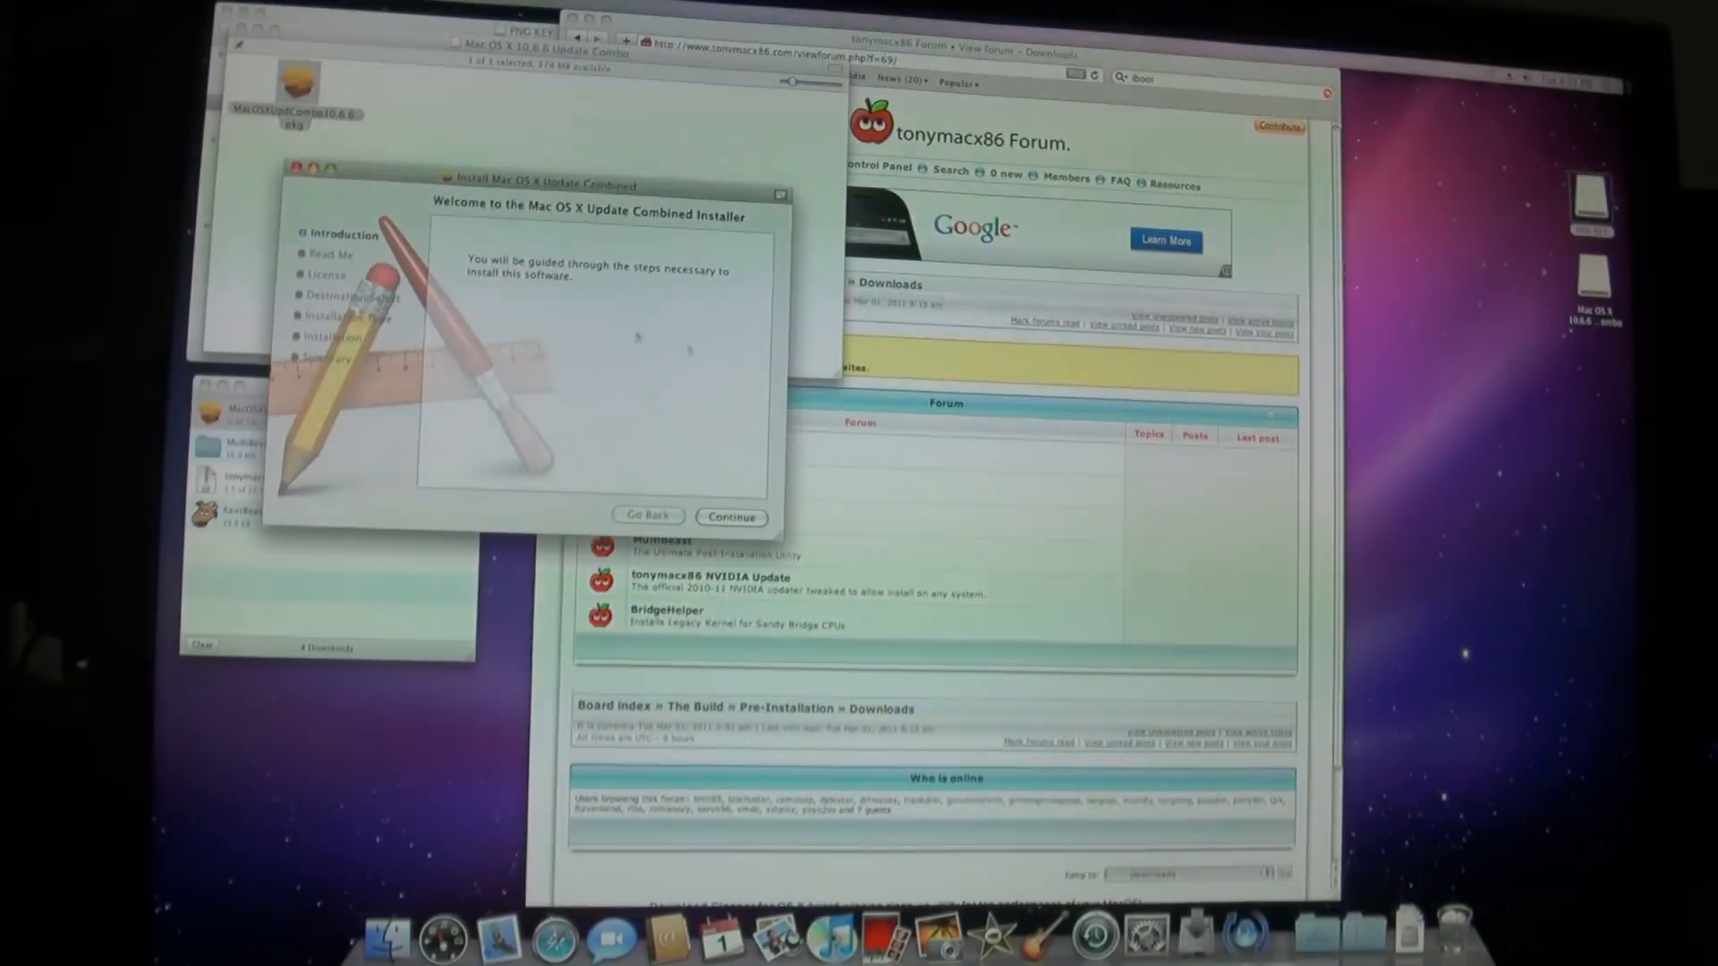
click(731, 516)
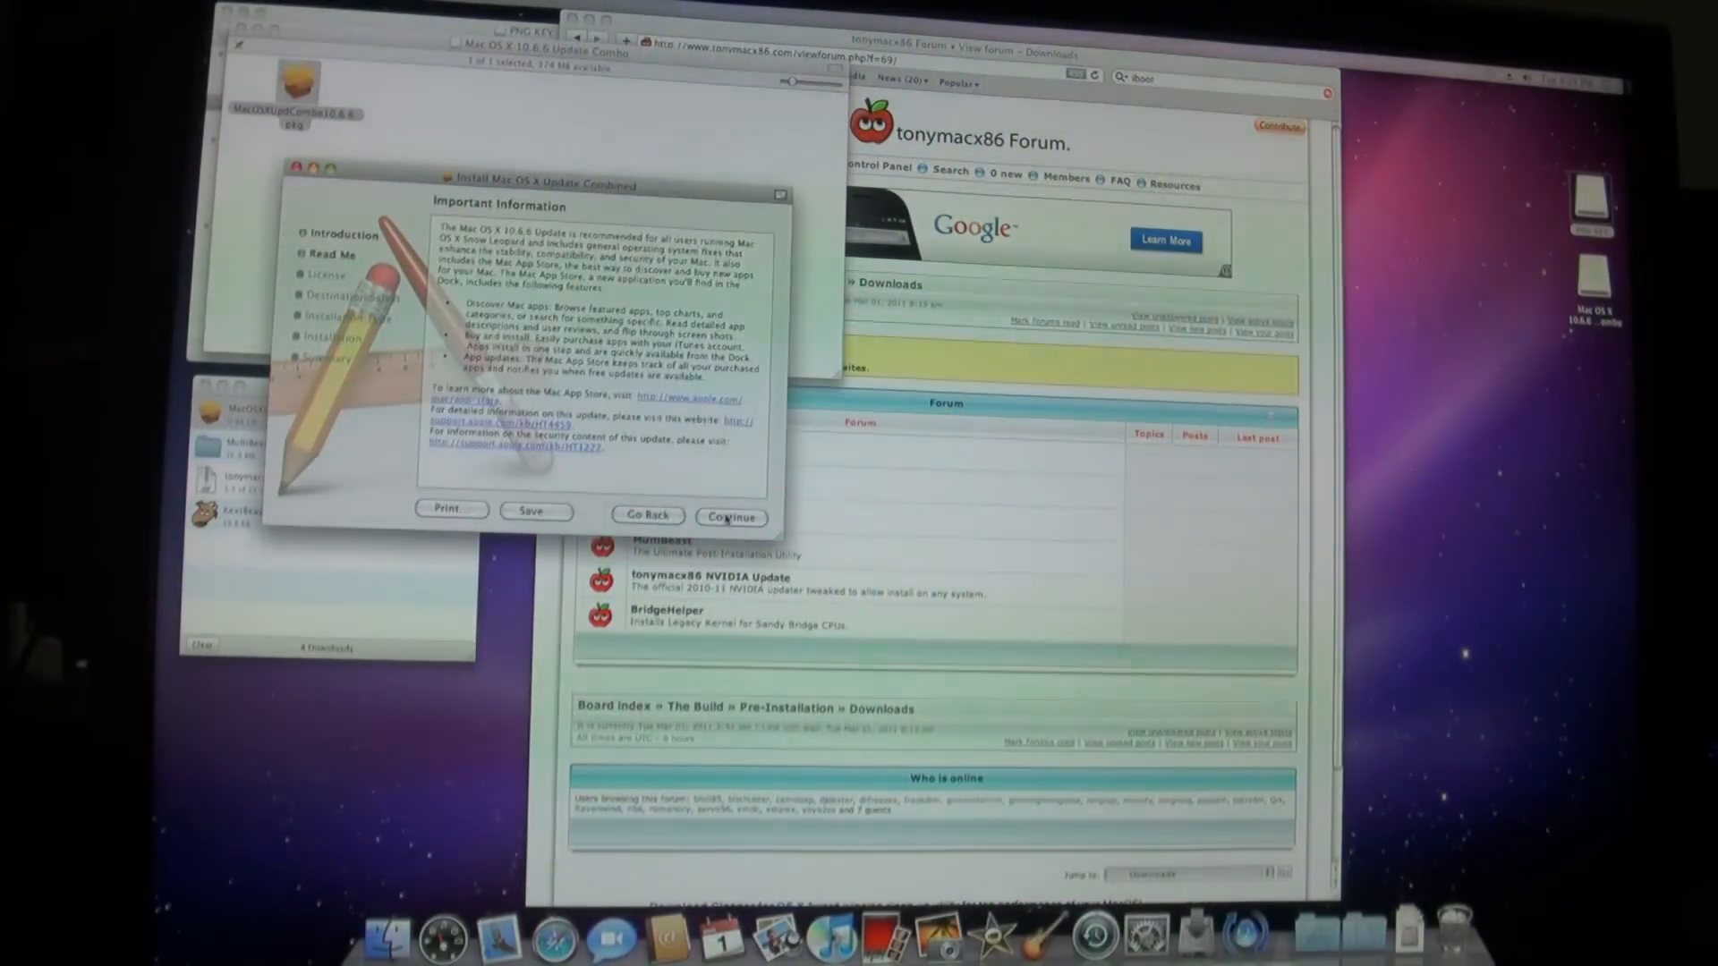
click(730, 515)
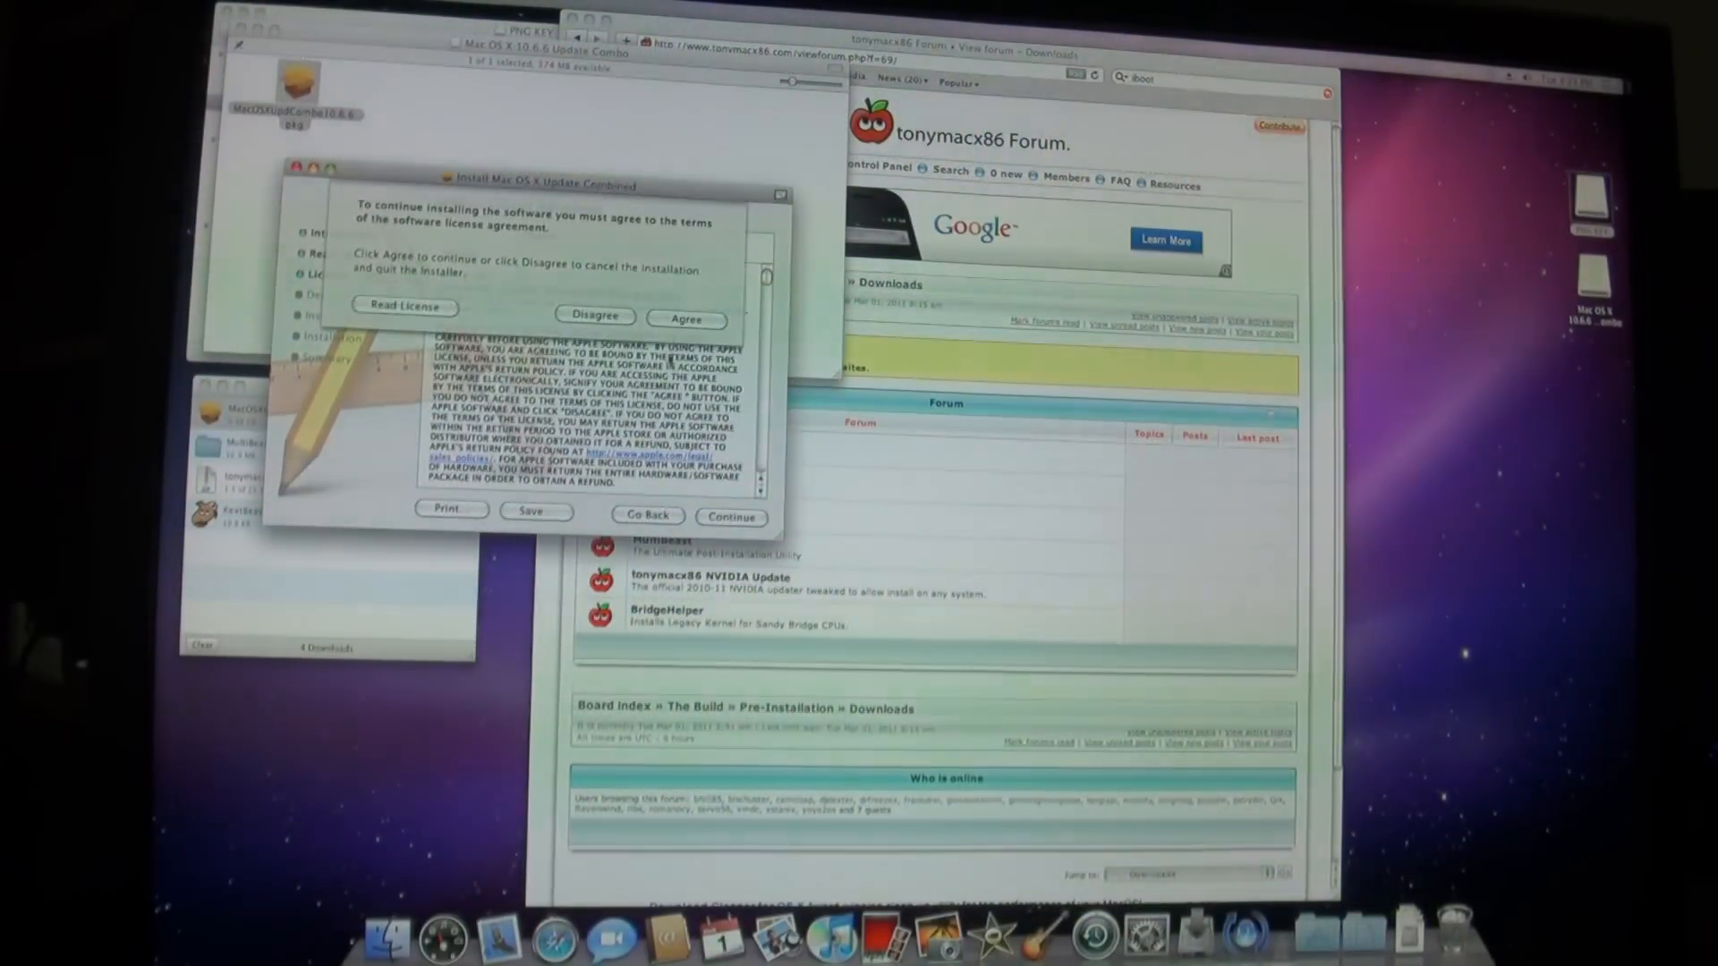
click(686, 319)
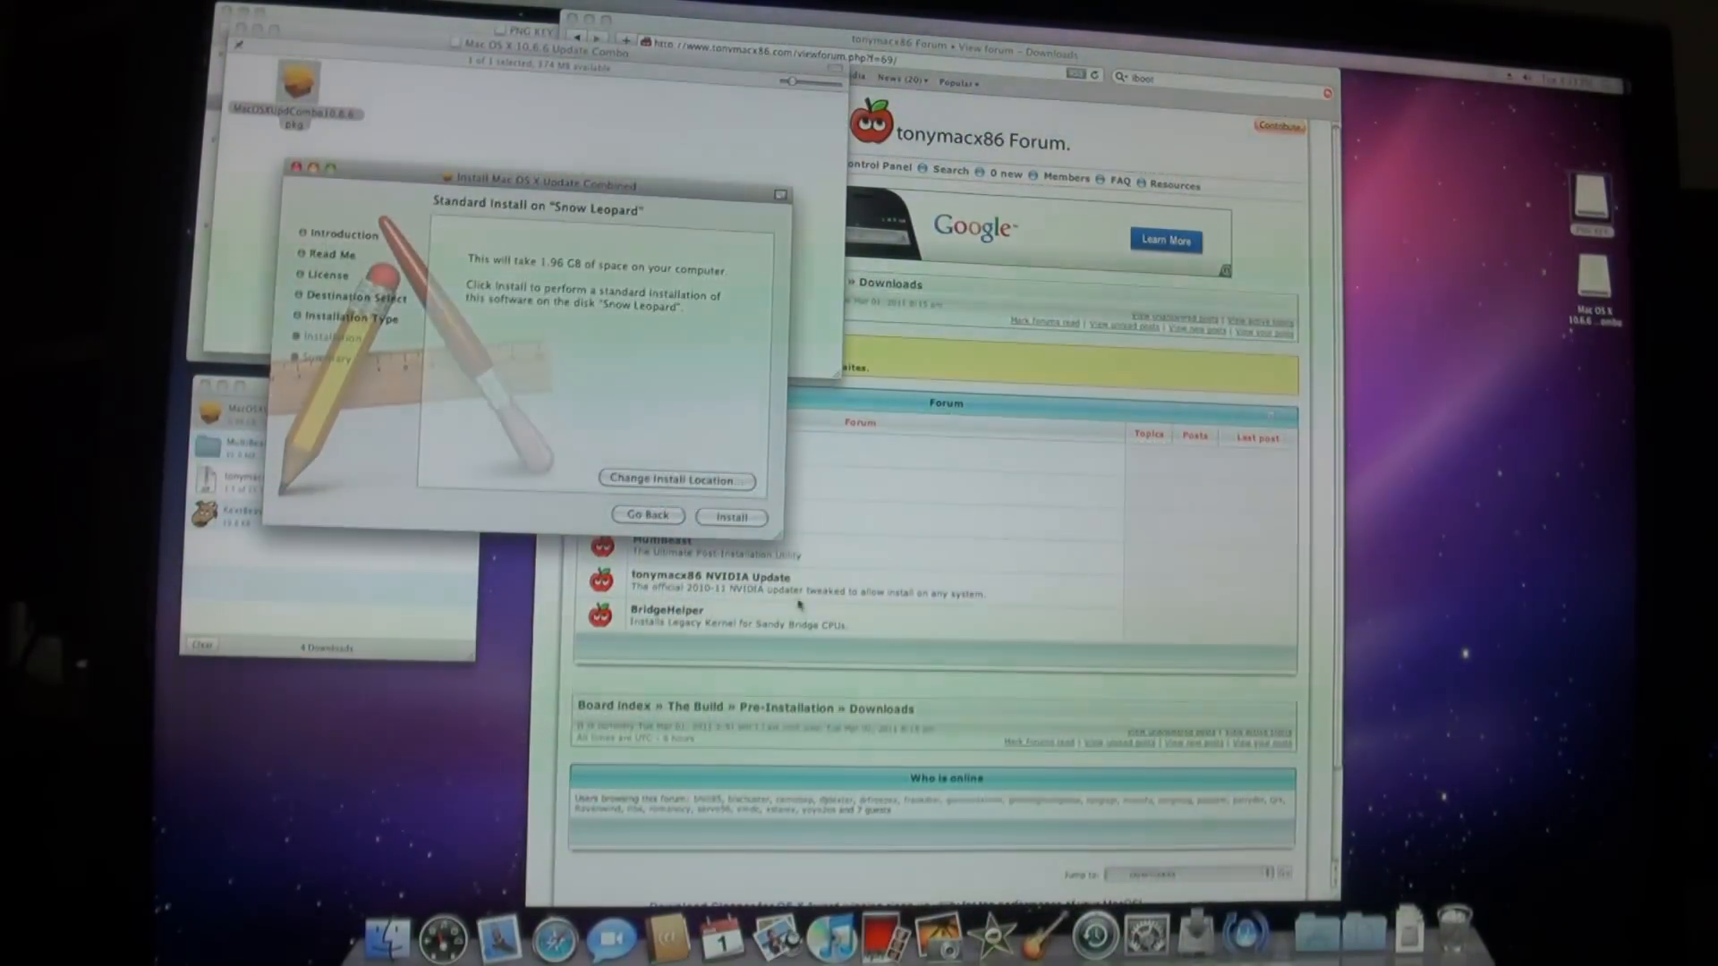
click(731, 516)
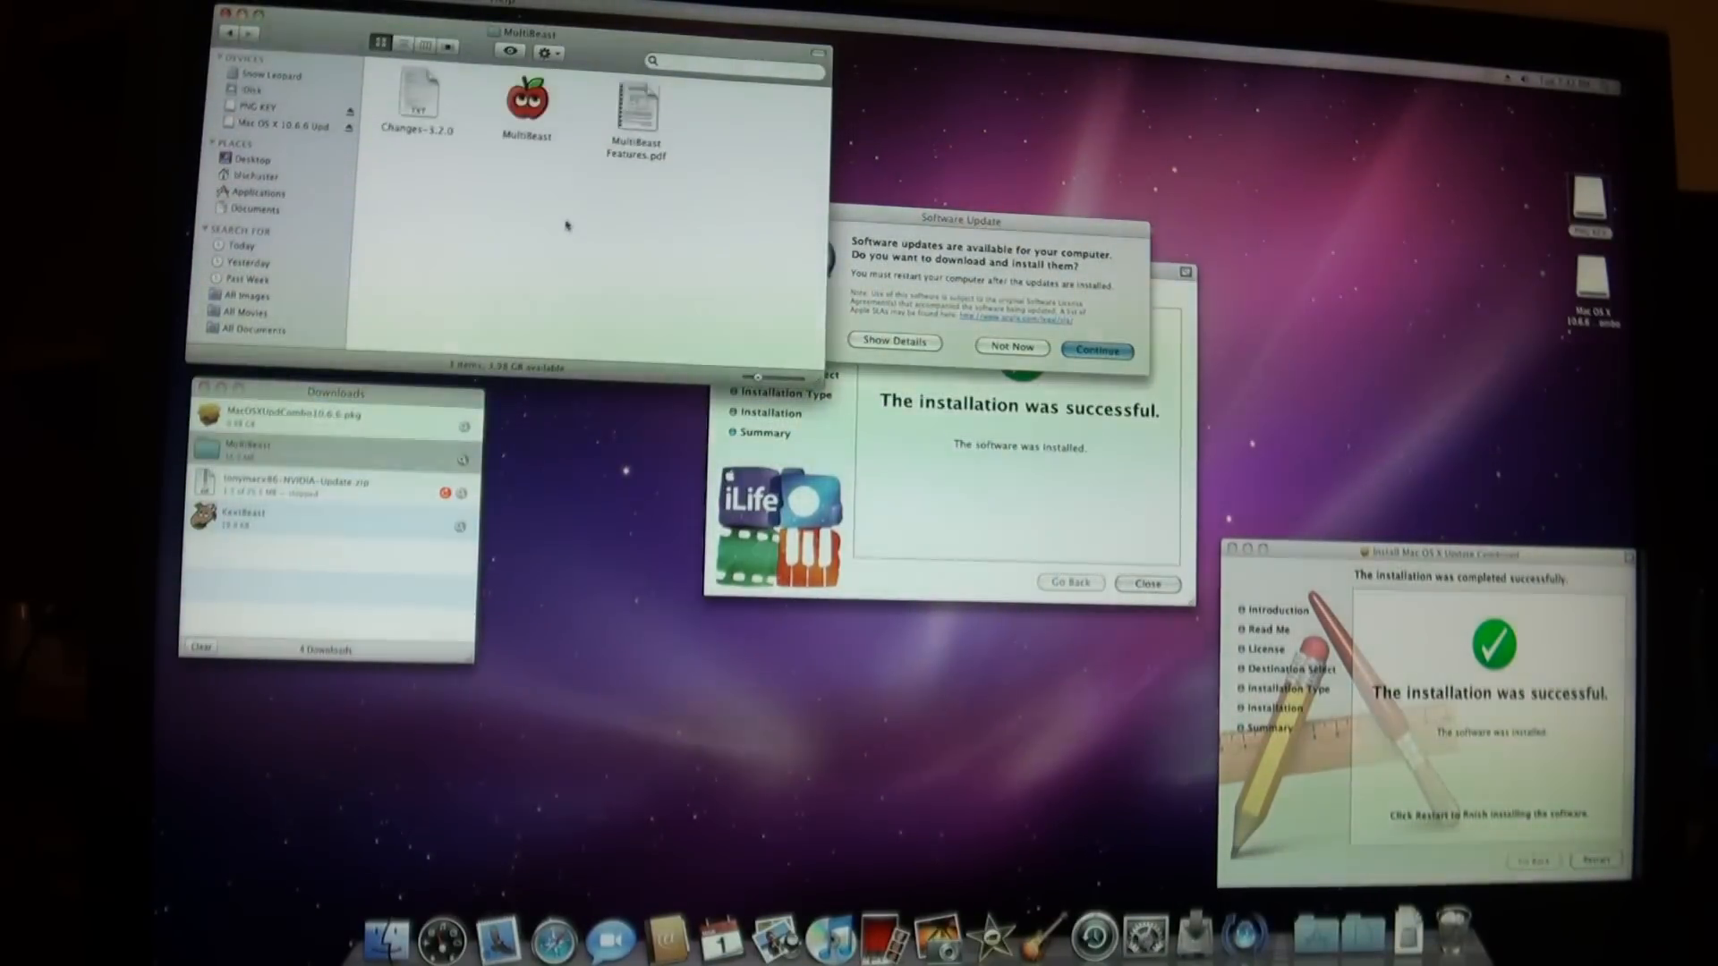
Launch the MultiBeast installer and accept its license to reach Custom Install
click(527, 104)
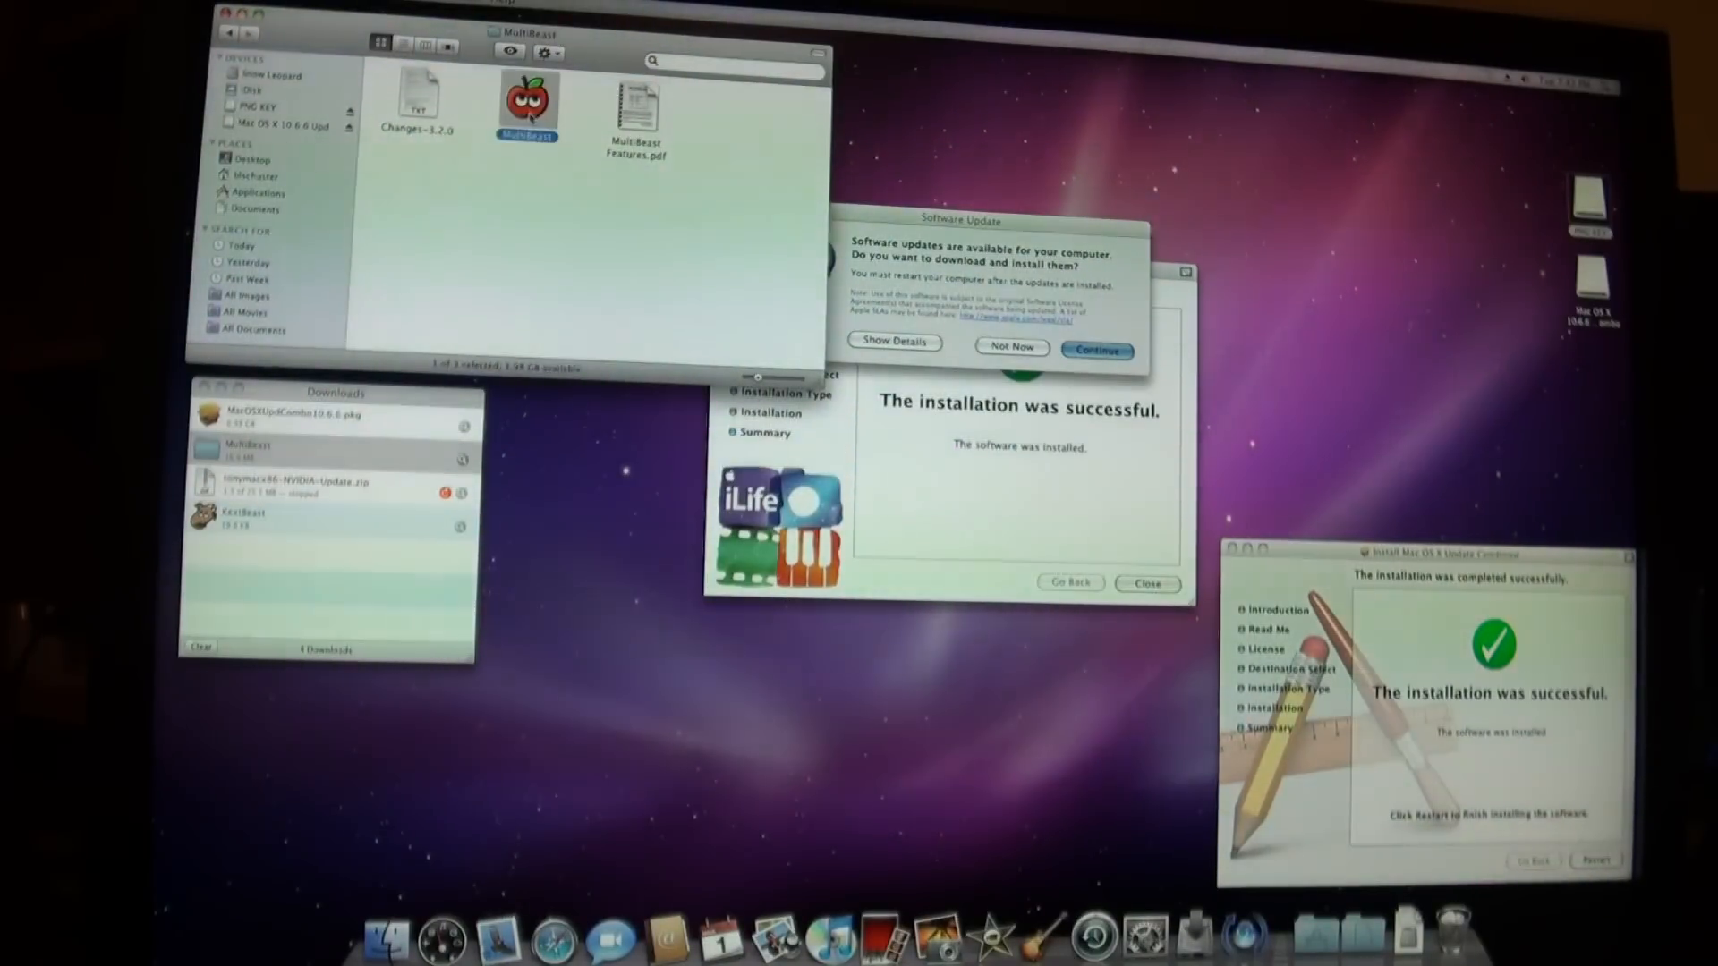
double_click(527, 104)
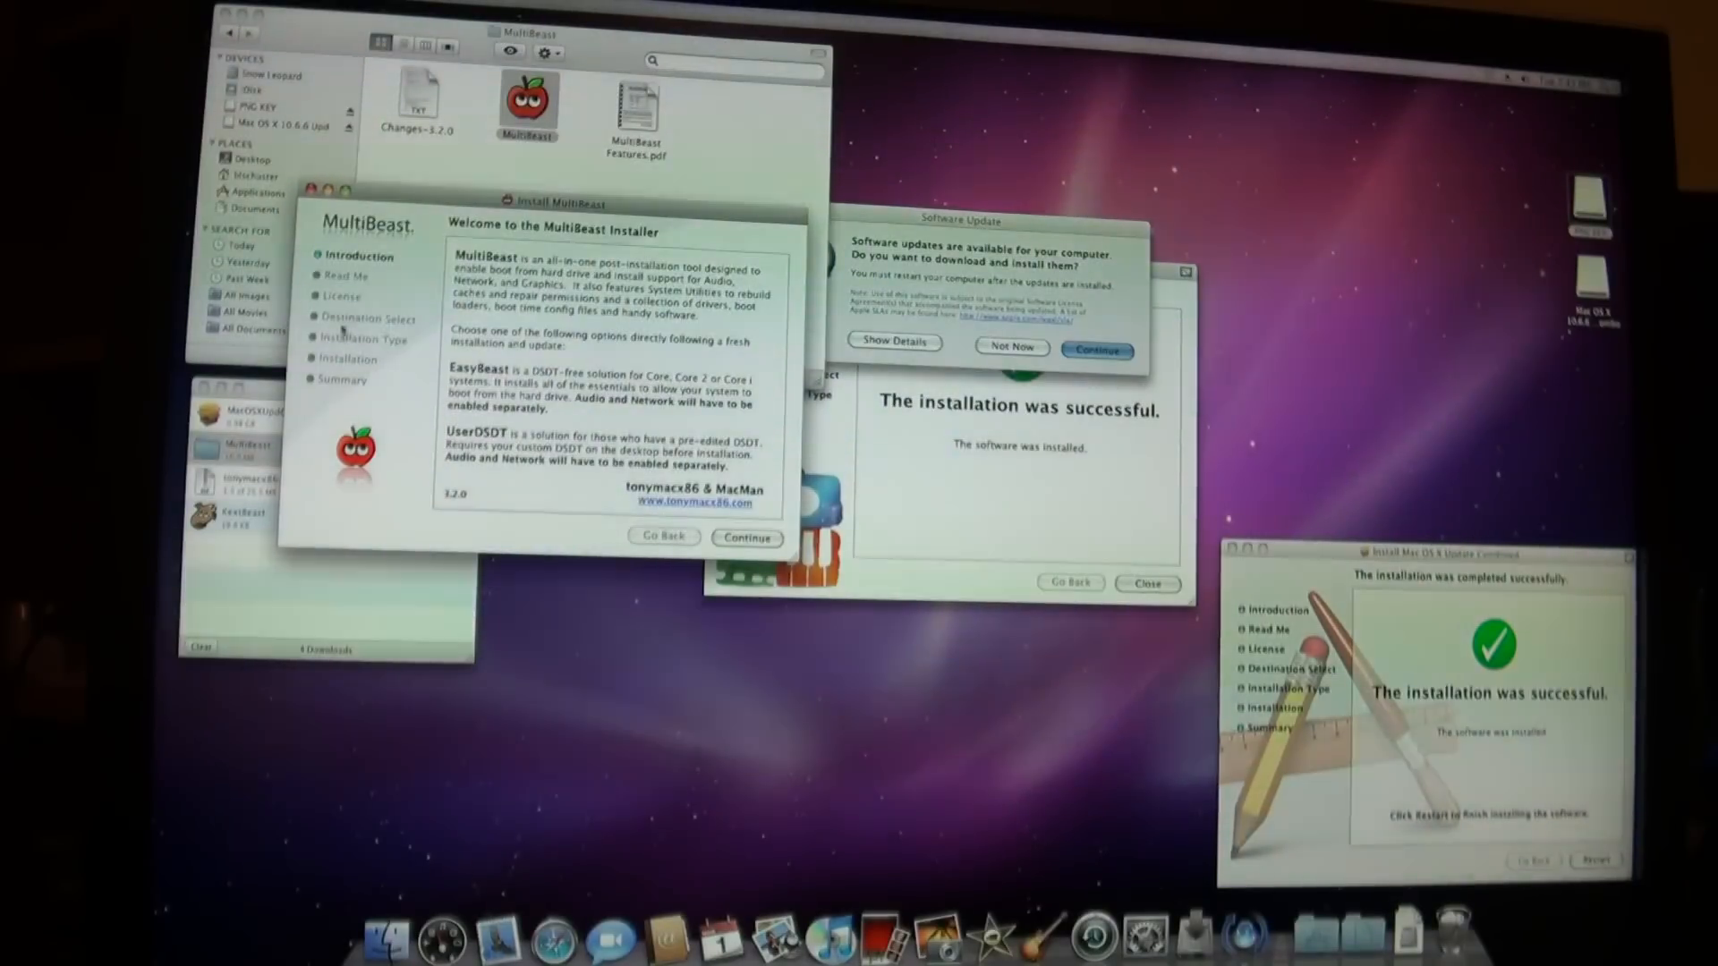
click(747, 537)
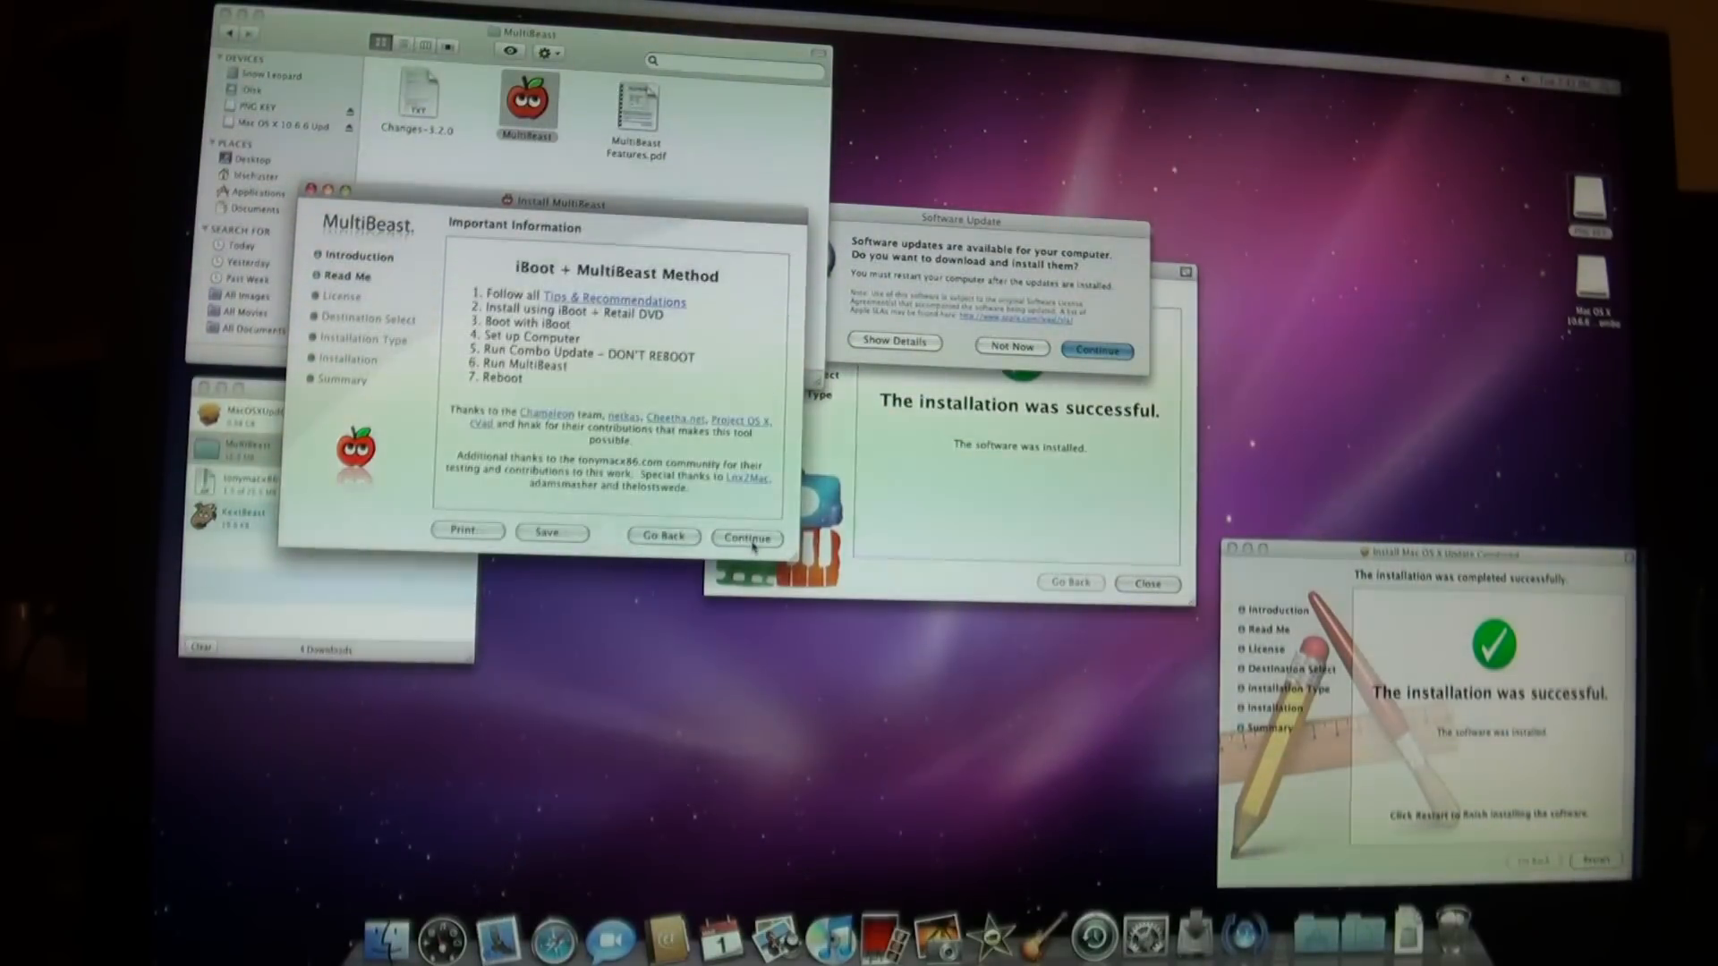
click(748, 537)
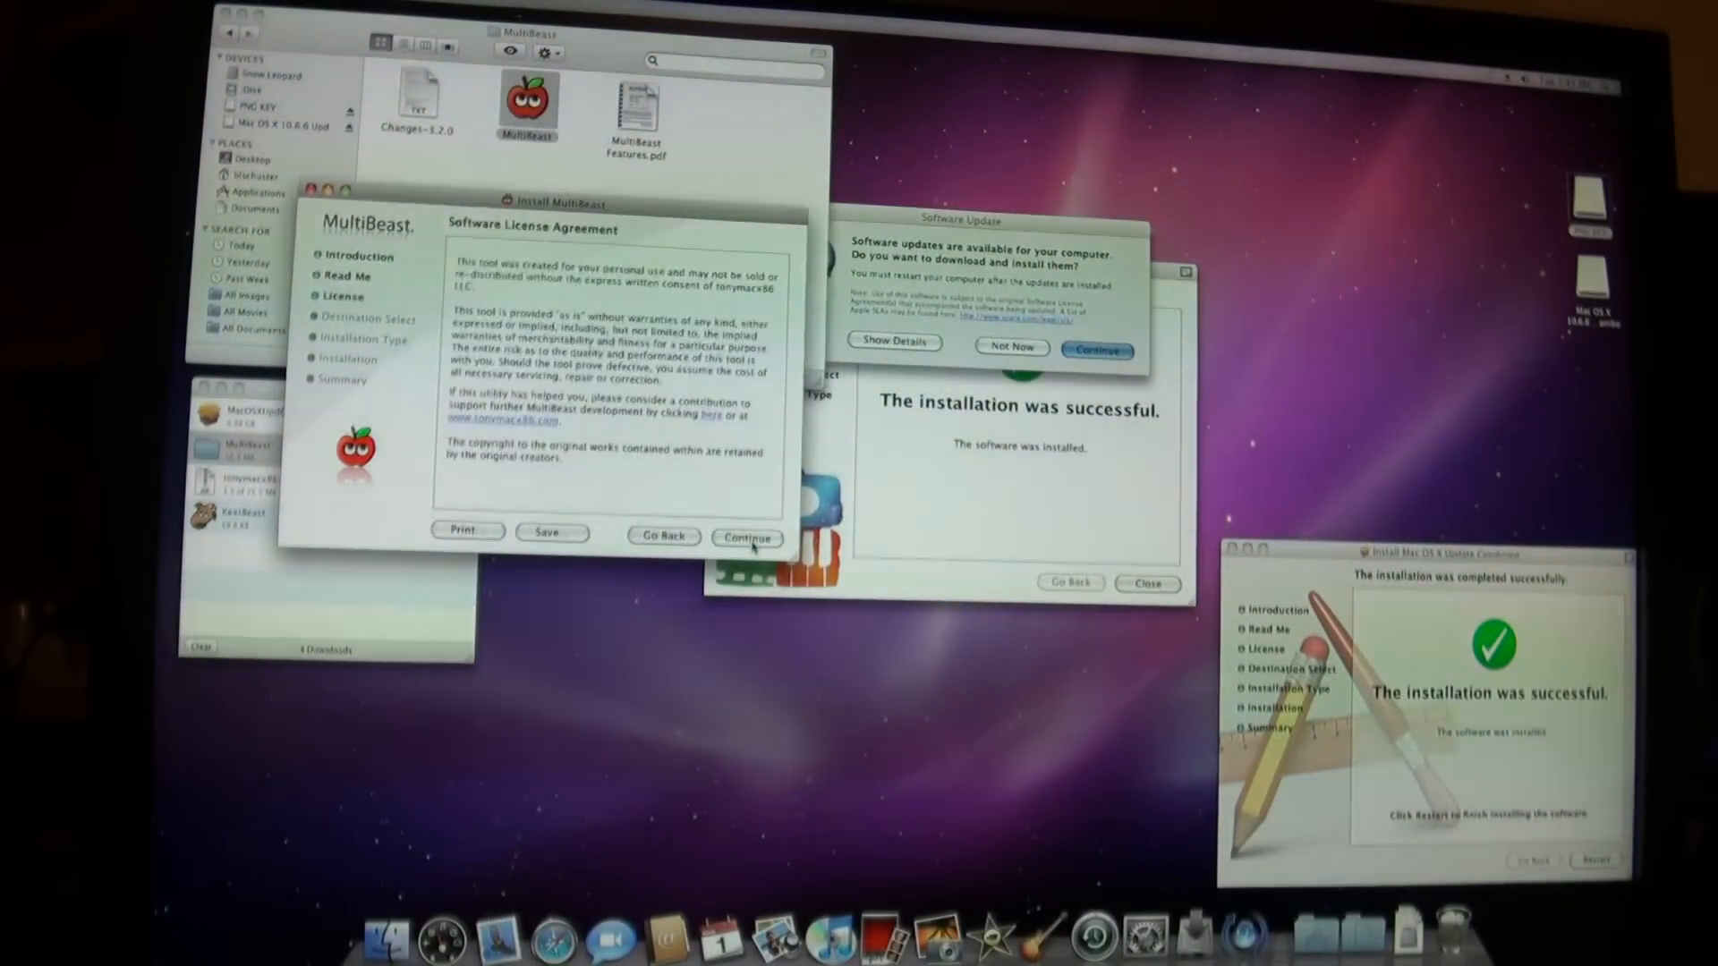
click(748, 536)
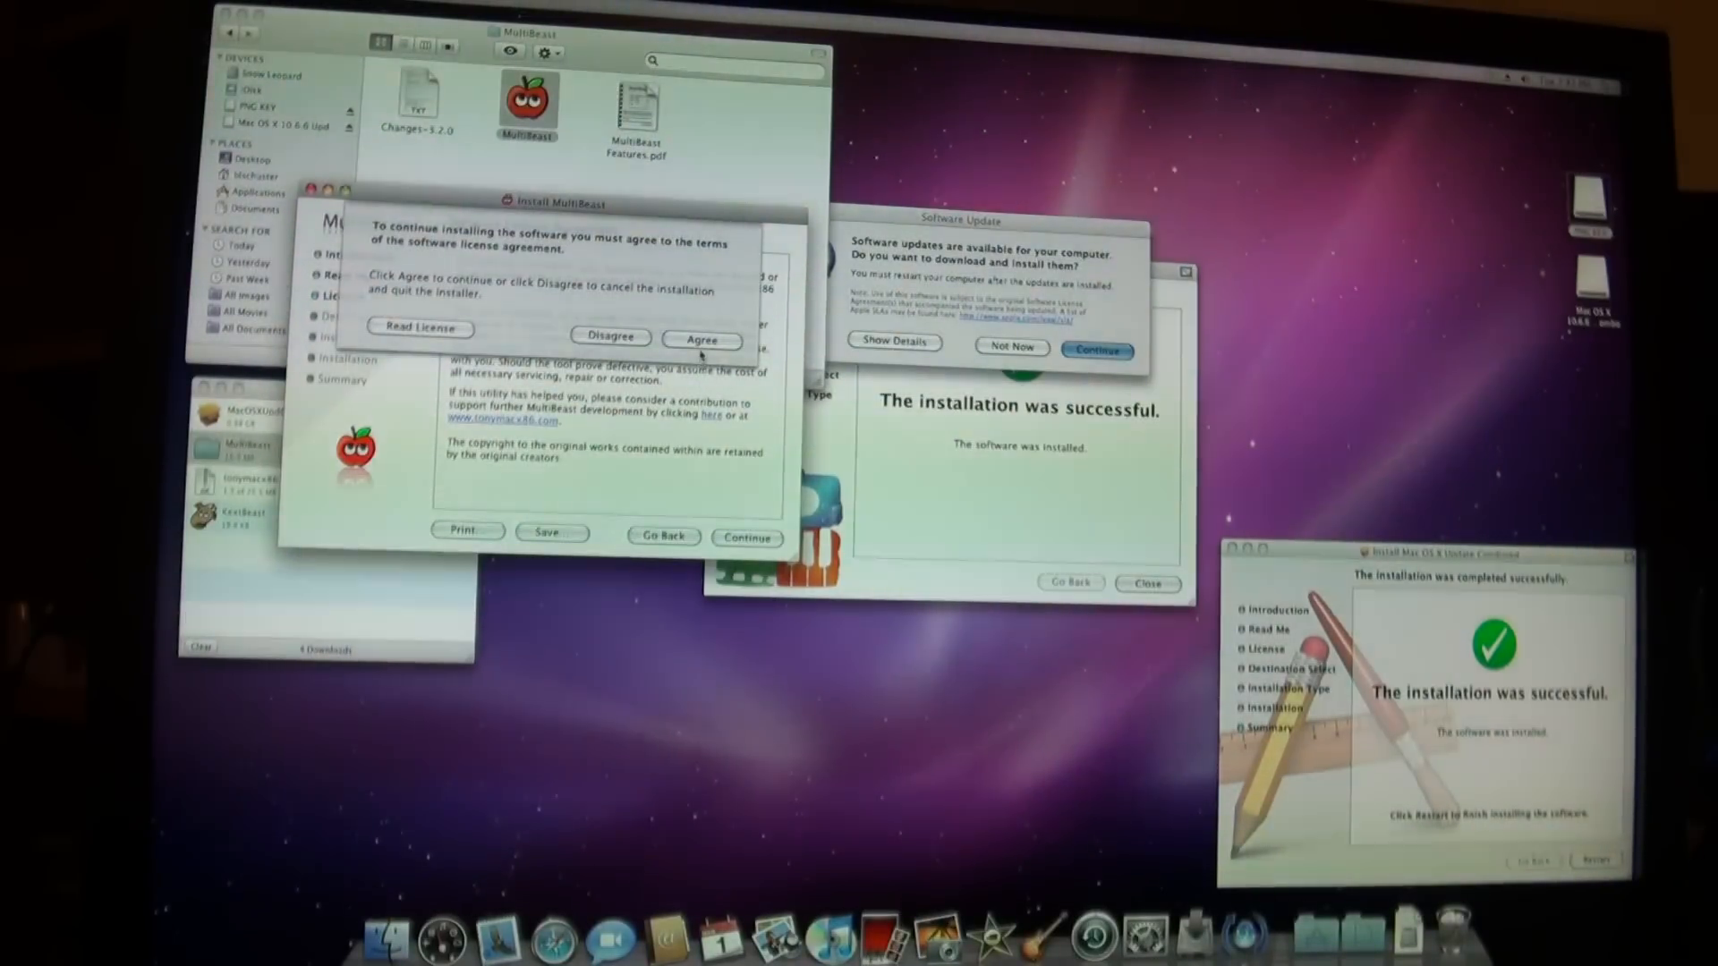
click(701, 340)
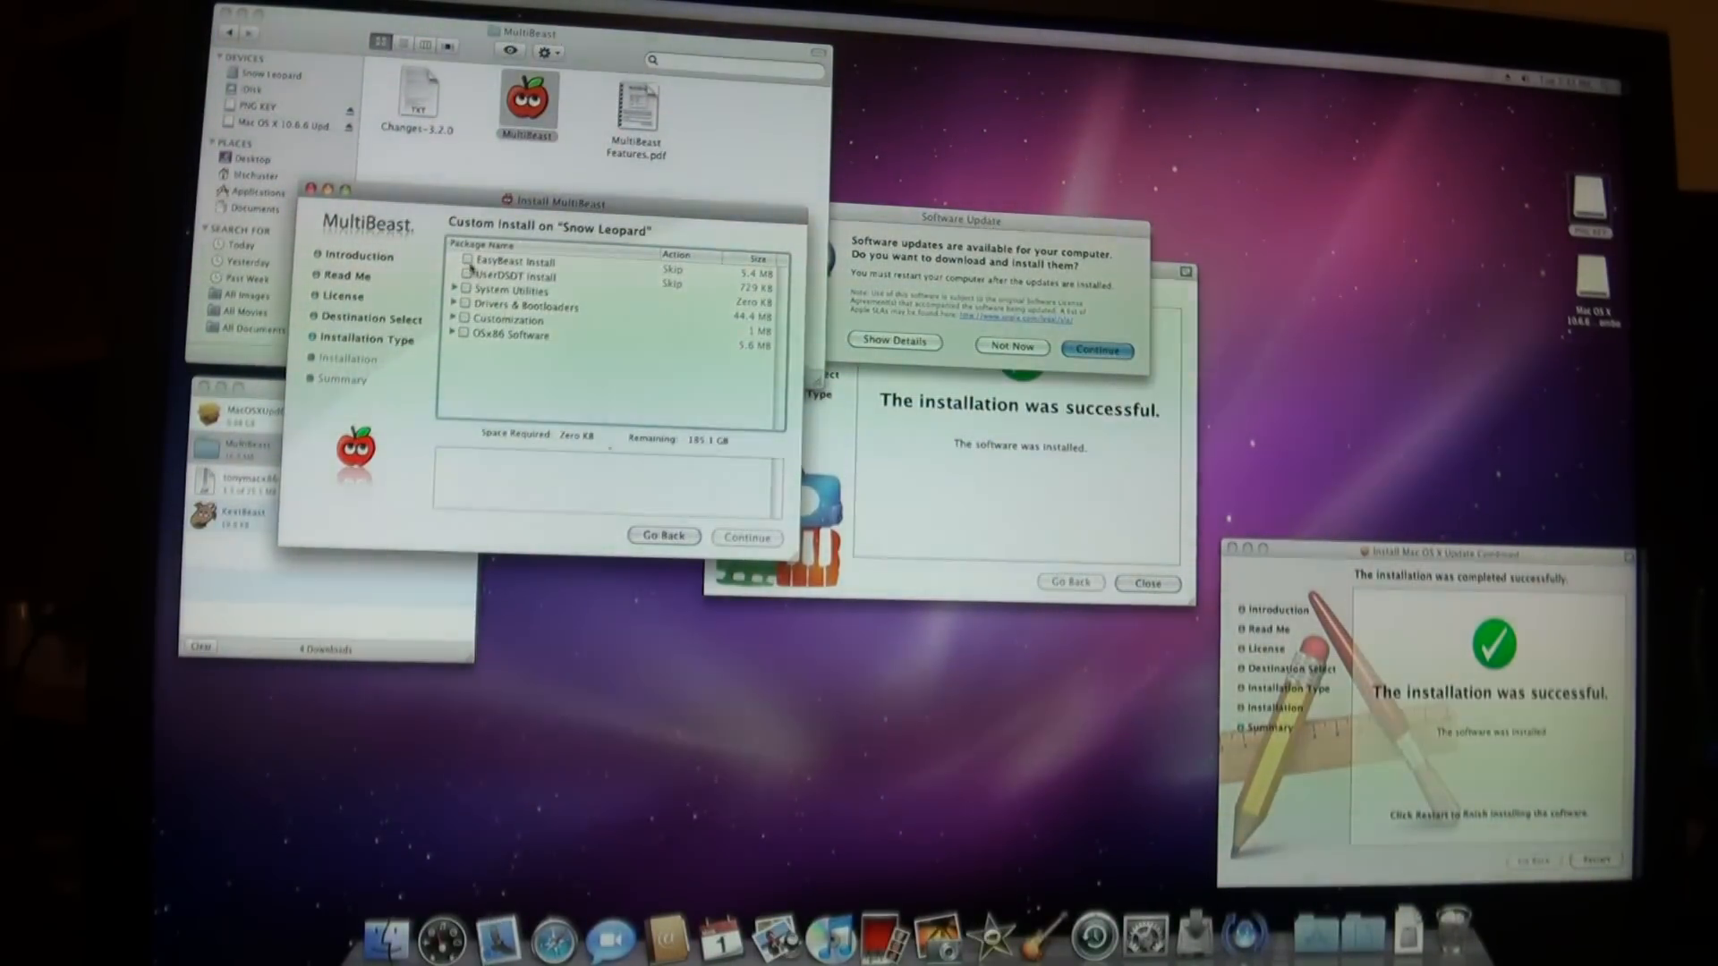
Tick EasyBeast, System Utilities and the Chameleon 2.0 RC5 bootloader in MultiBeast
click(464, 260)
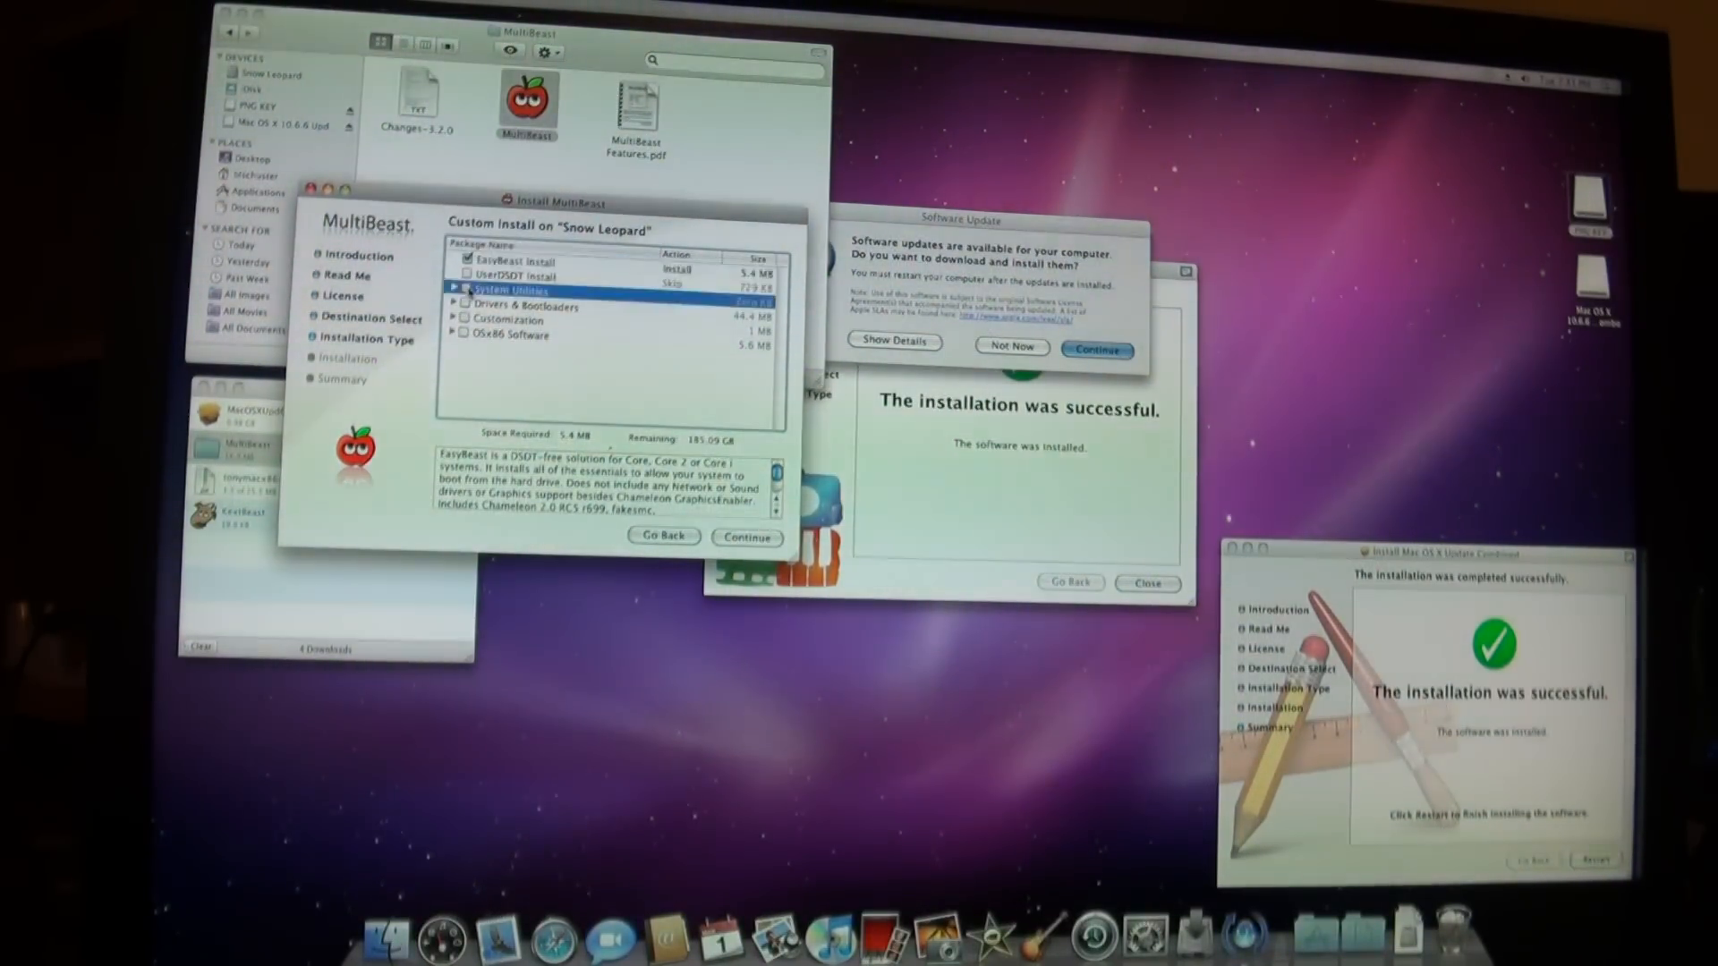
click(508, 288)
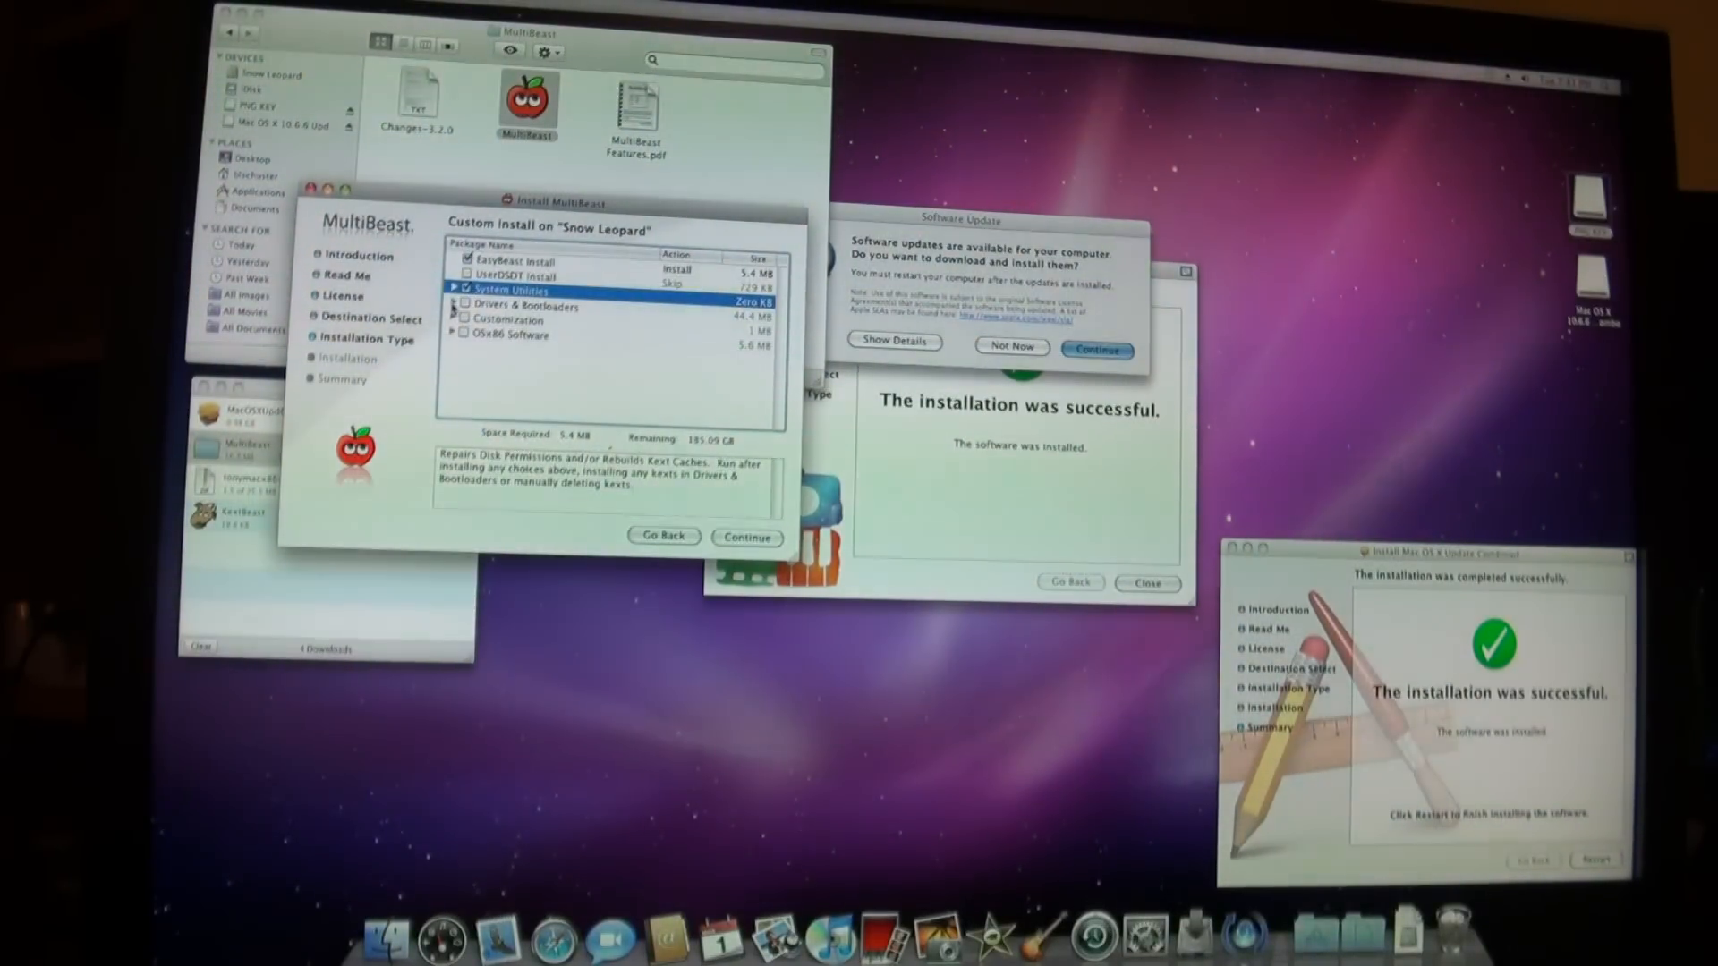
click(452, 304)
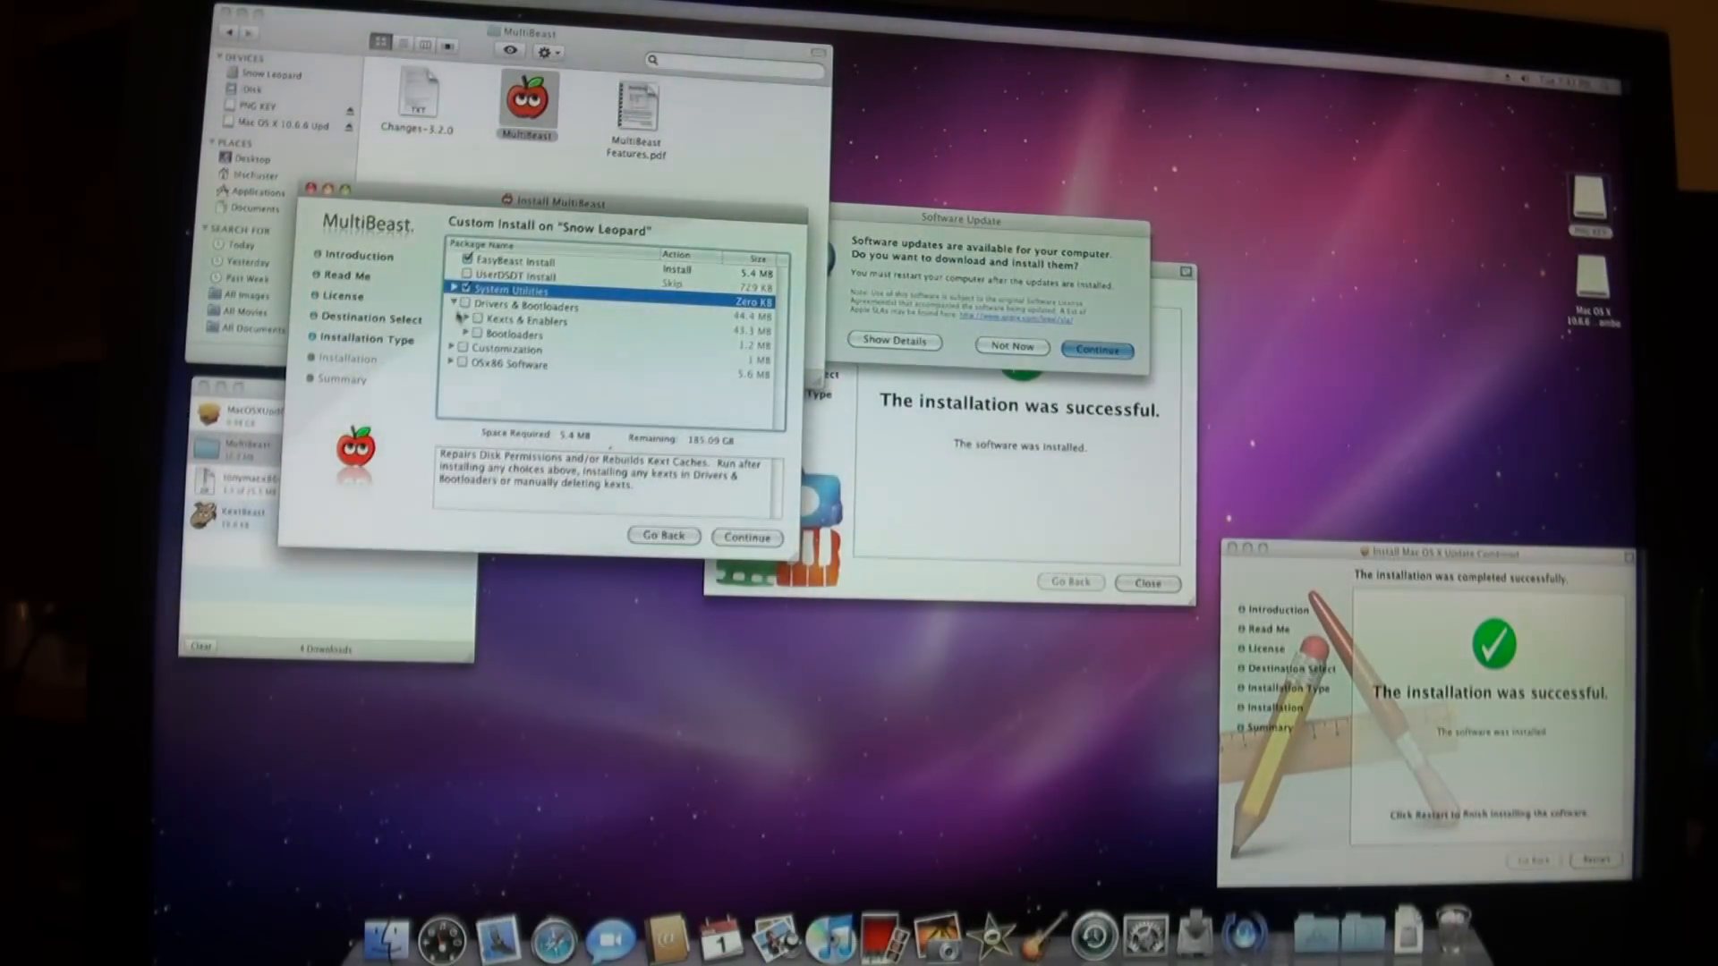
click(464, 334)
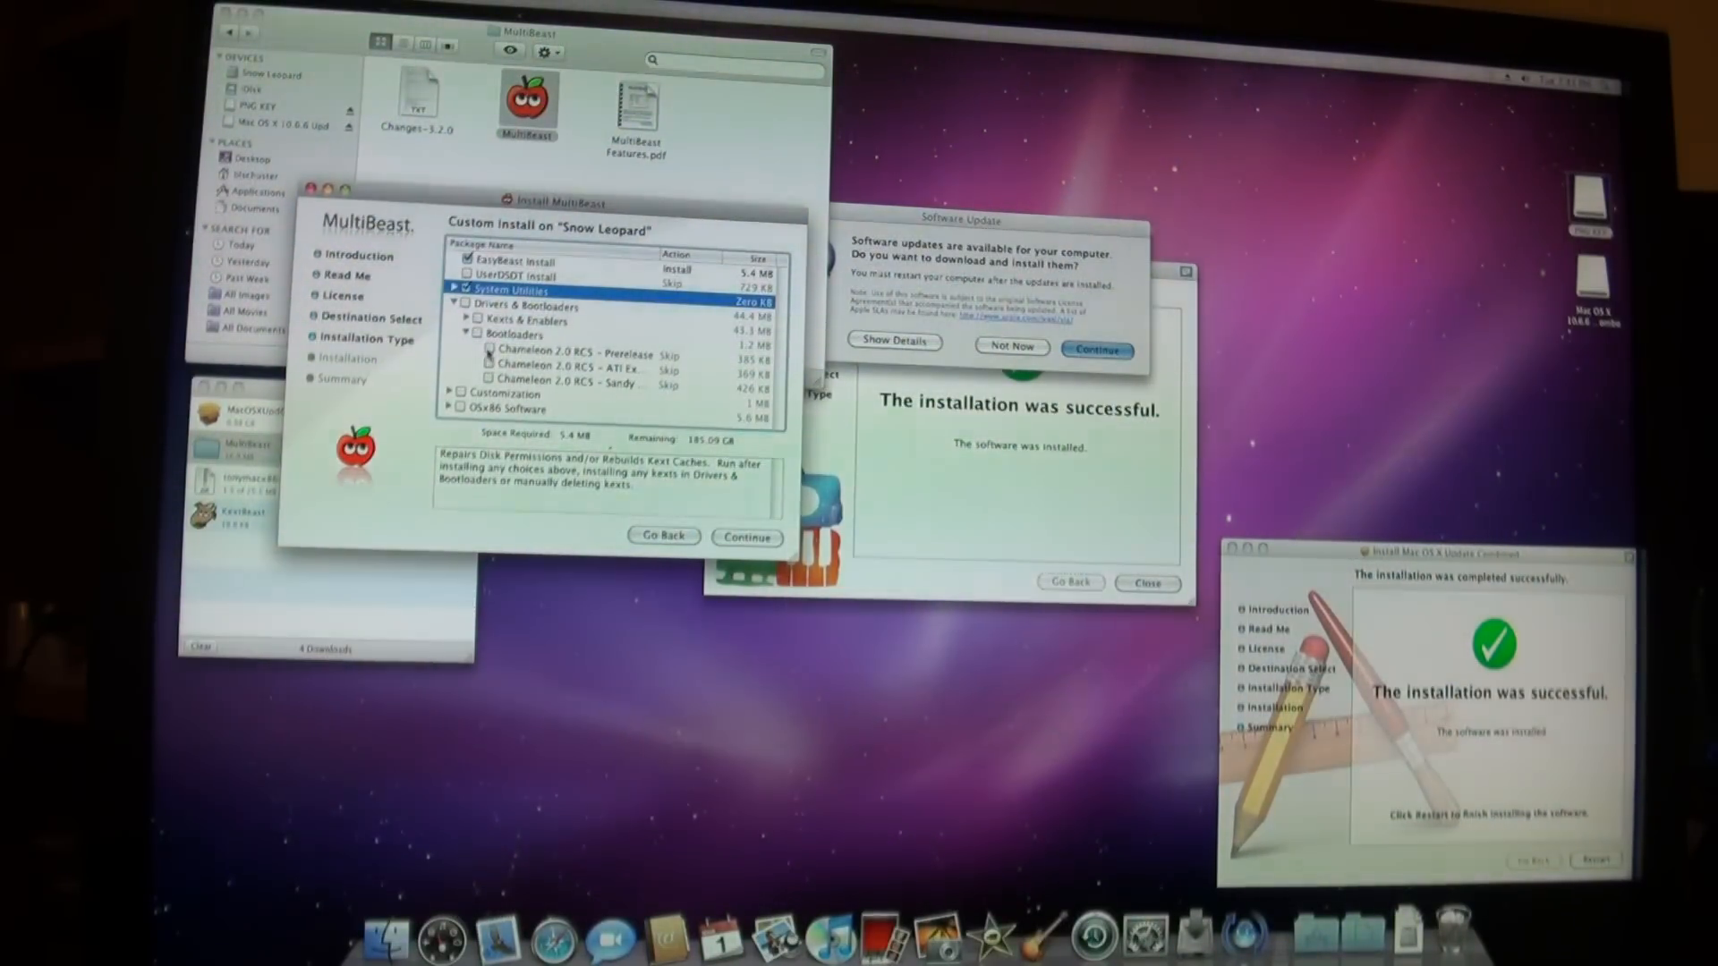
click(487, 351)
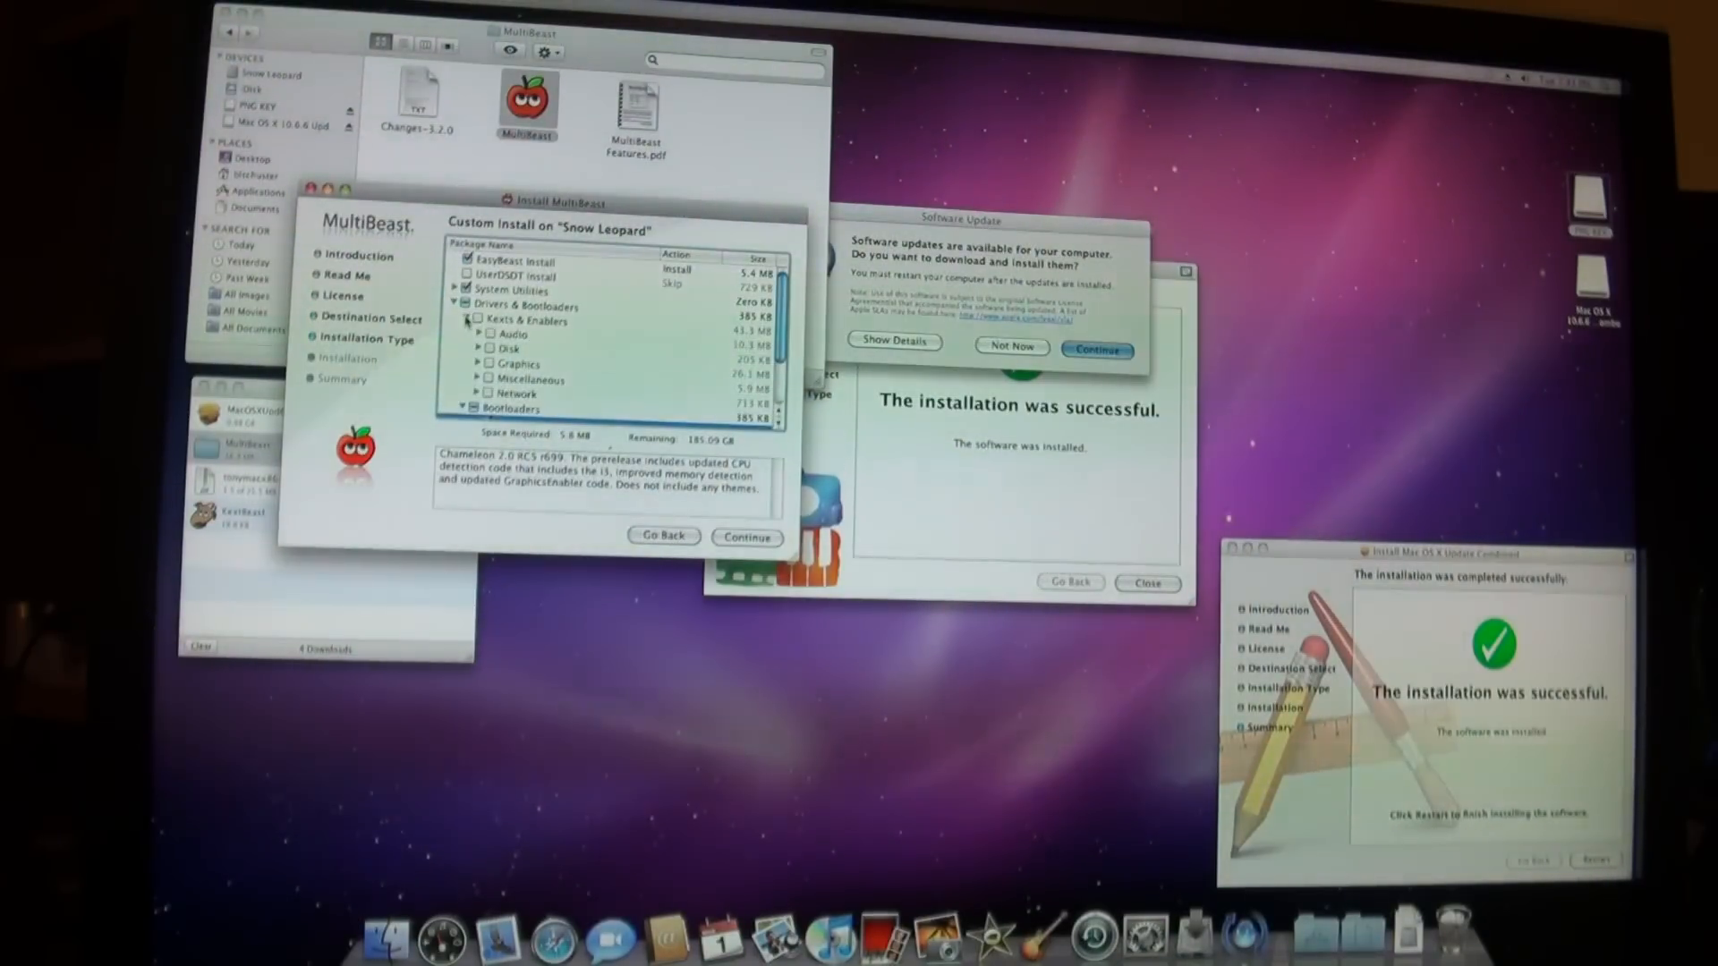
Add the Realtek ALC8xx audio driver, the Realtek network driver and OSx86 Software
click(479, 334)
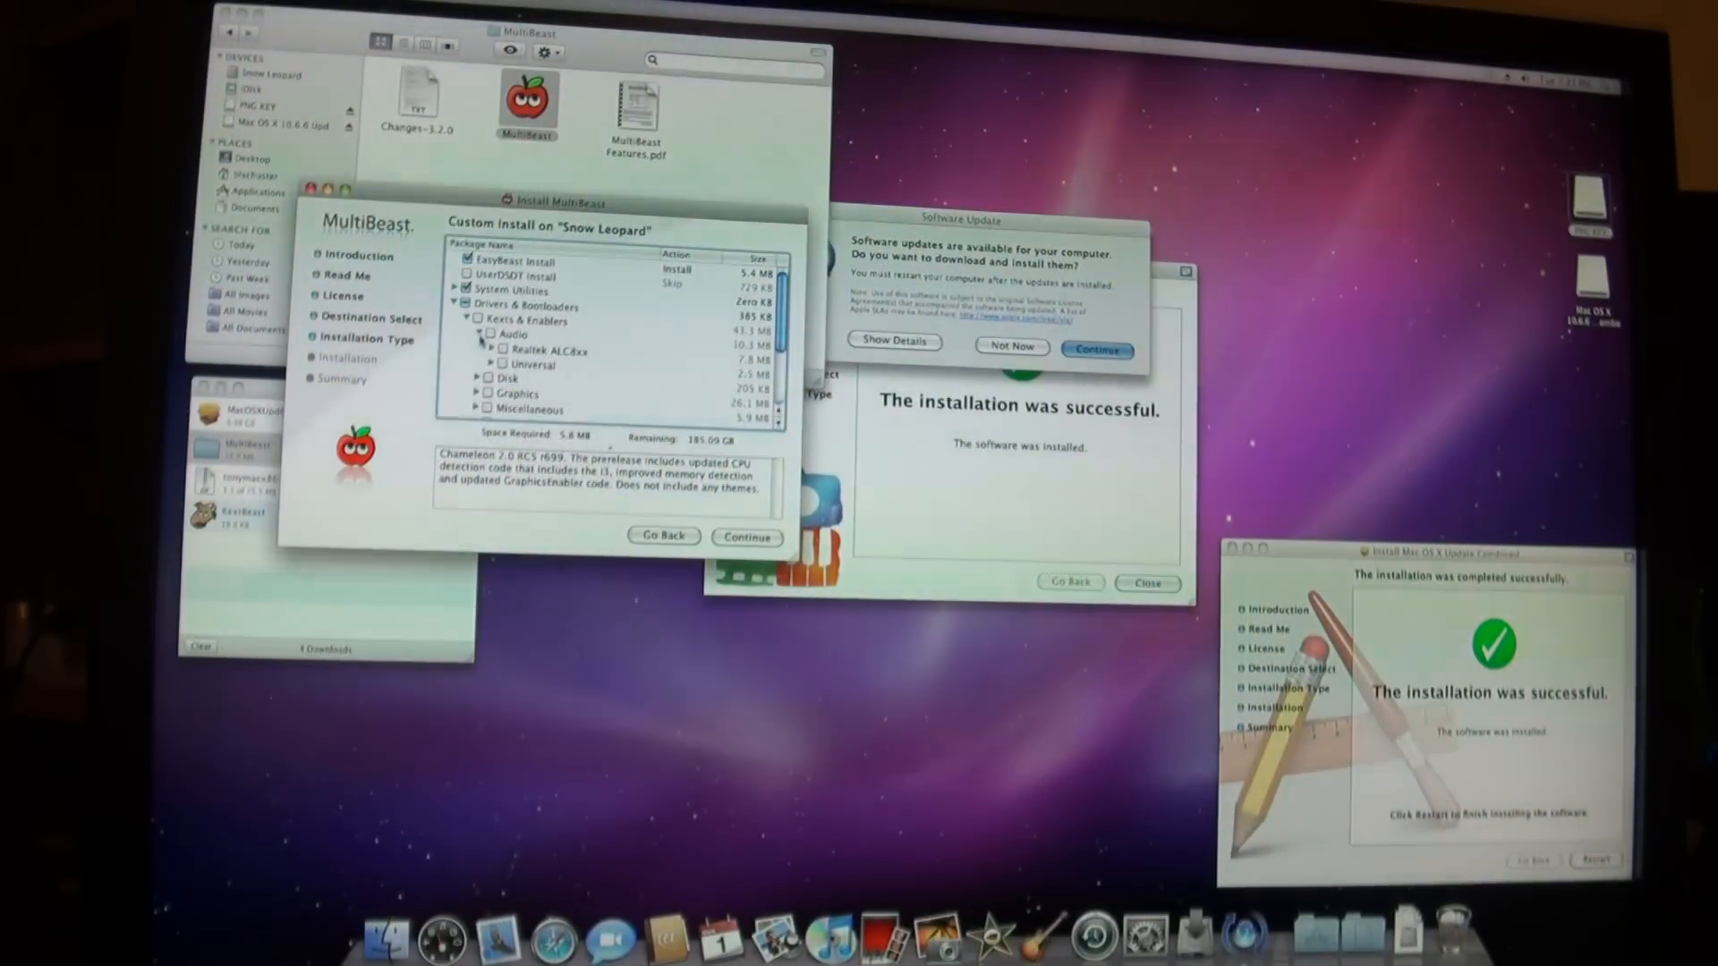
click(502, 351)
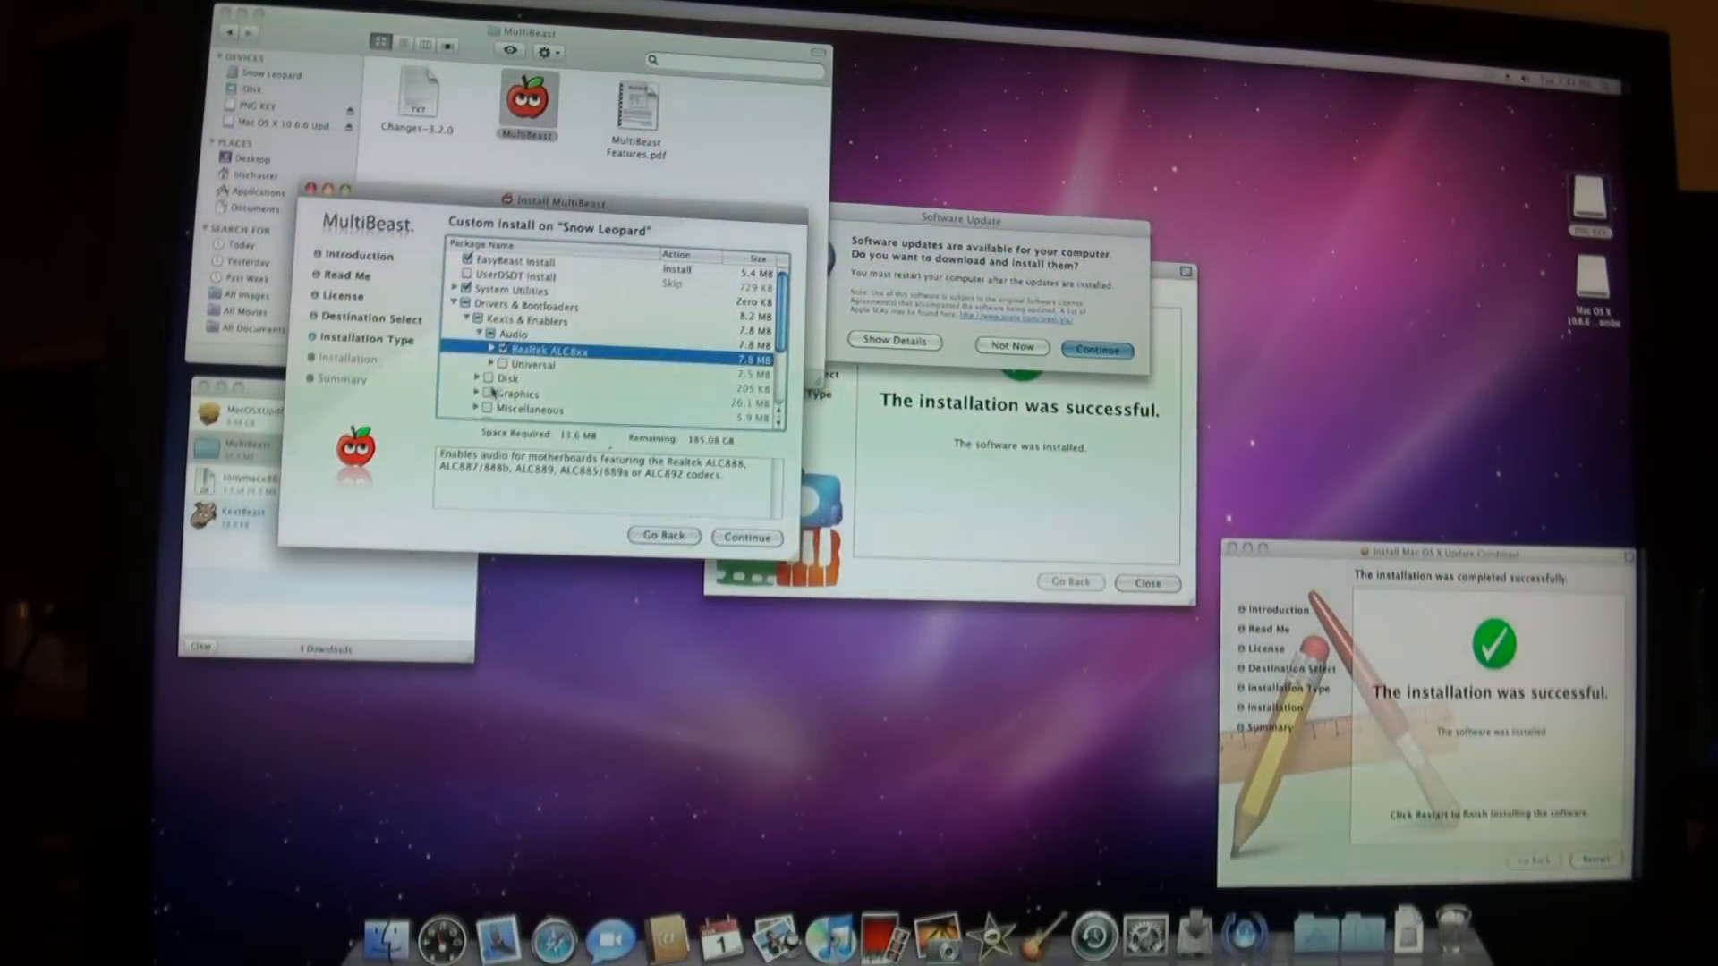
click(475, 377)
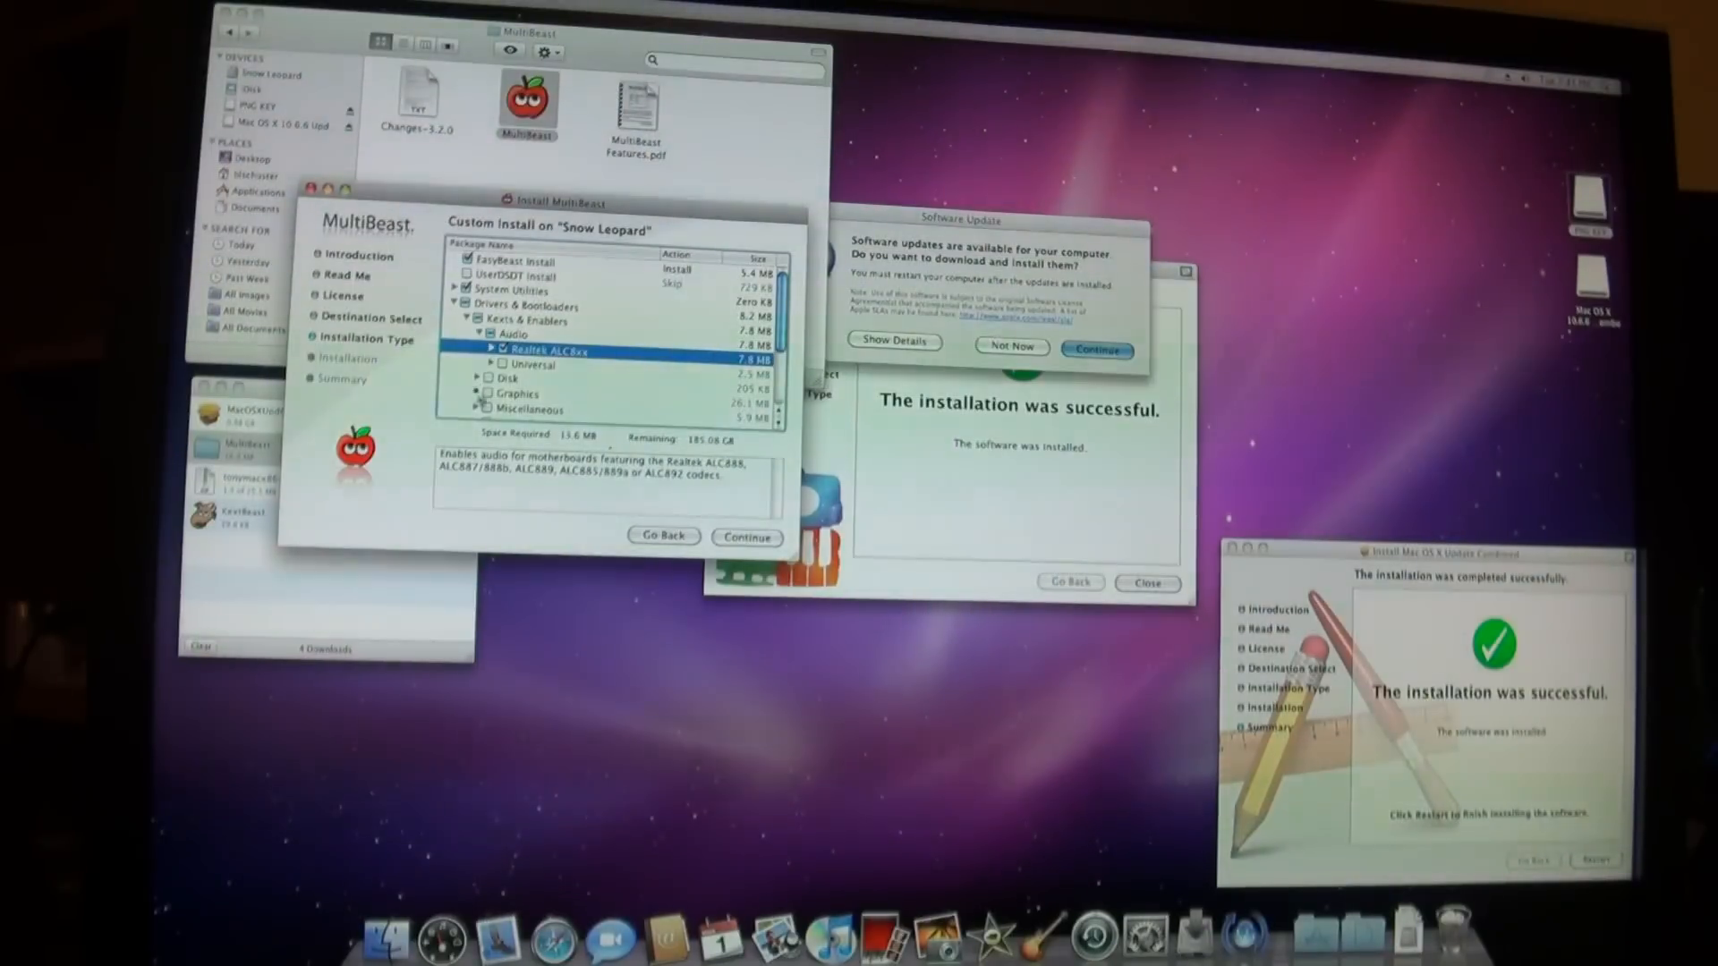
scroll(down, 3)
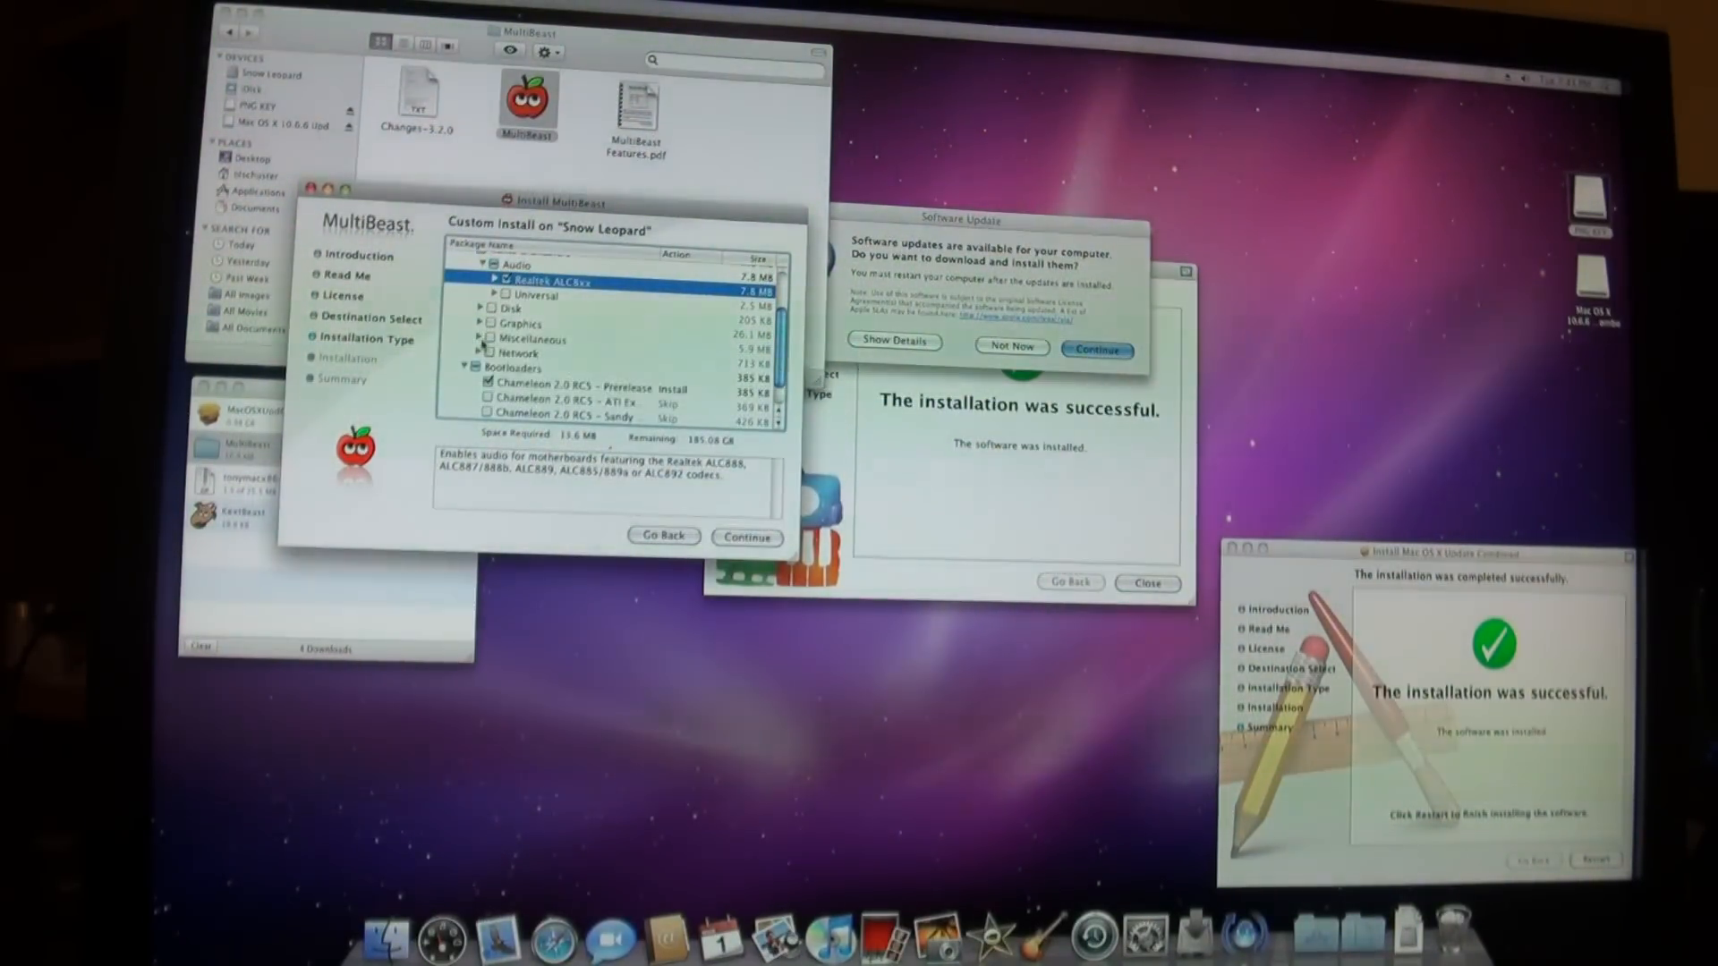
scroll(down, 3)
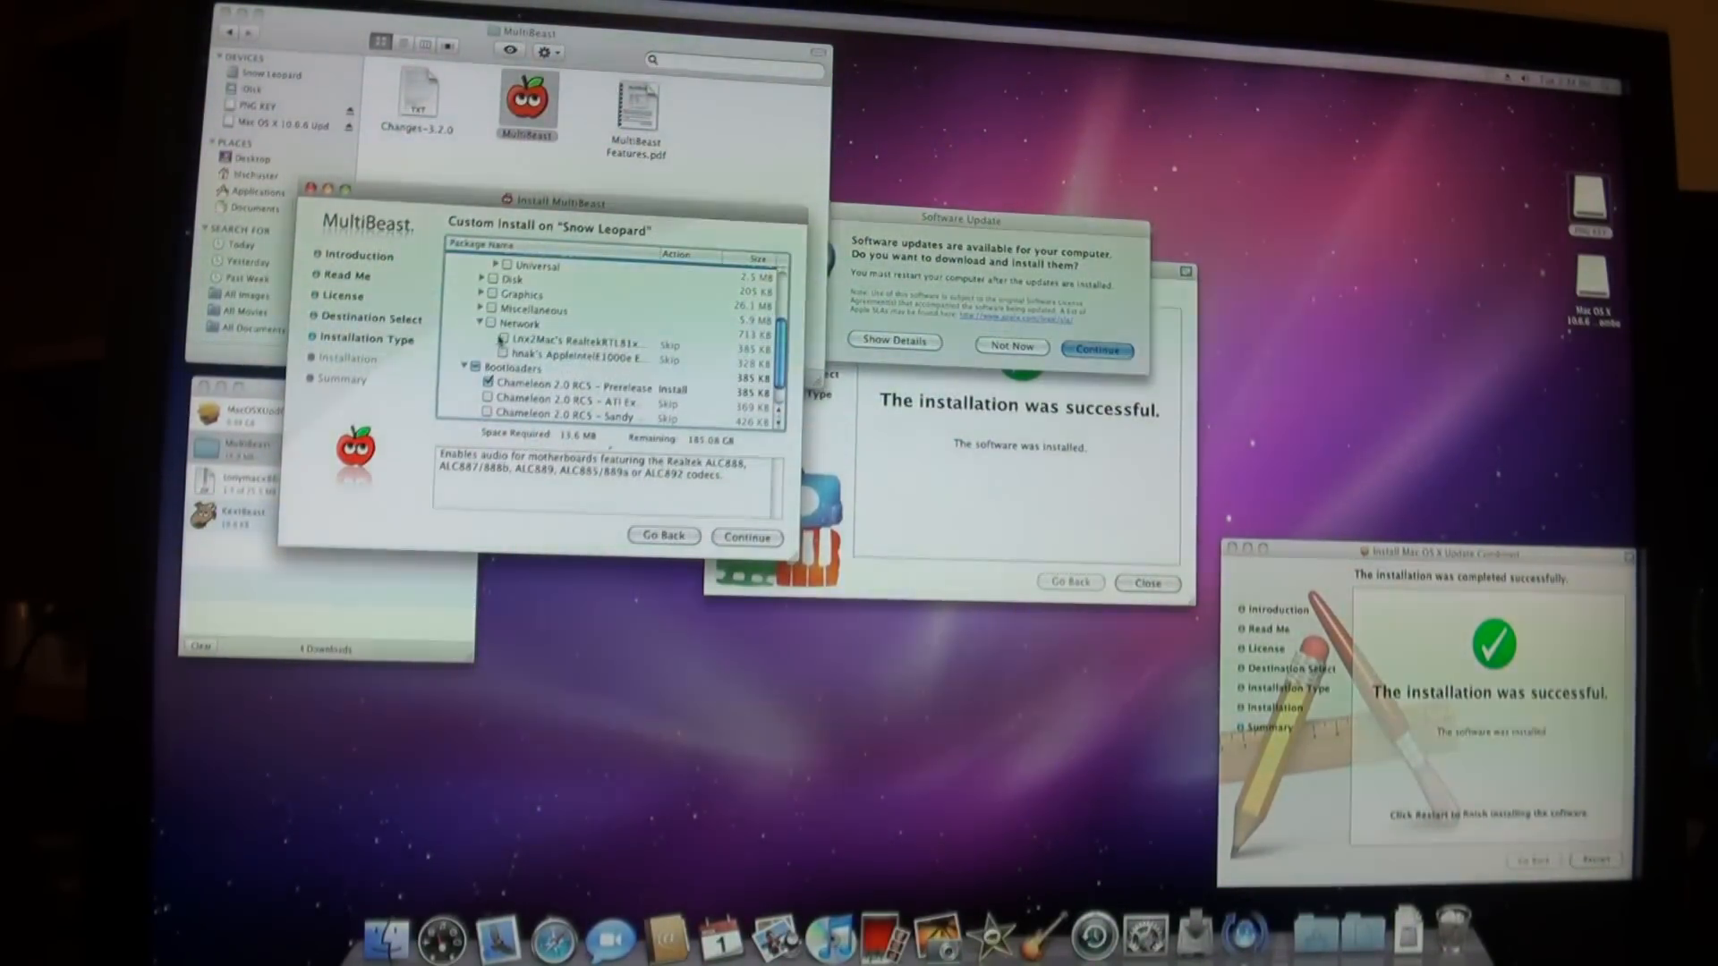
scroll(down, 3)
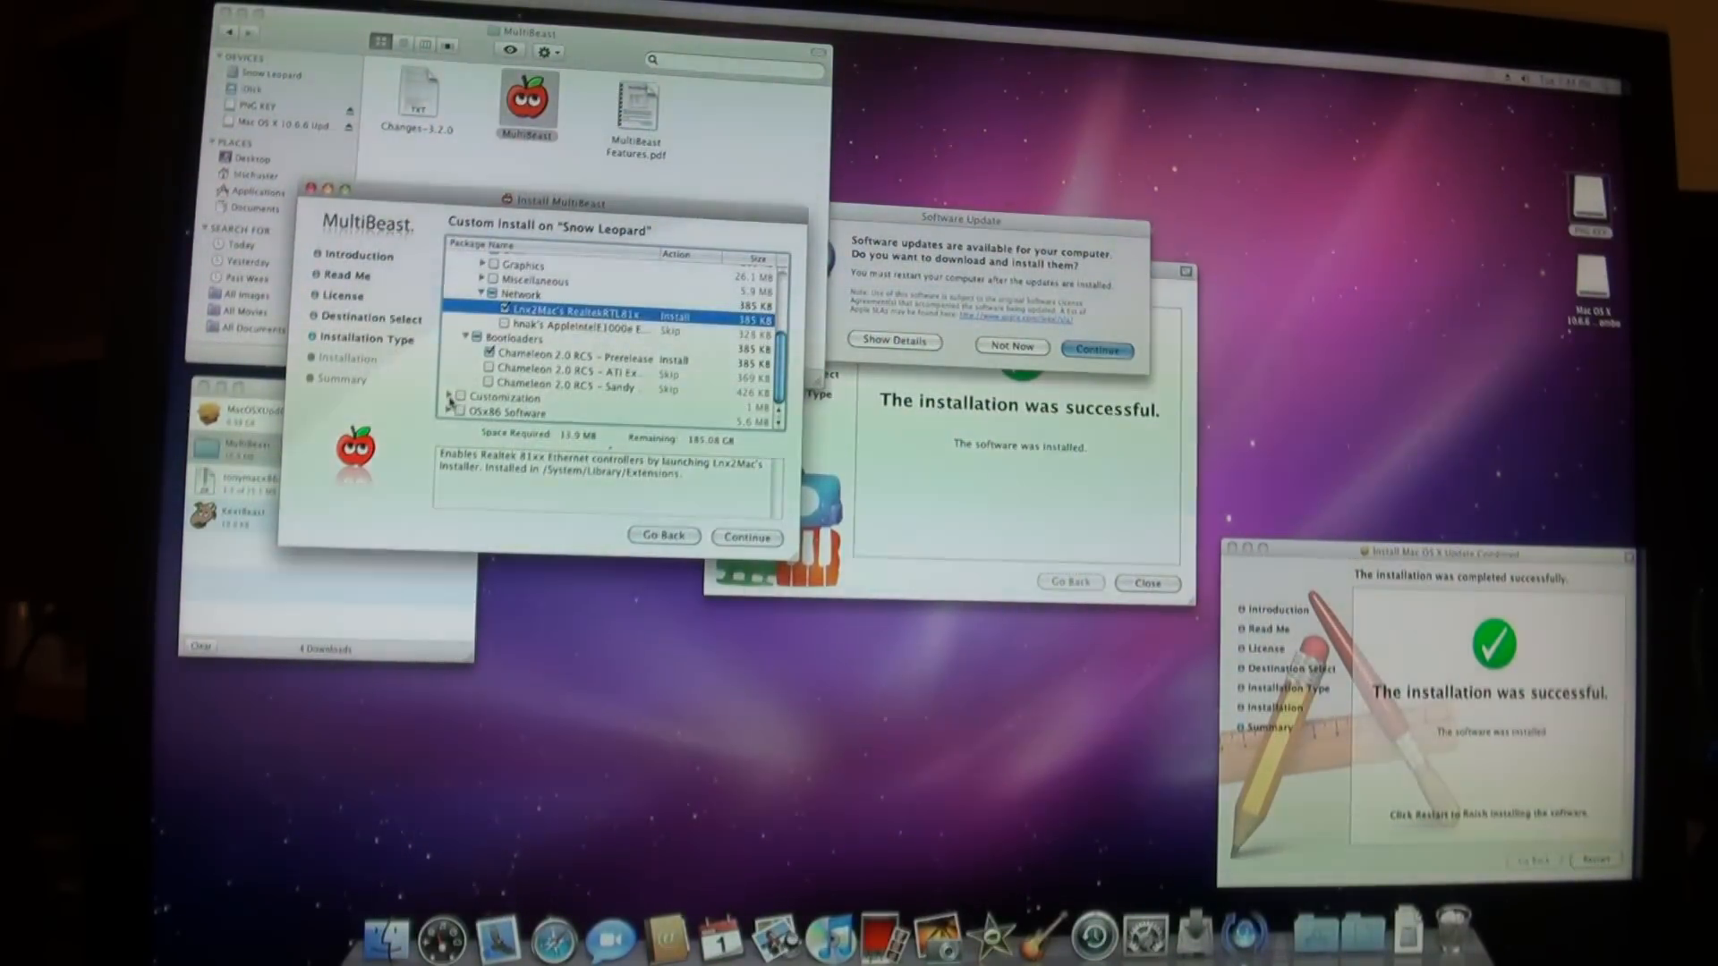
click(510, 415)
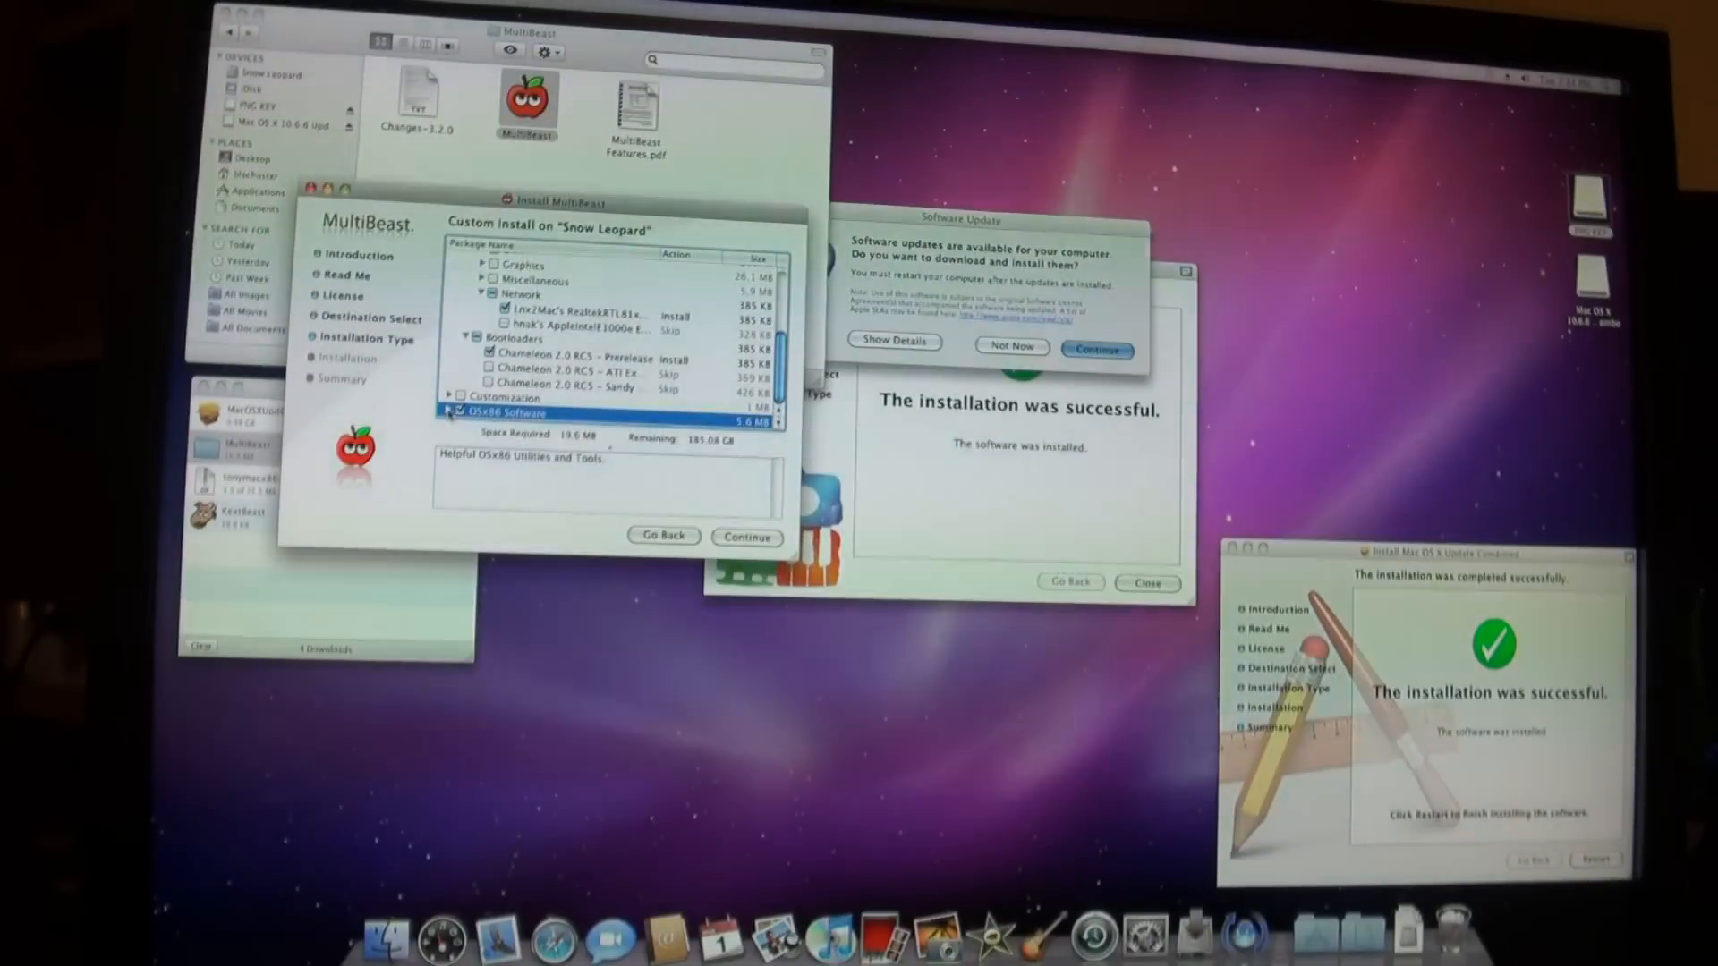
scroll(down, 3)
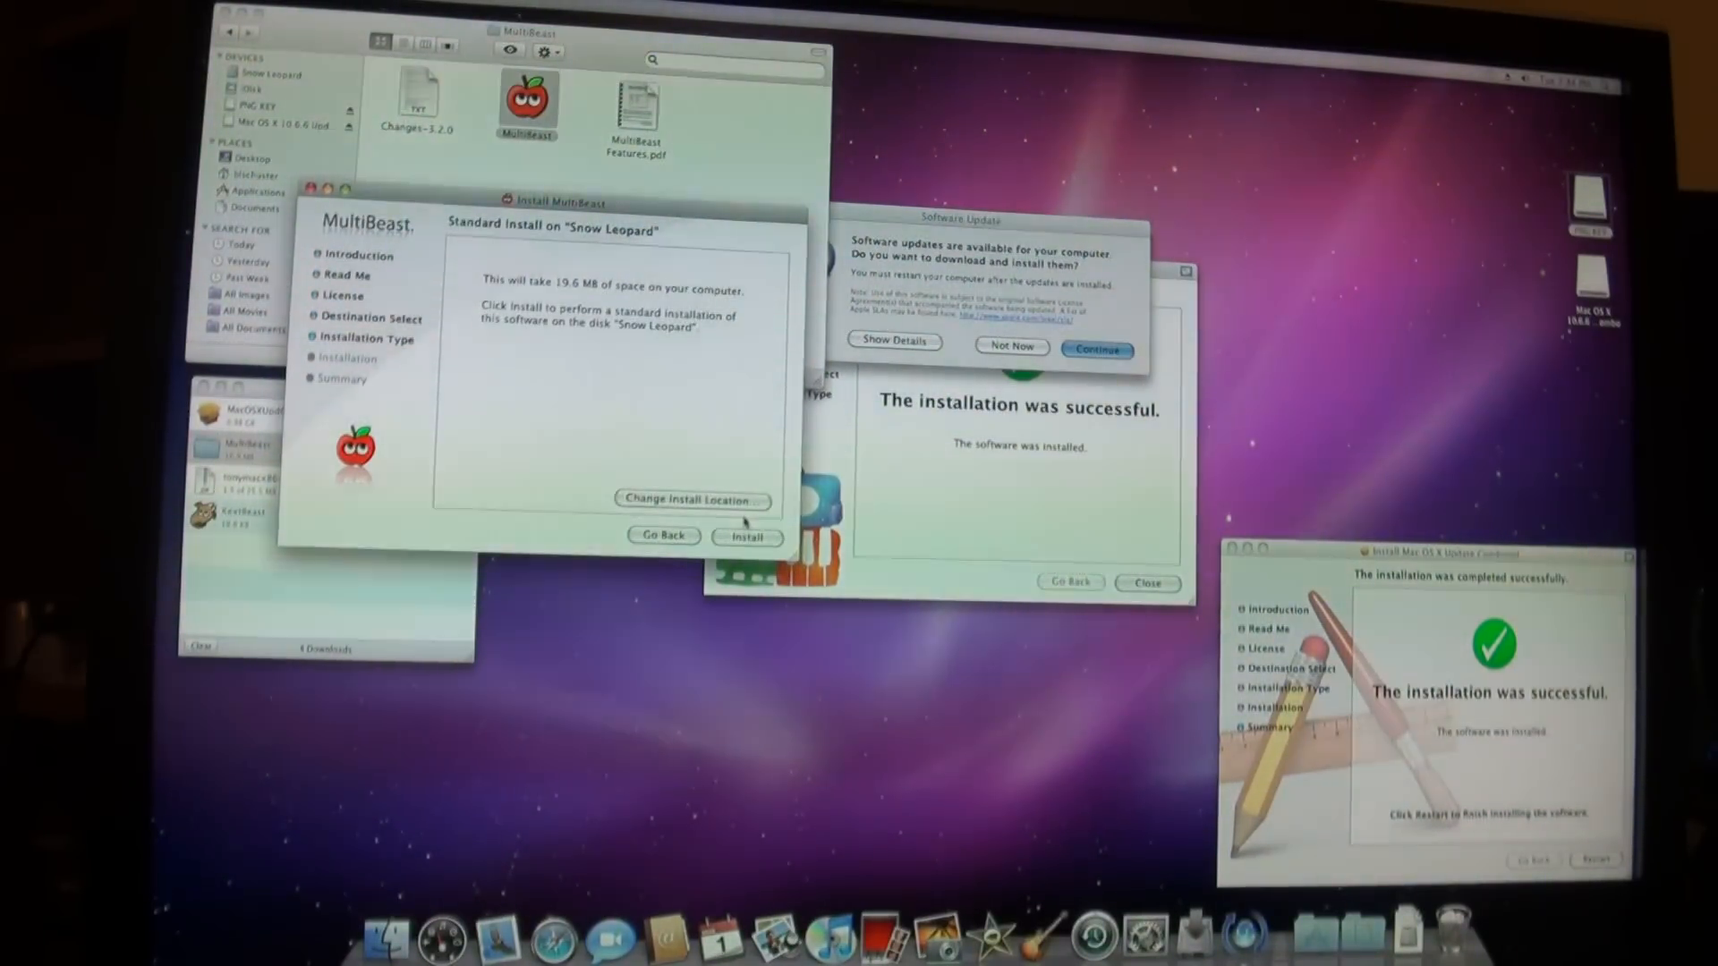
Install the MultiBeast packages and the Lnx2Mac Realtek RTL81xx driver with its default selection, accepting the restart
click(748, 537)
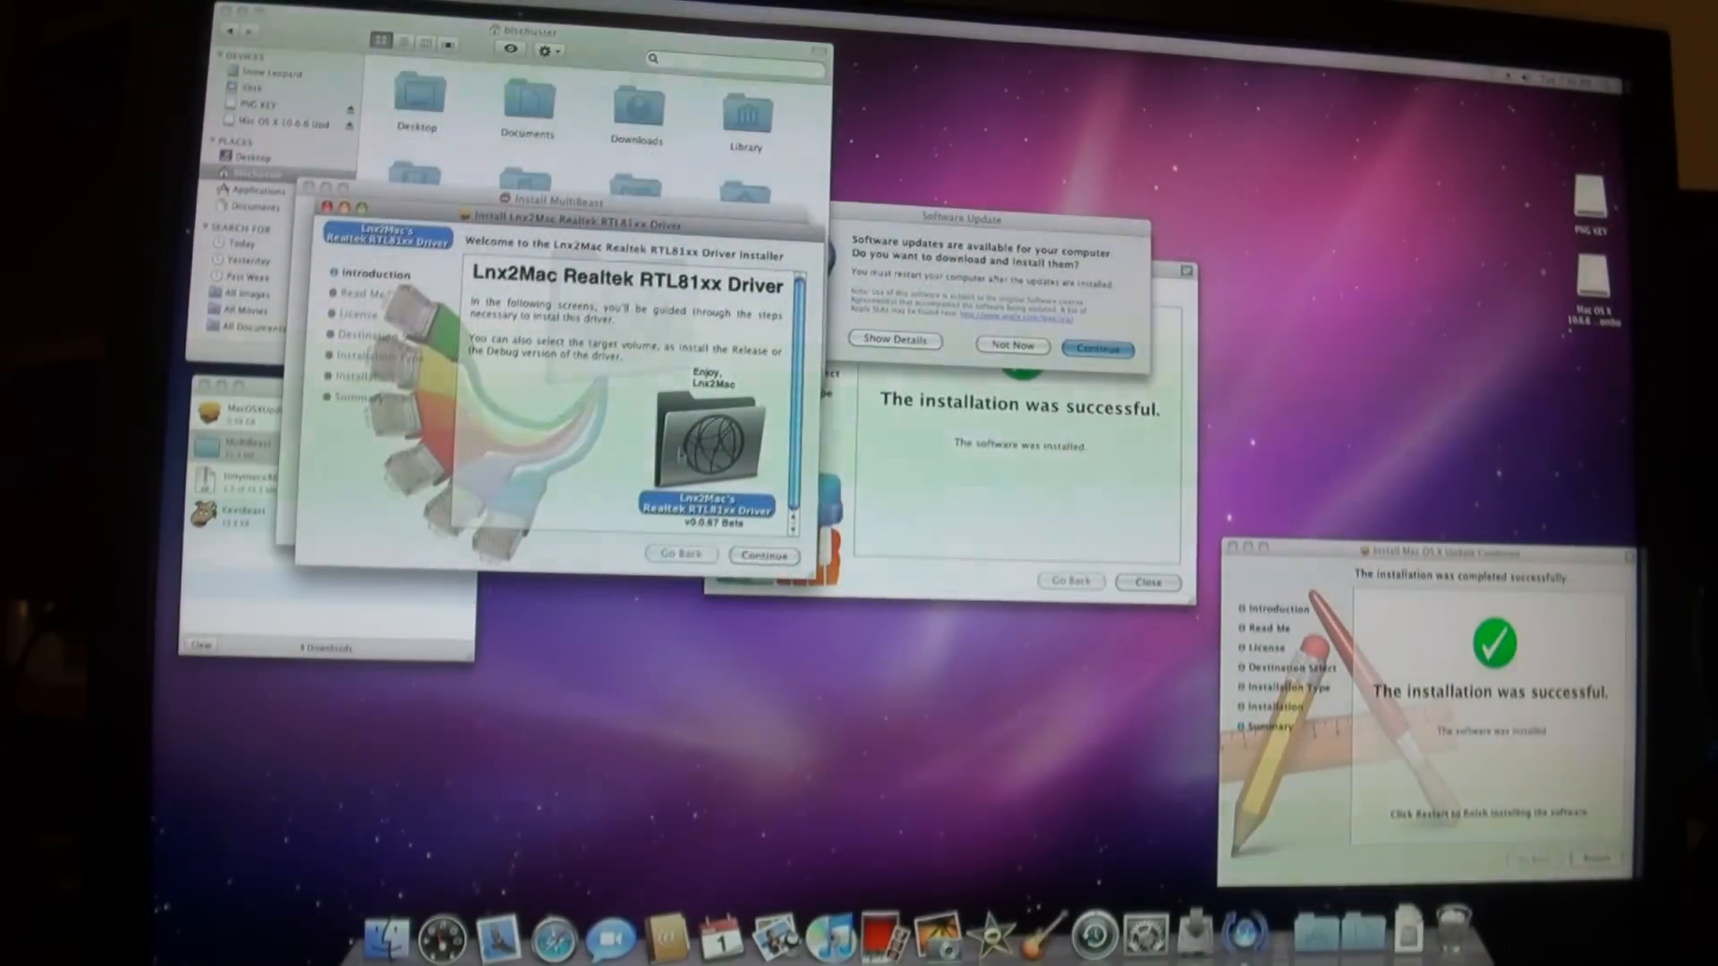
click(763, 555)
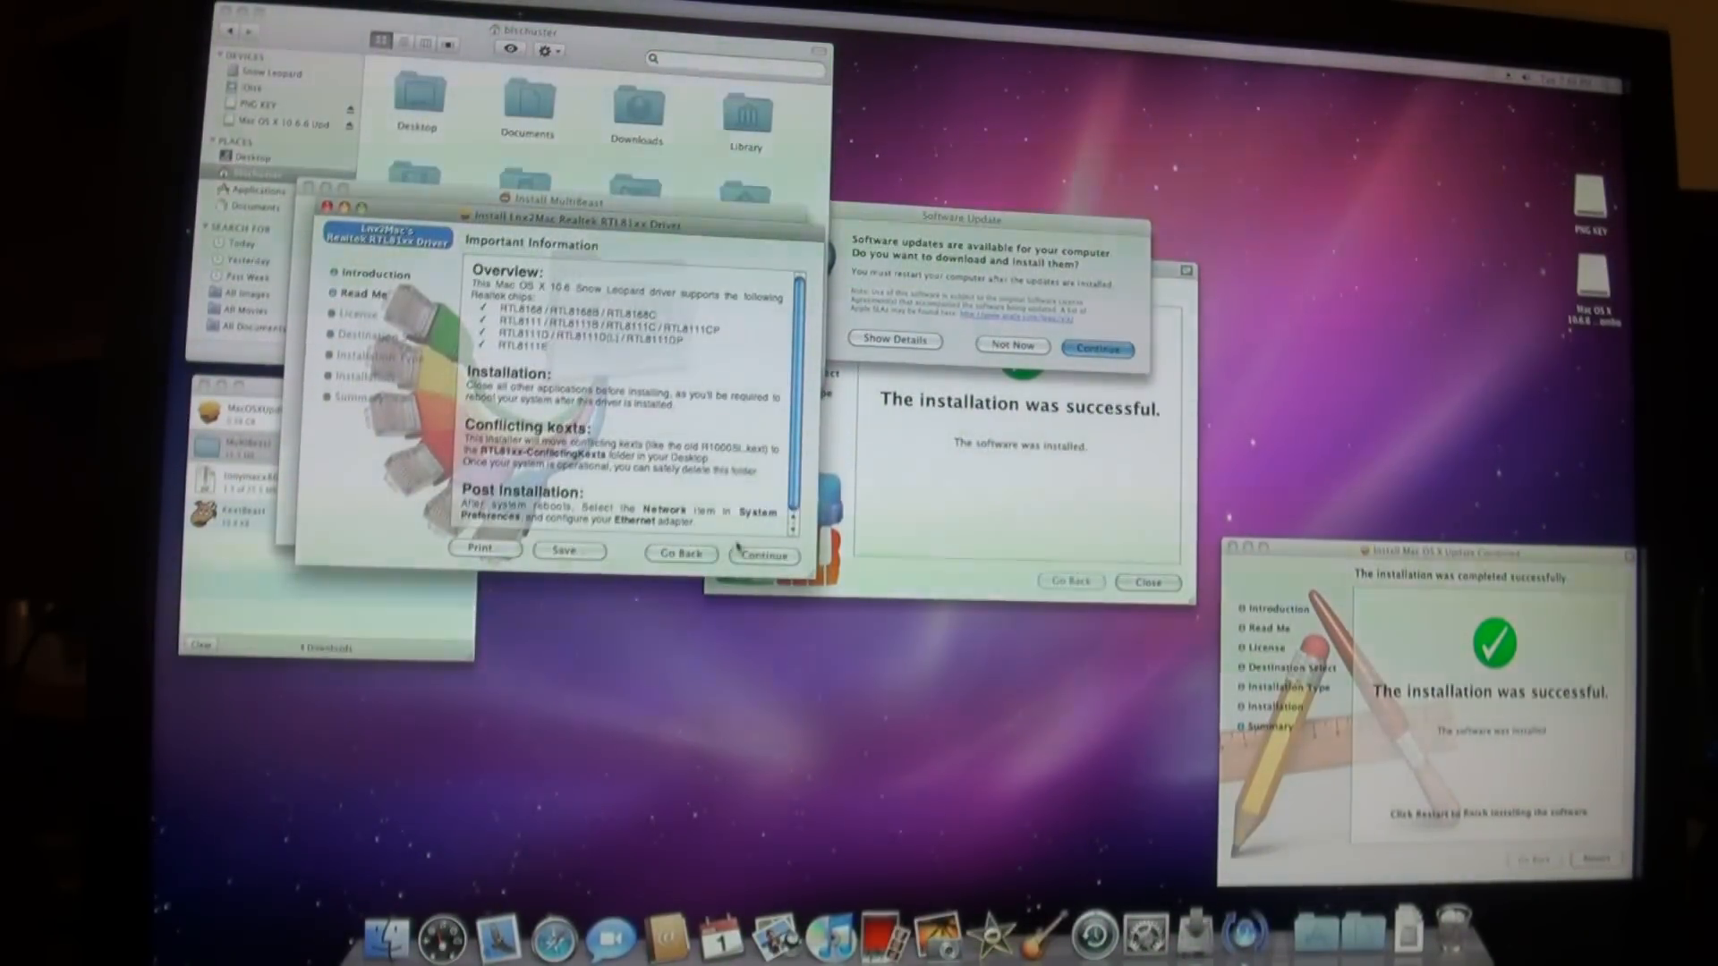
click(763, 554)
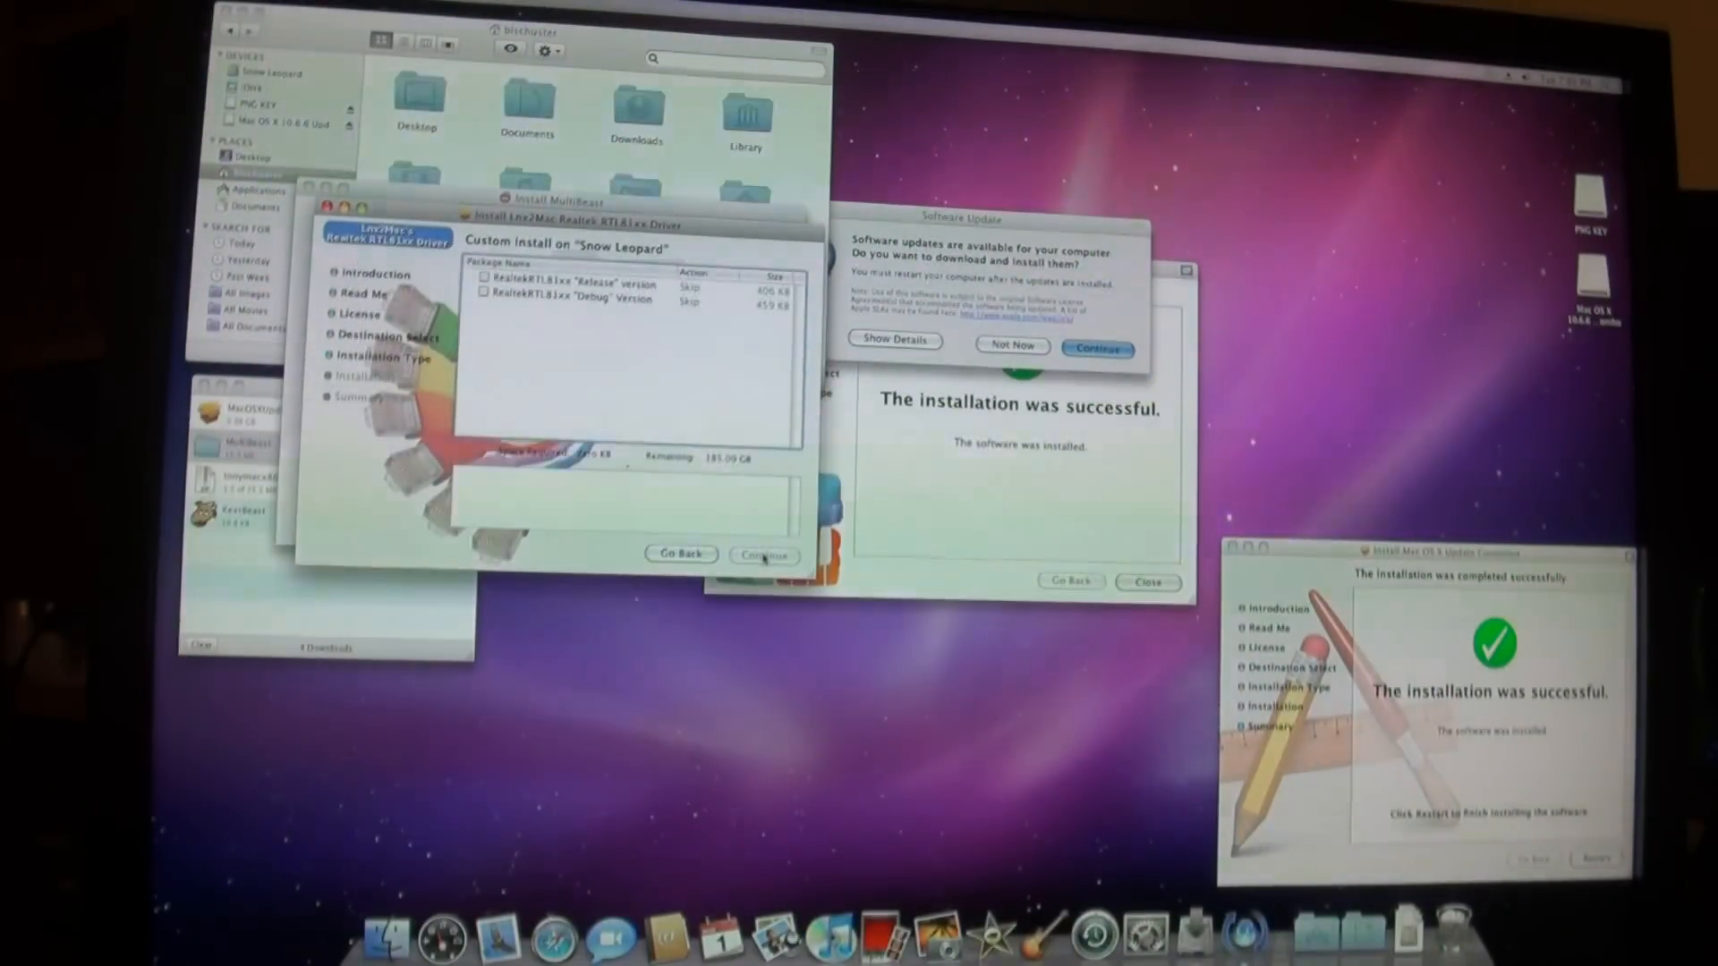
click(581, 280)
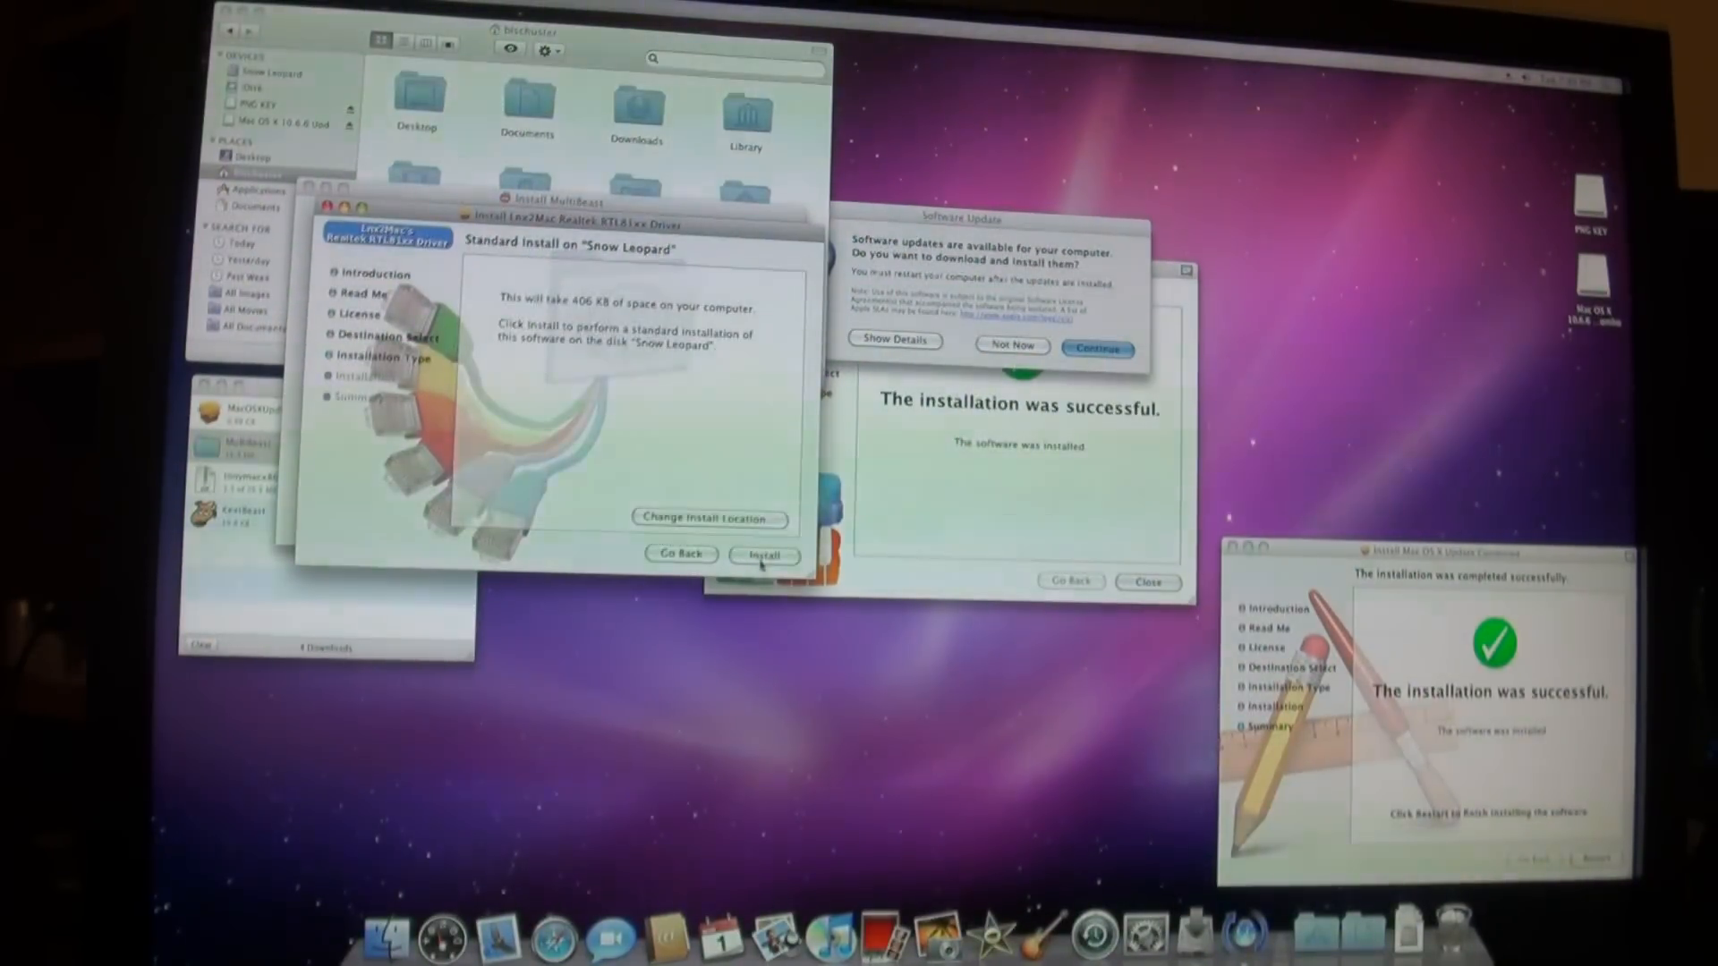
click(763, 555)
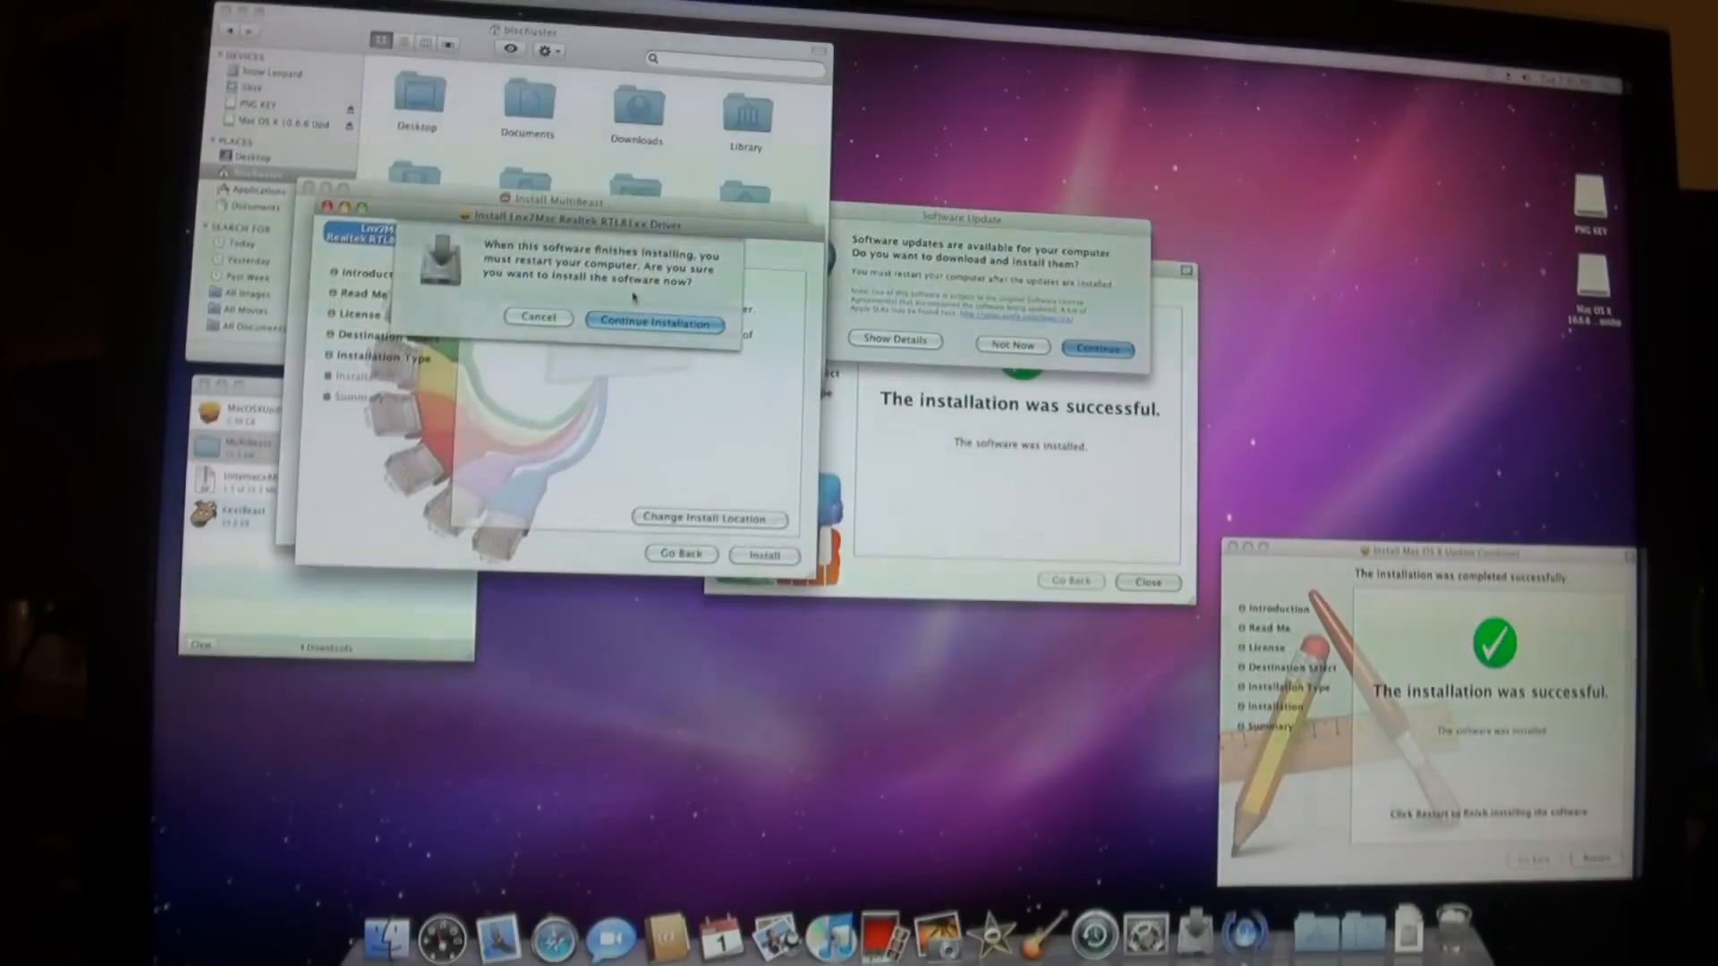
click(654, 322)
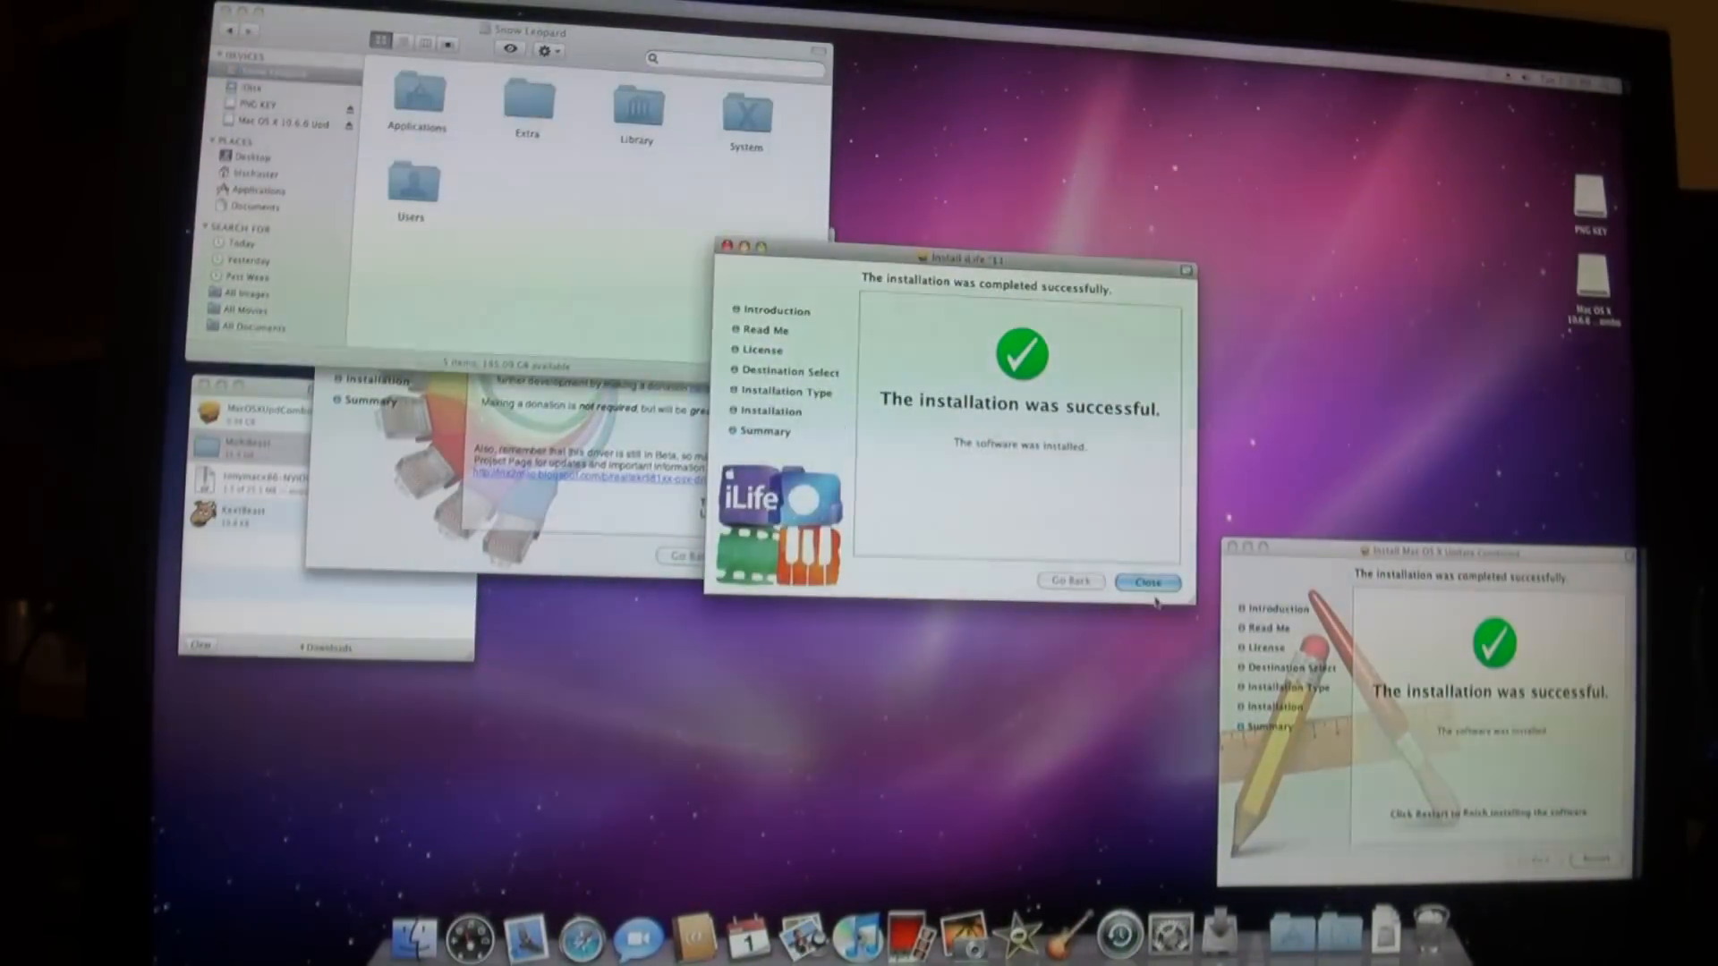
Close the iLife installer and Downloads window, then restart from the Mac OS X Update Combined installer
click(1147, 582)
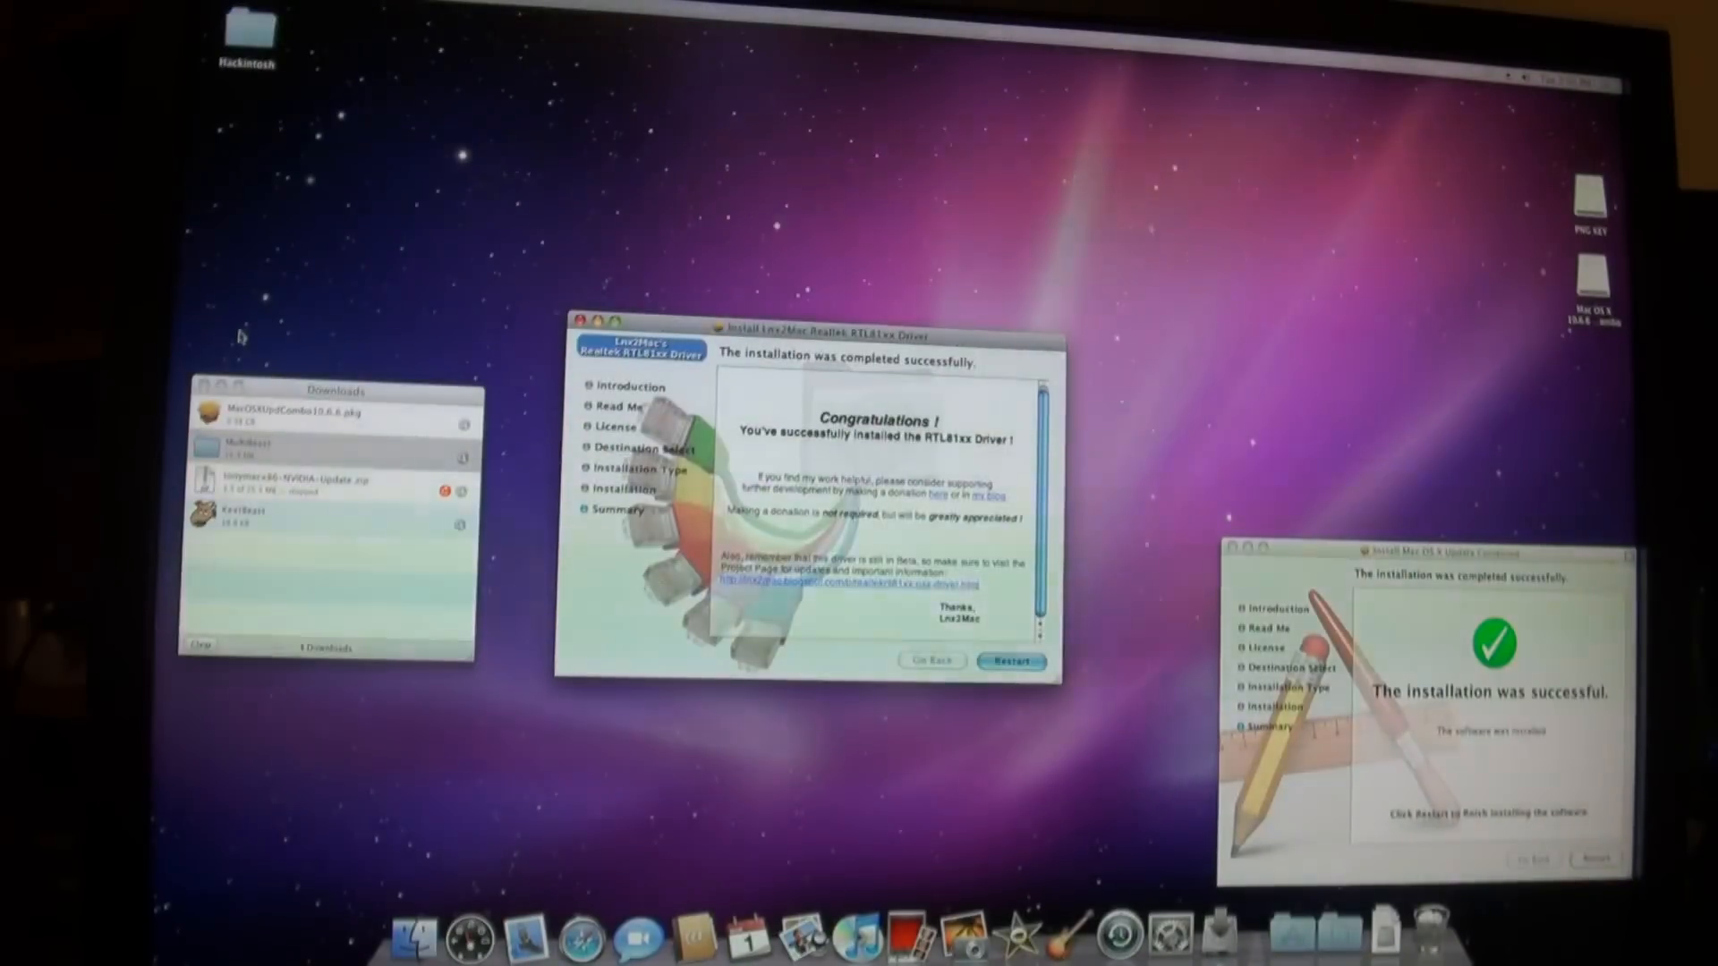
click(200, 645)
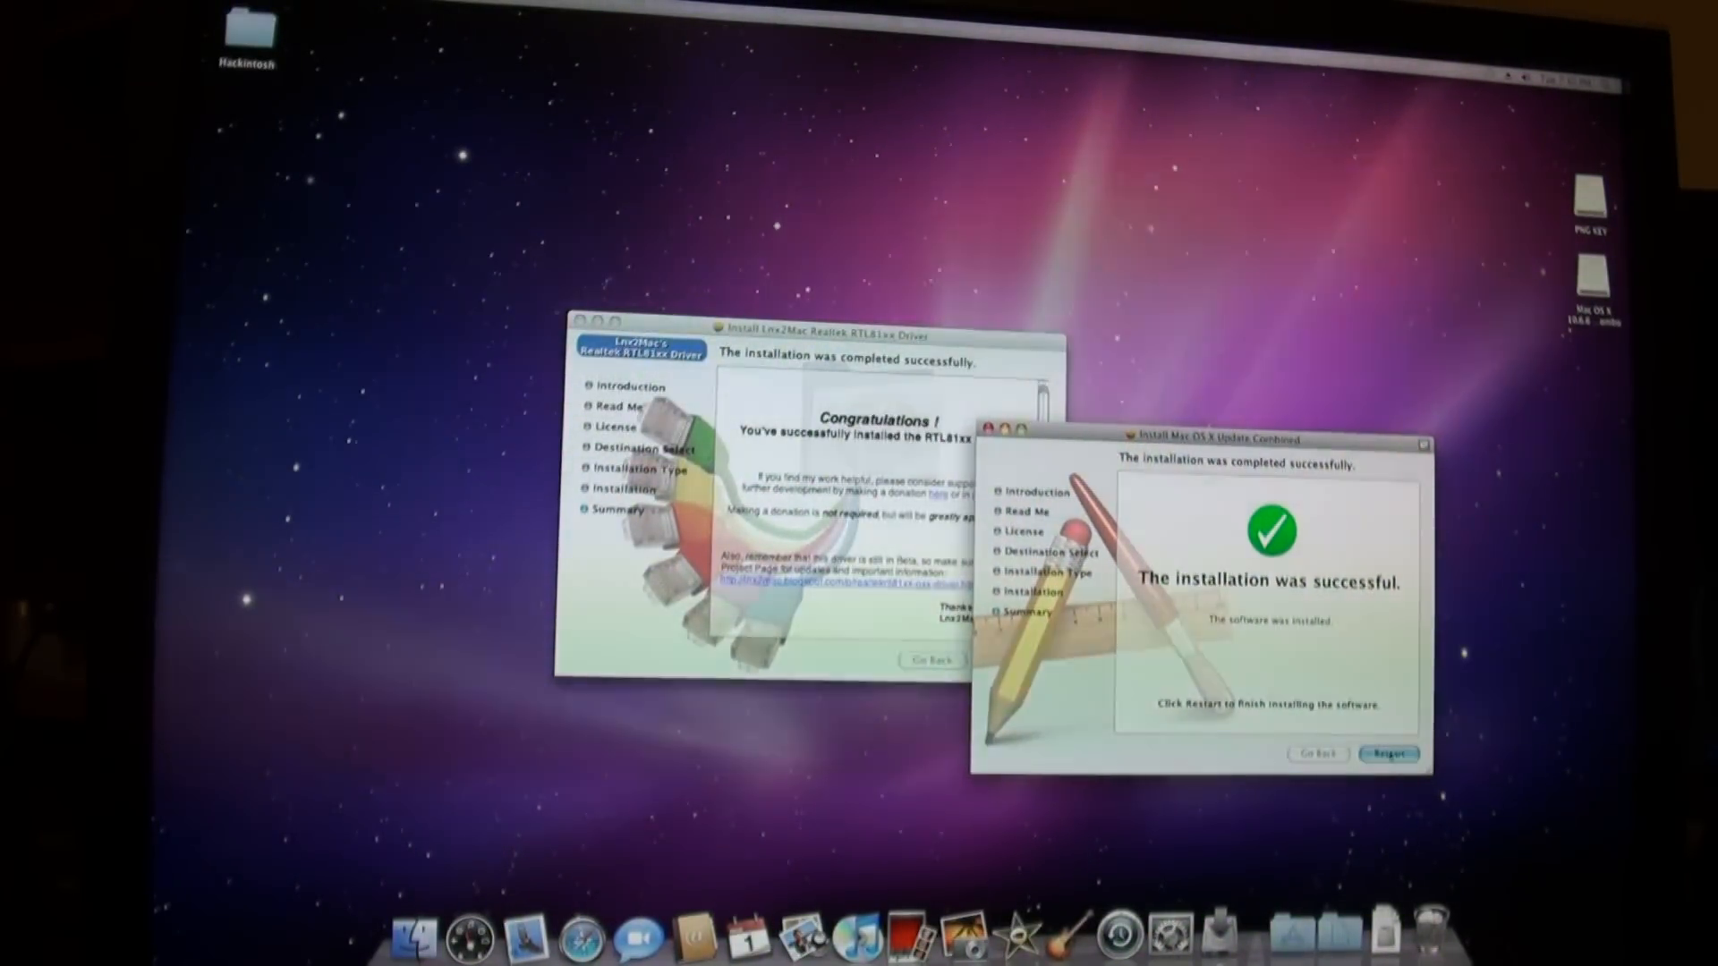
click(1388, 753)
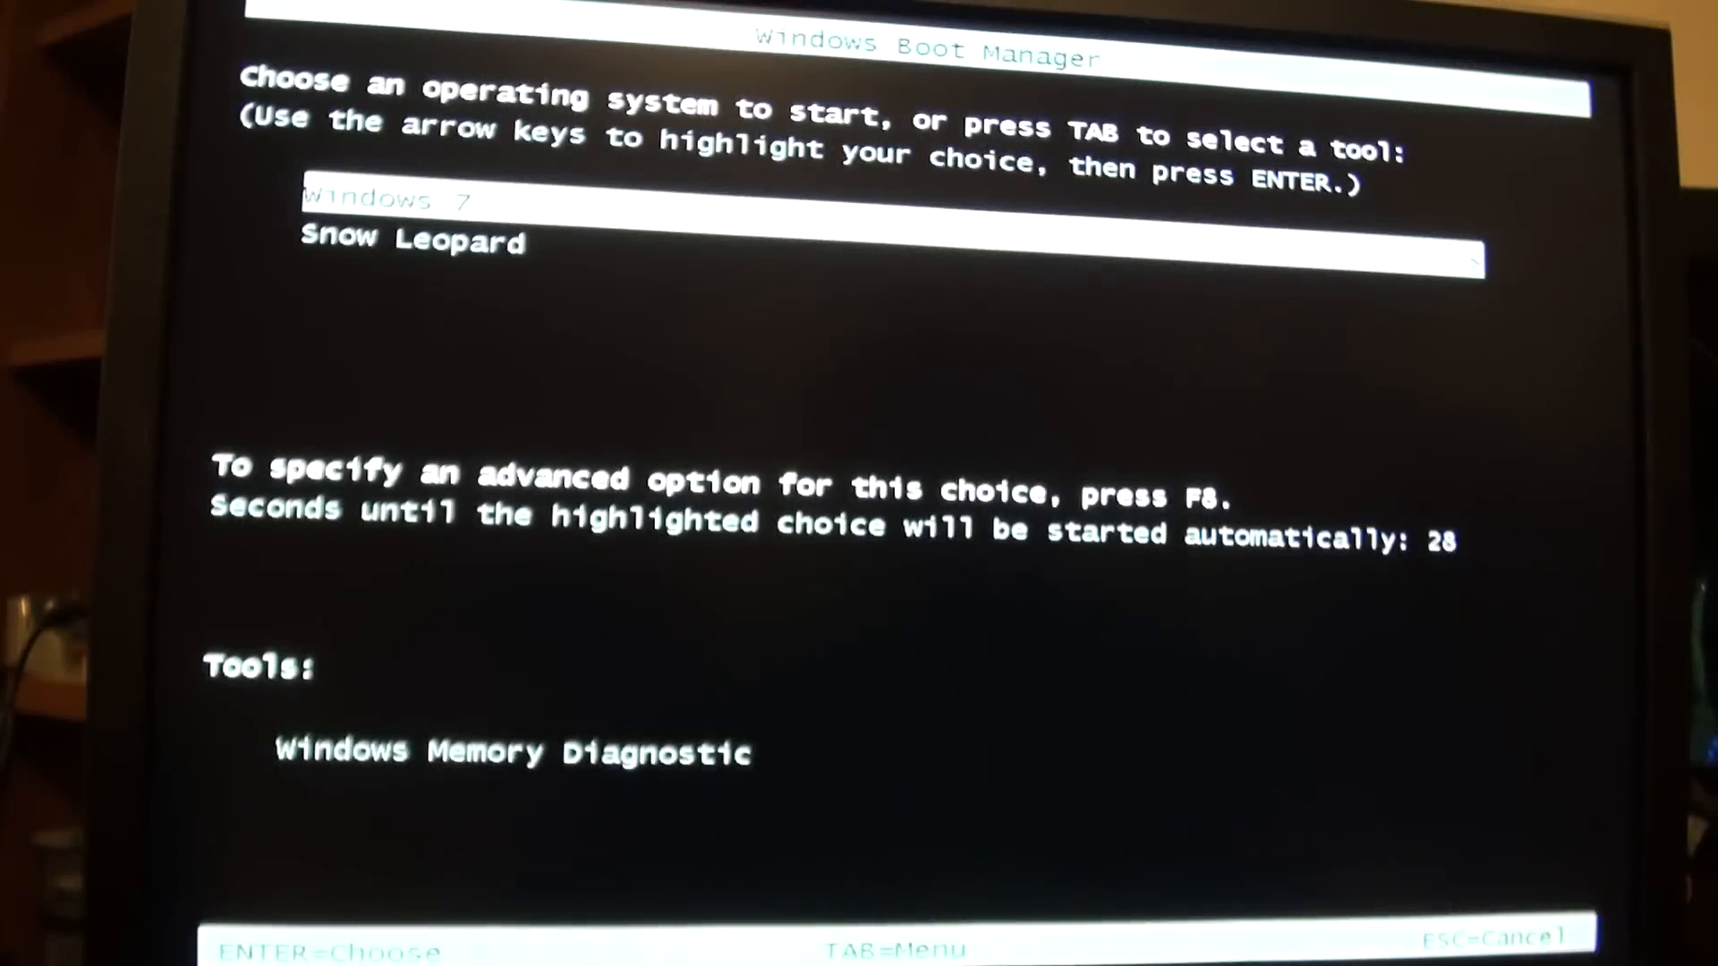
Highlight Snow Leopard in the Windows Boot Manager list and boot it
key(down)
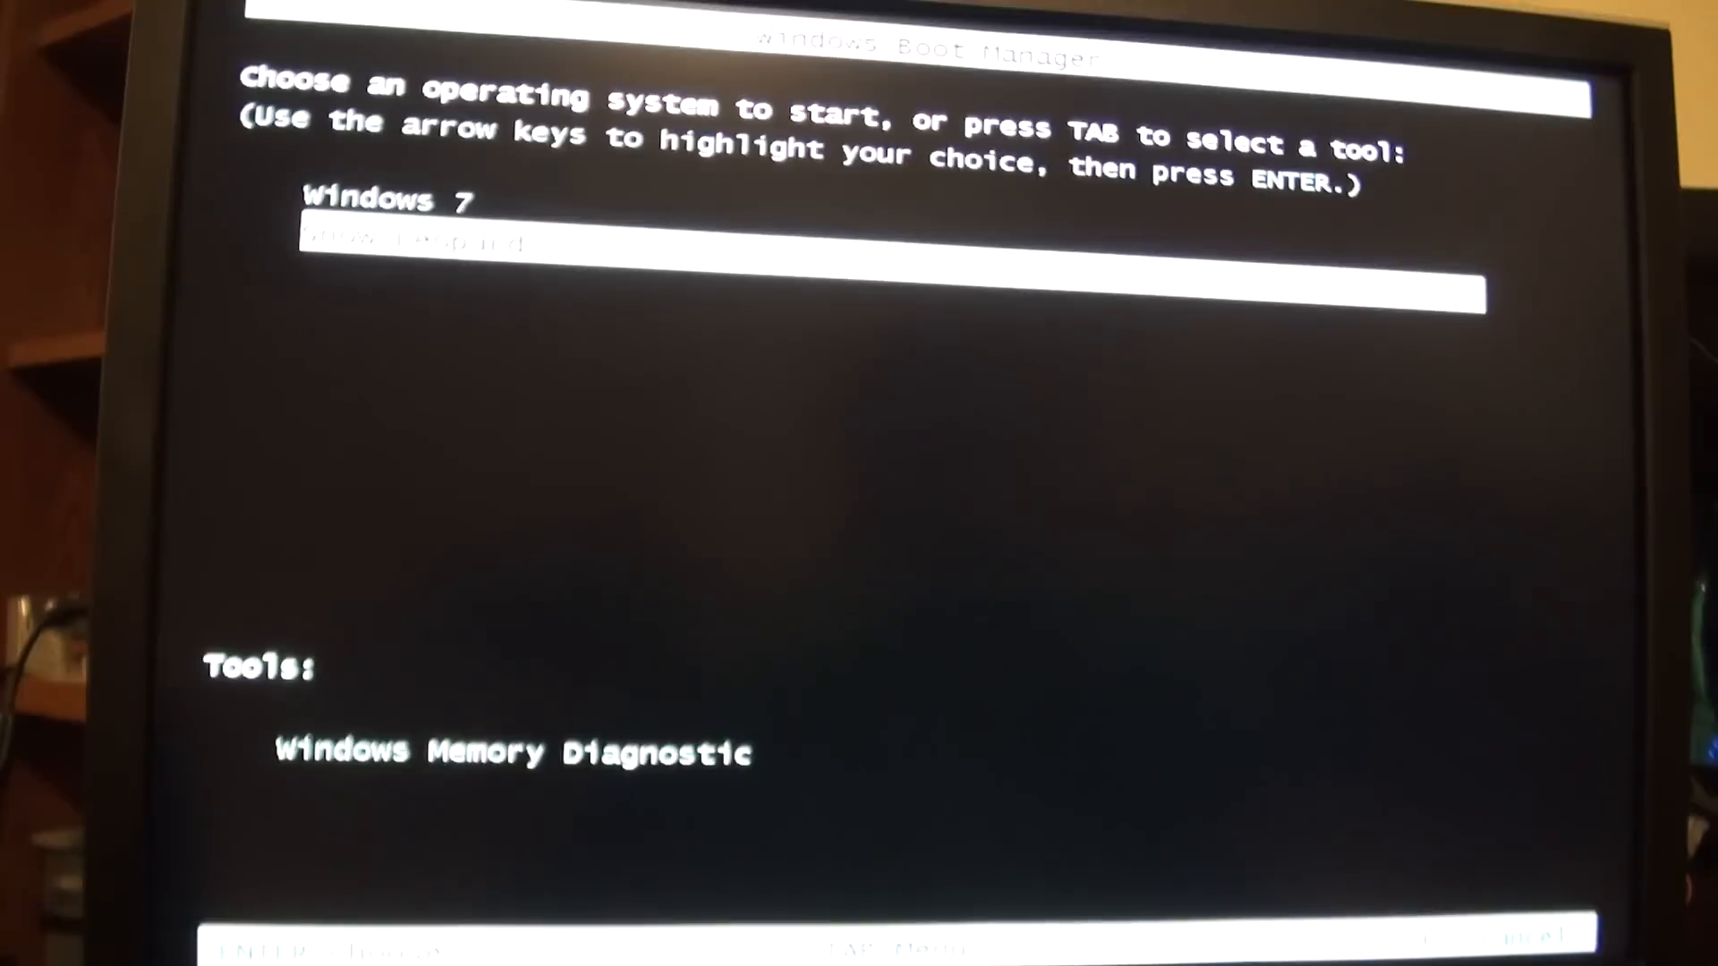
key(down)
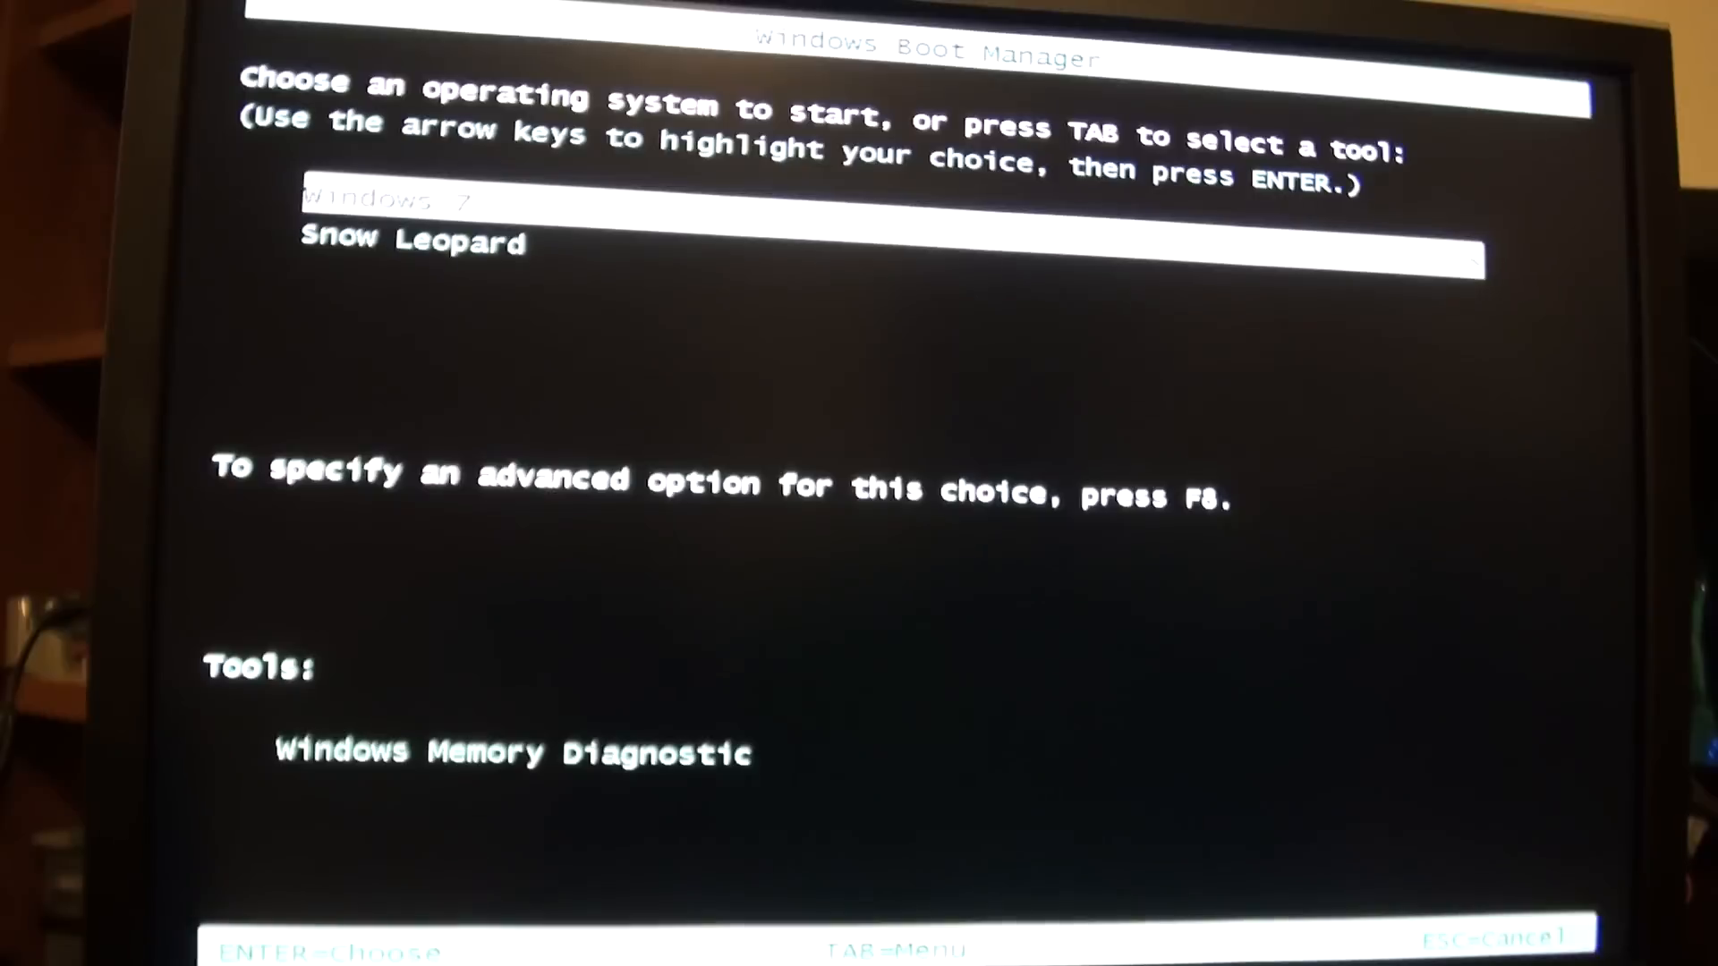
key(Down)
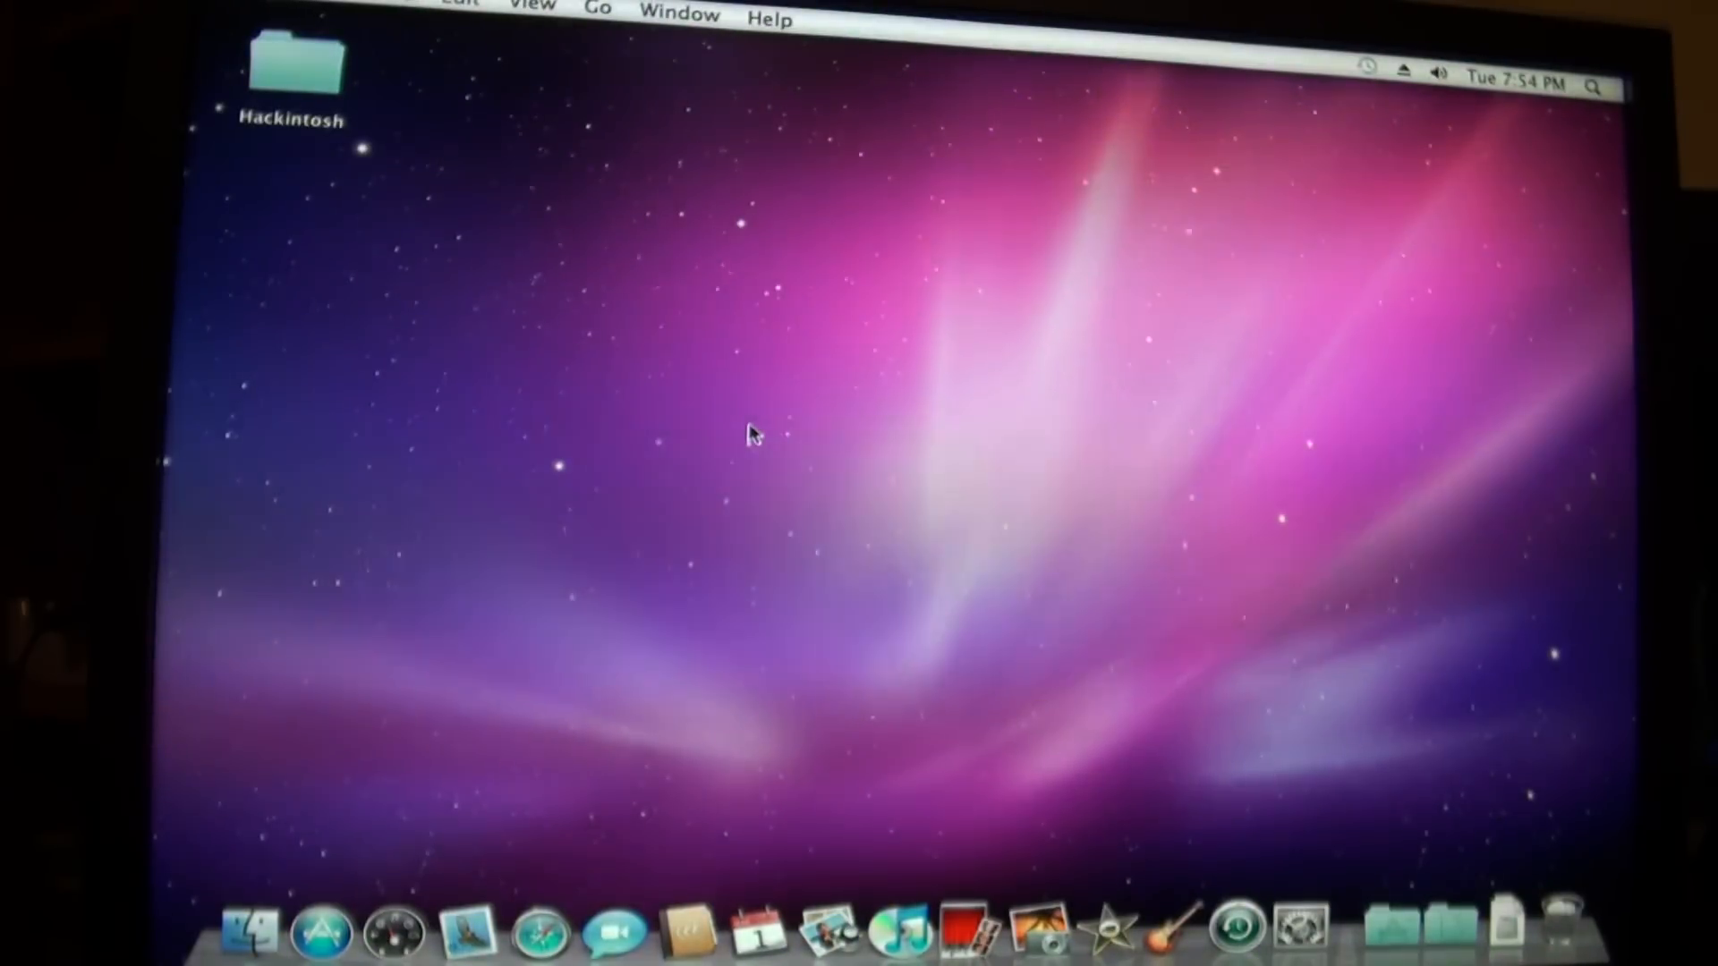
mouse_move(709, 425)
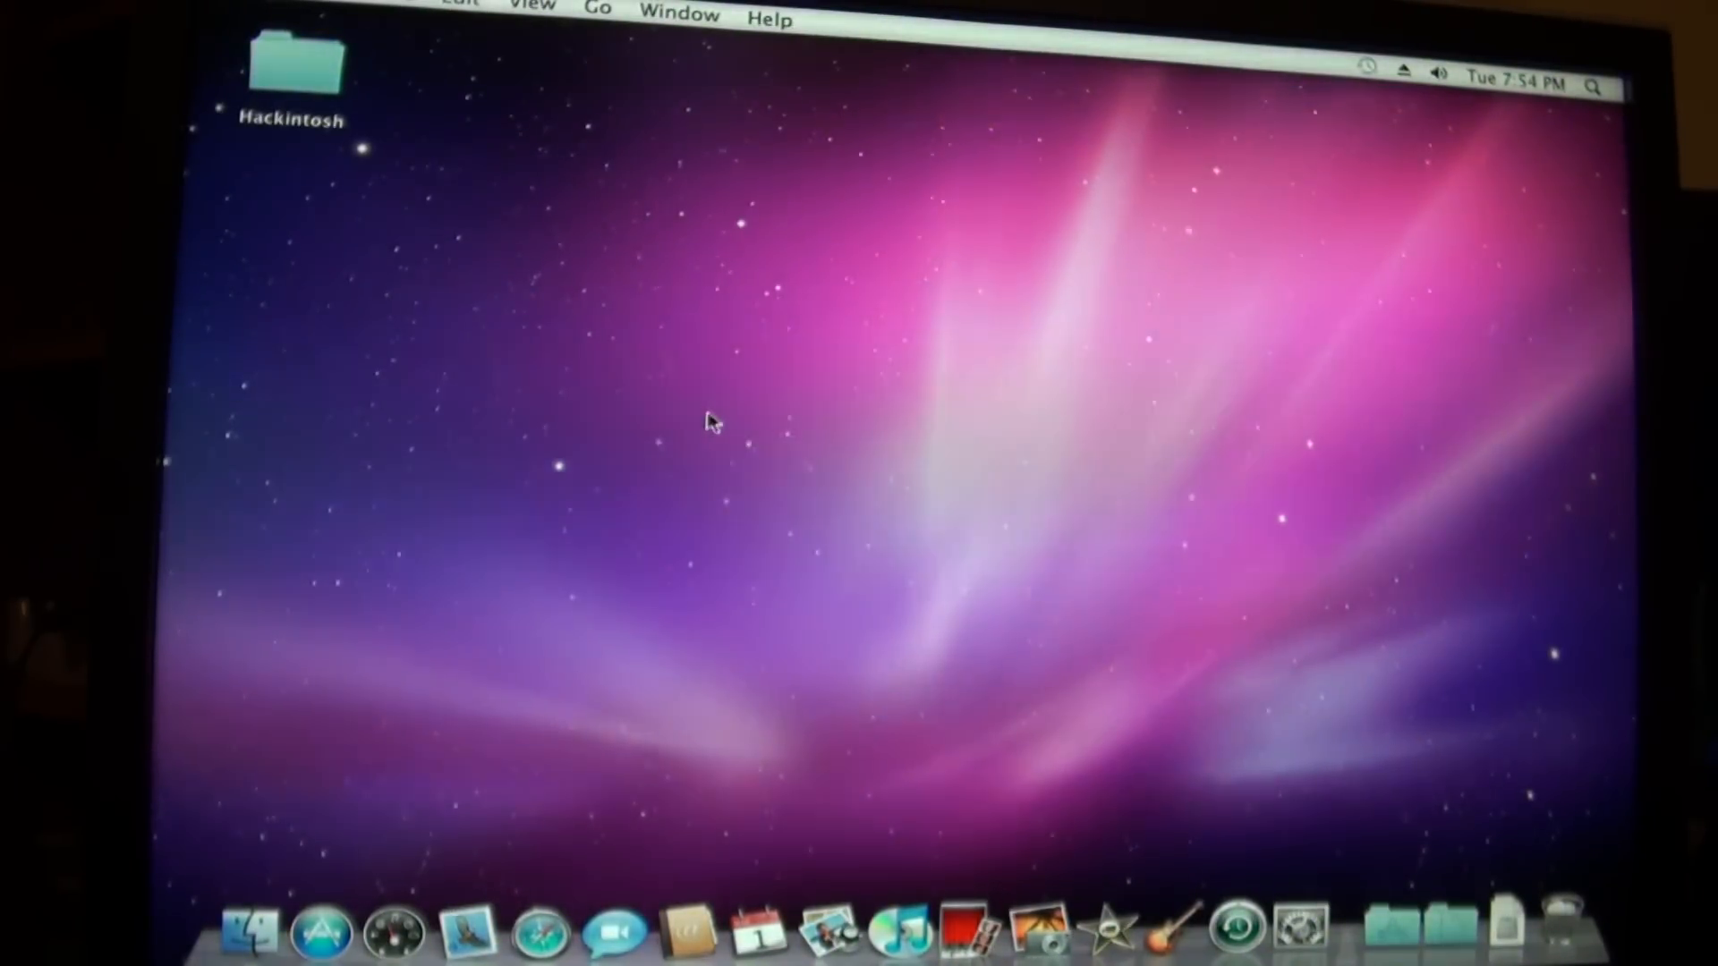
mouse_move(921, 535)
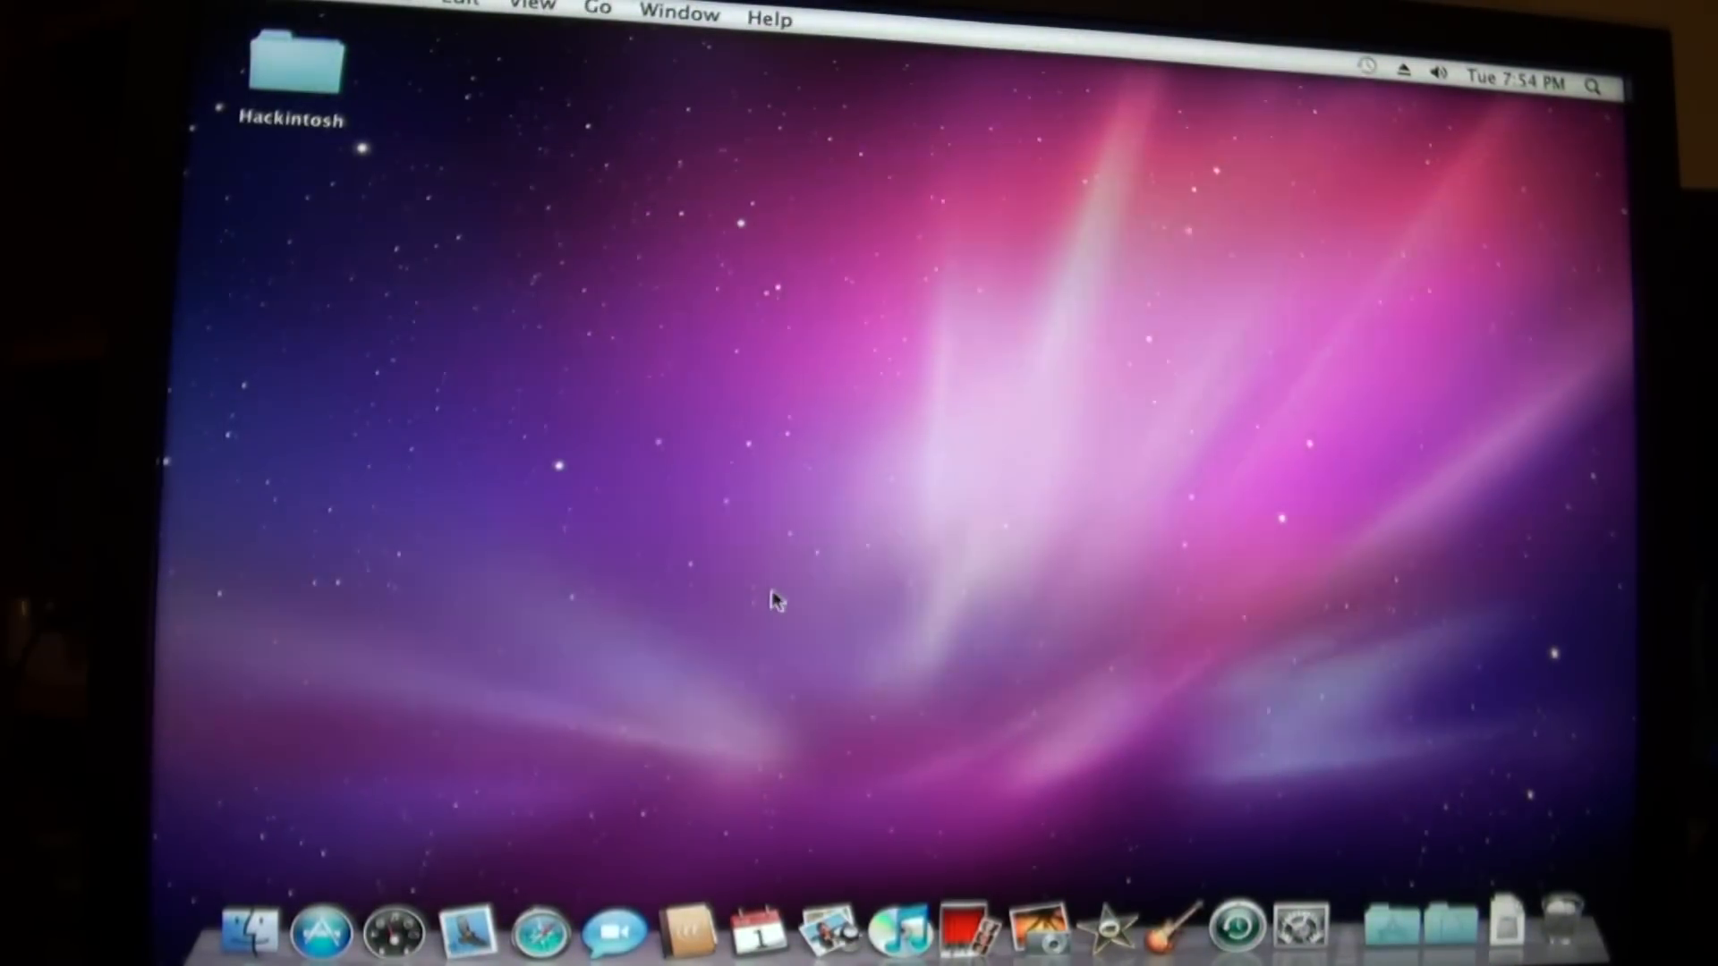
mouse_move(745, 677)
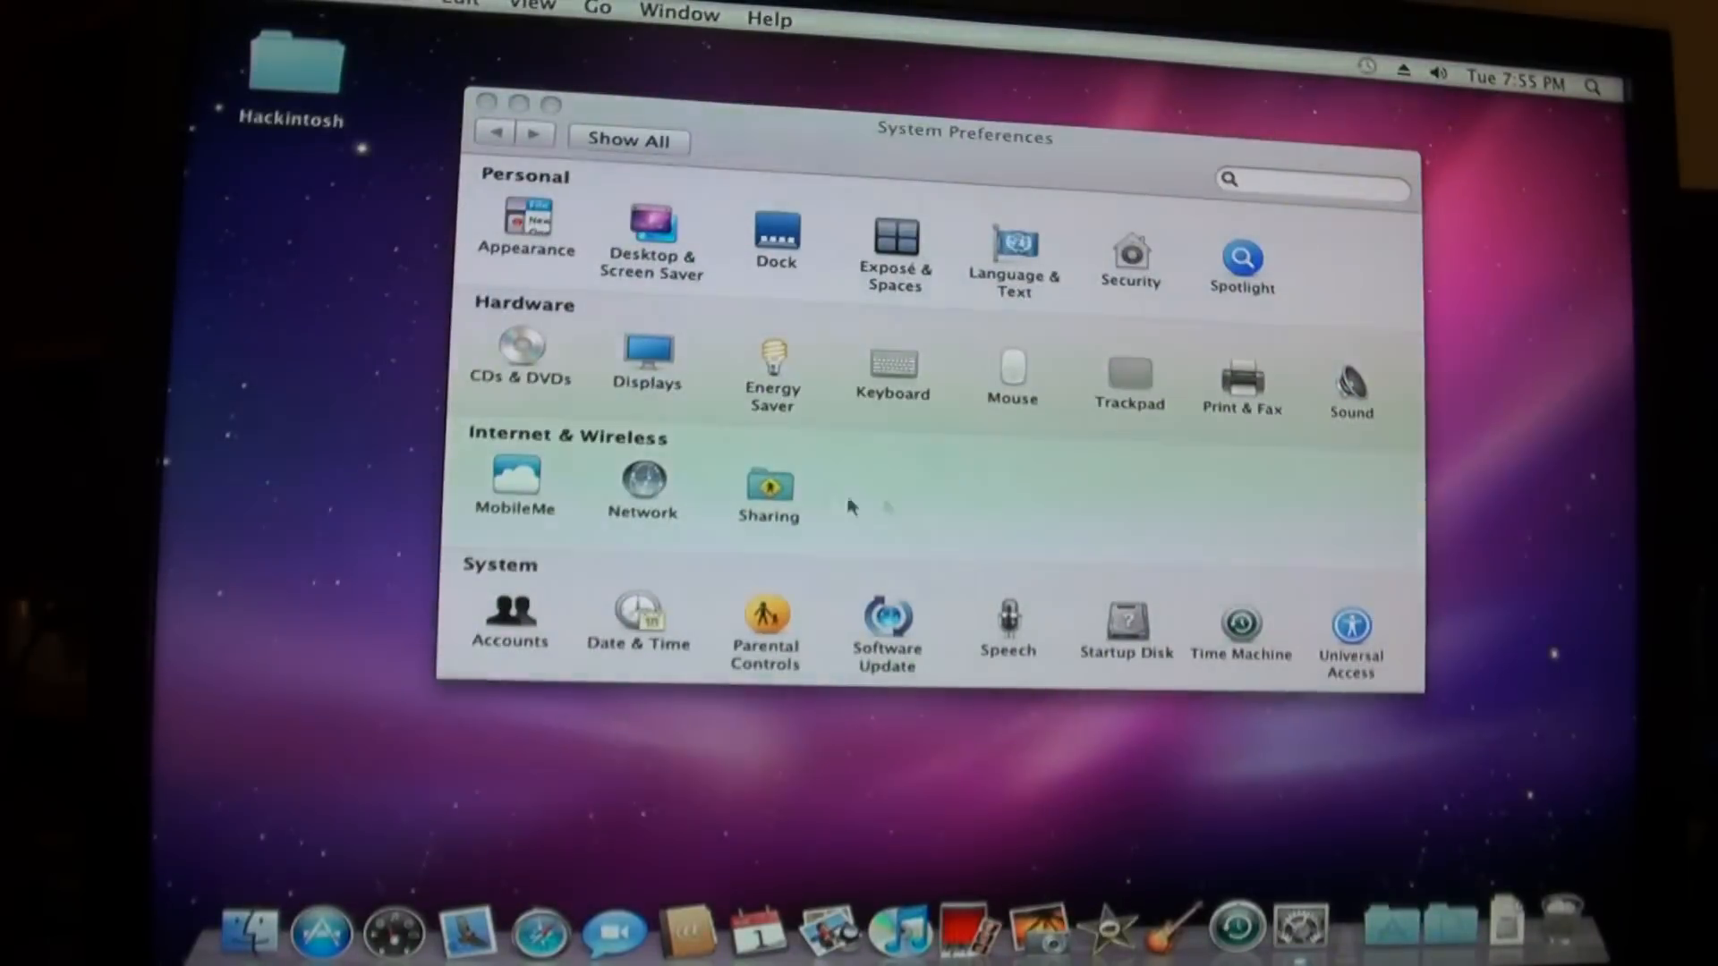
Raise the Sound output volume to full, check USB Audio is the output device, then close System Preferences
click(1351, 372)
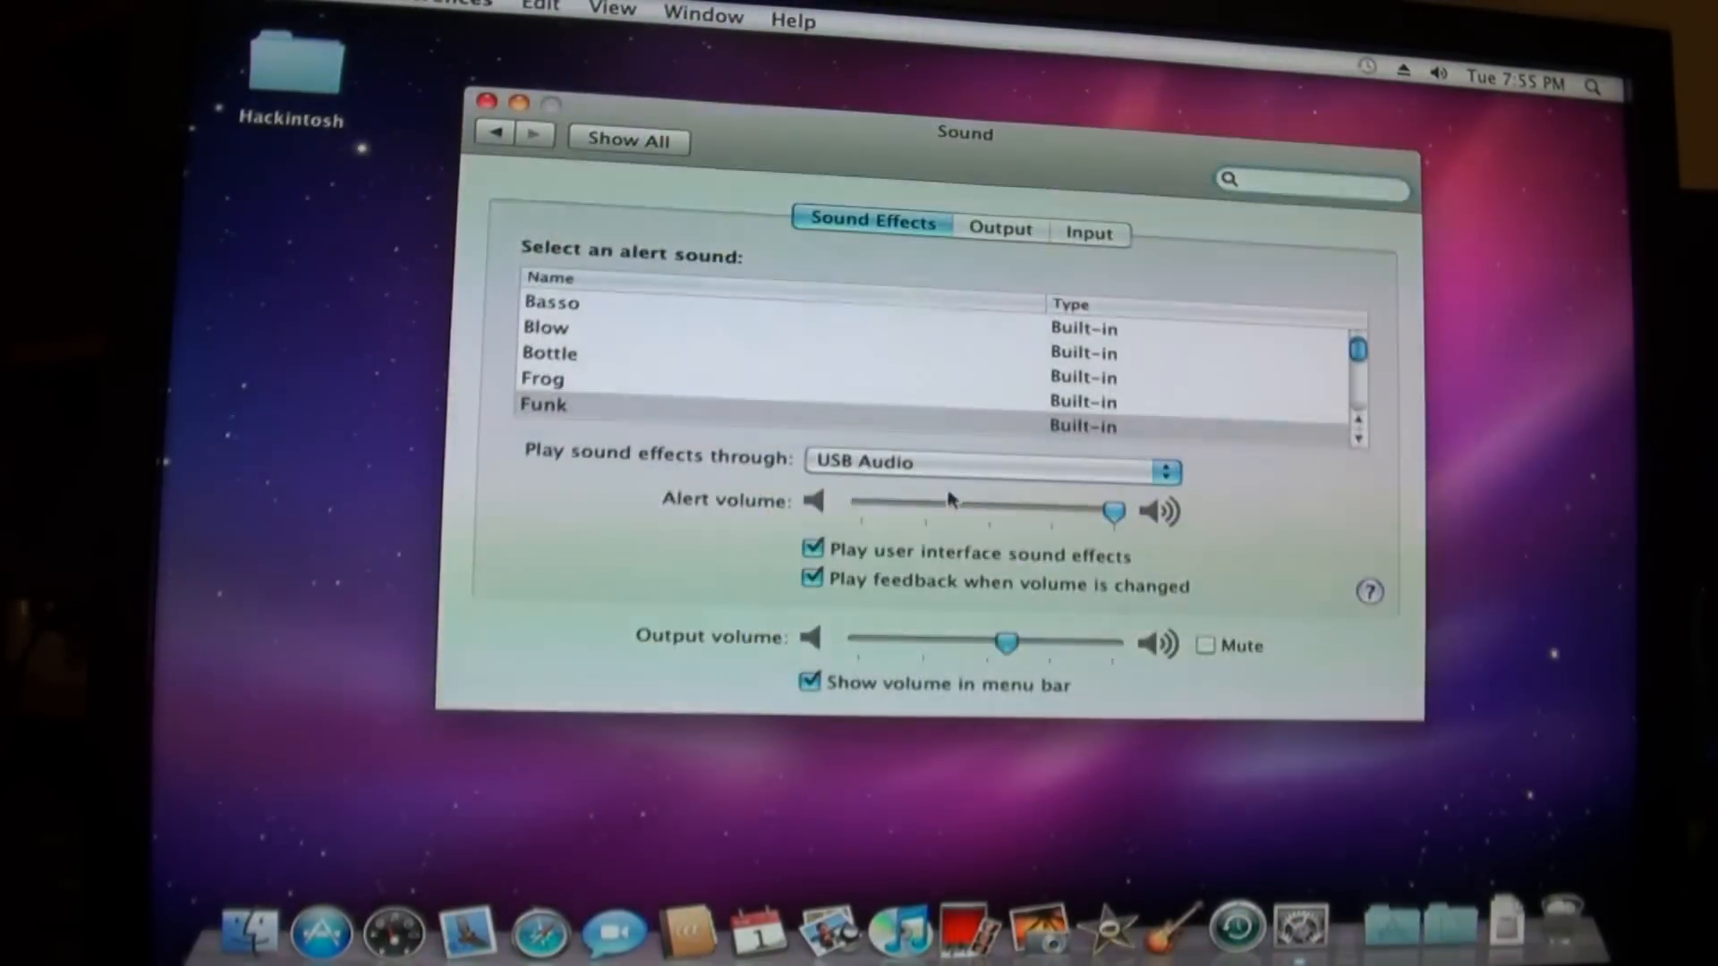
drag(1005, 644, 1029, 644)
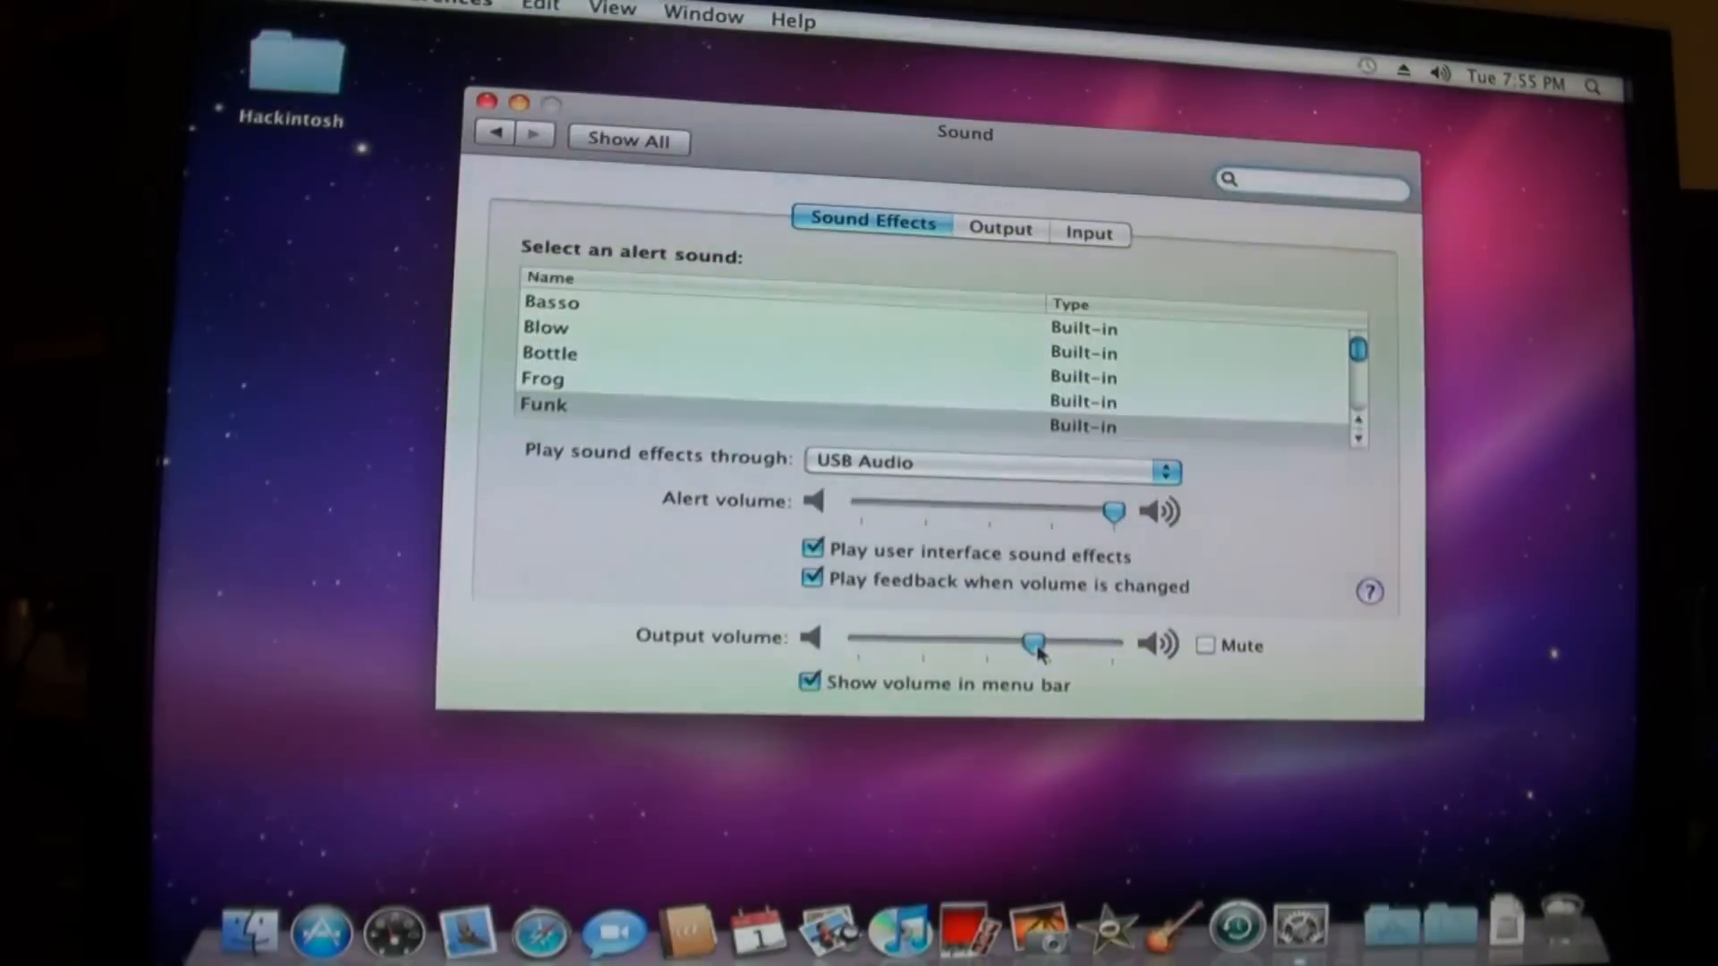
drag(1035, 644, 1116, 644)
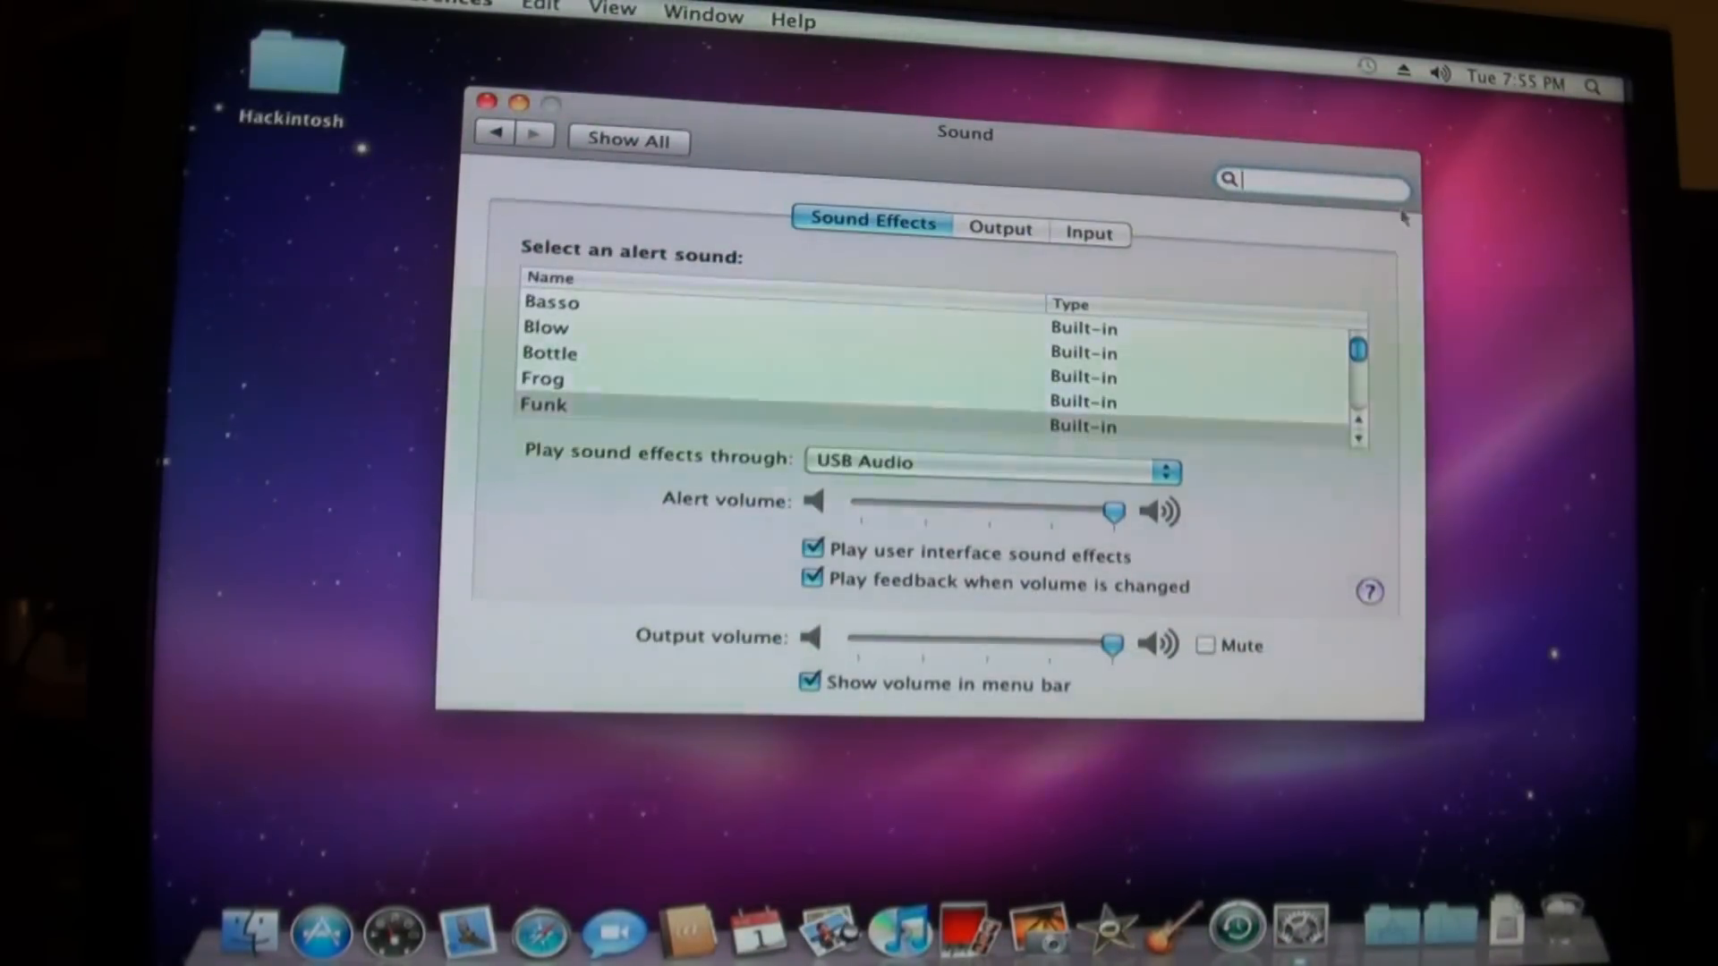
click(999, 230)
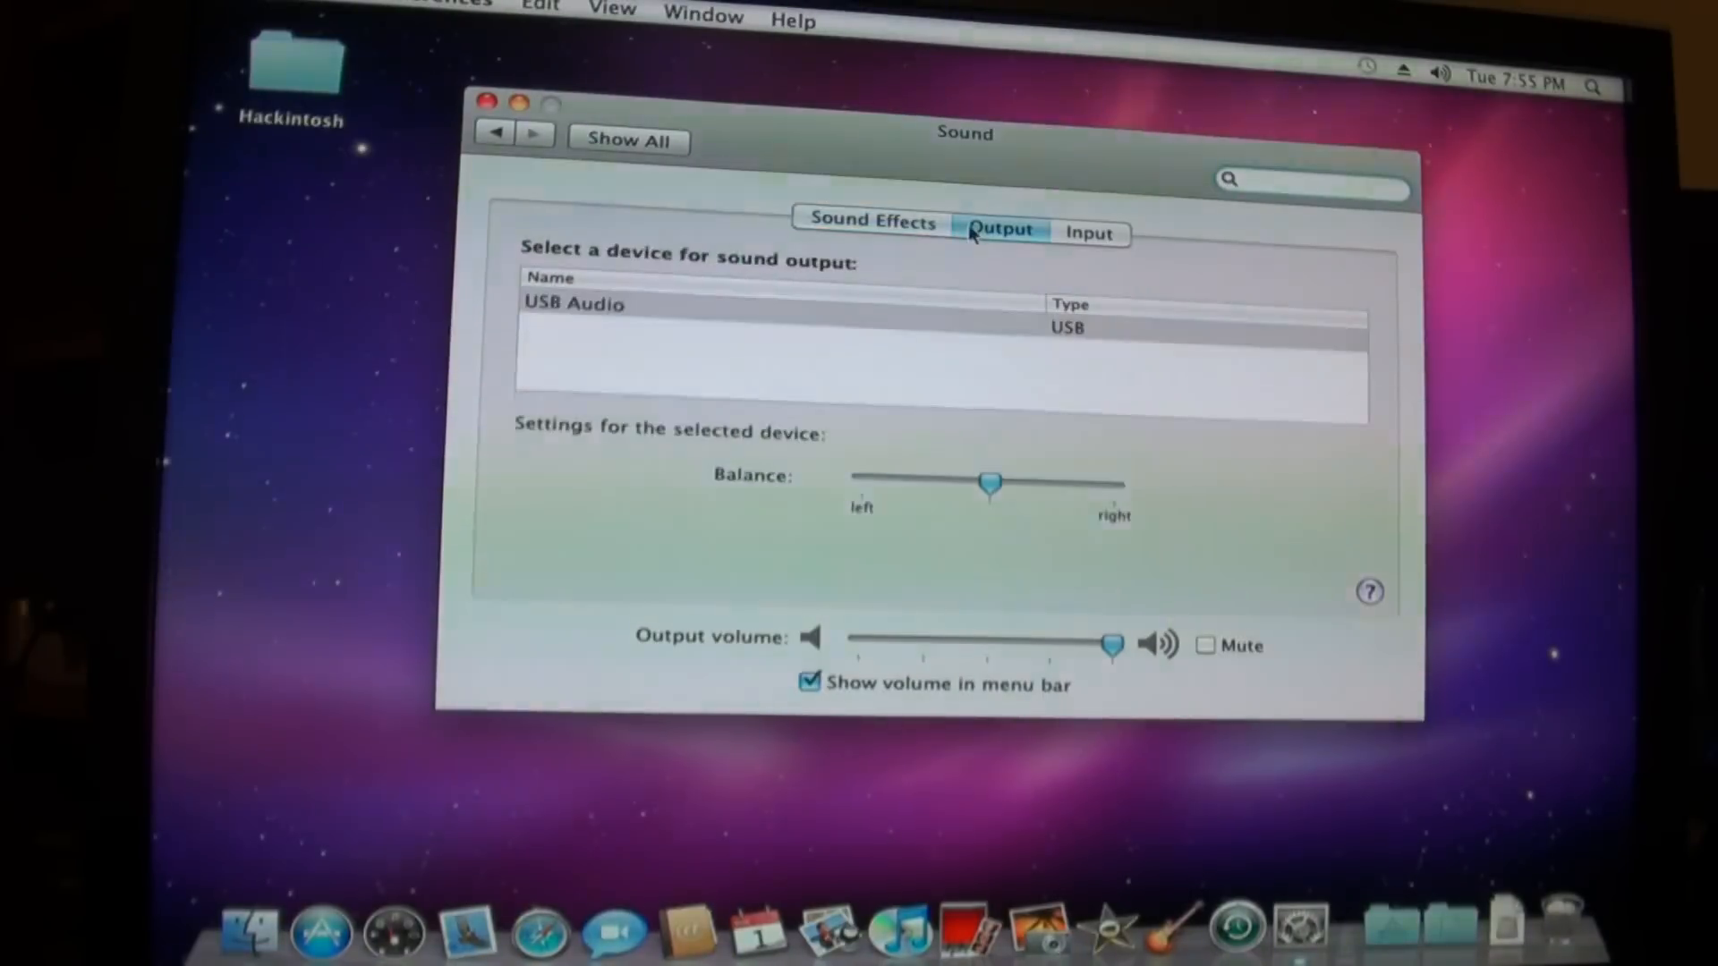
click(871, 221)
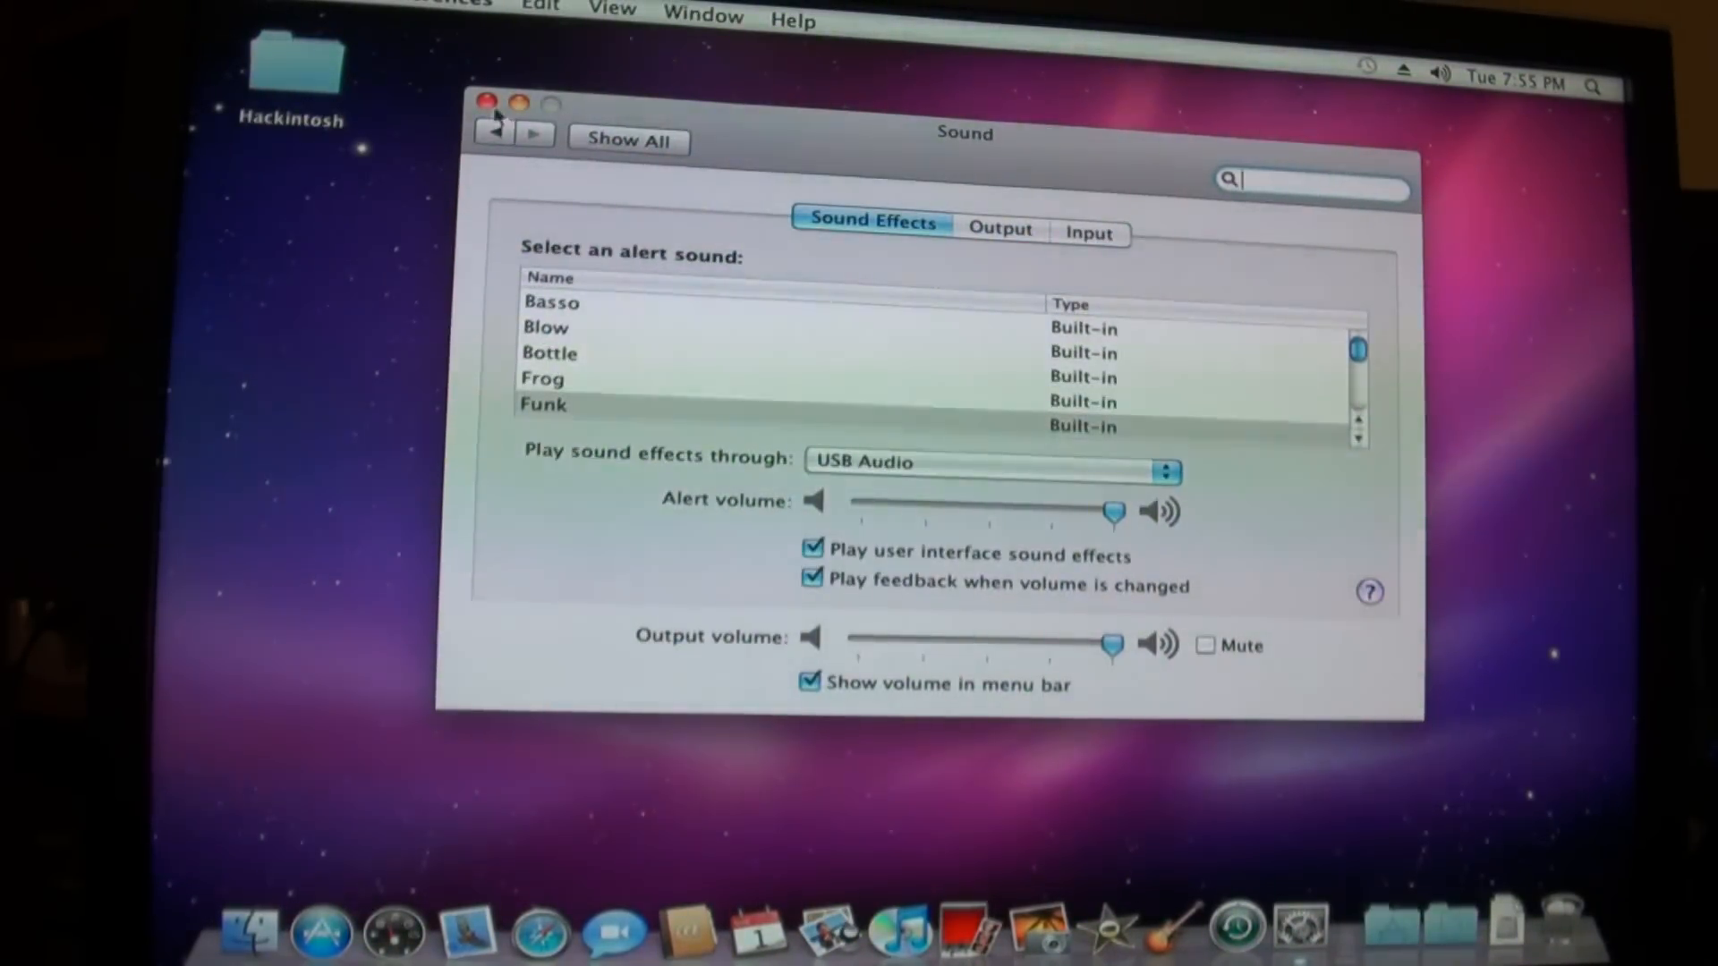
click(487, 102)
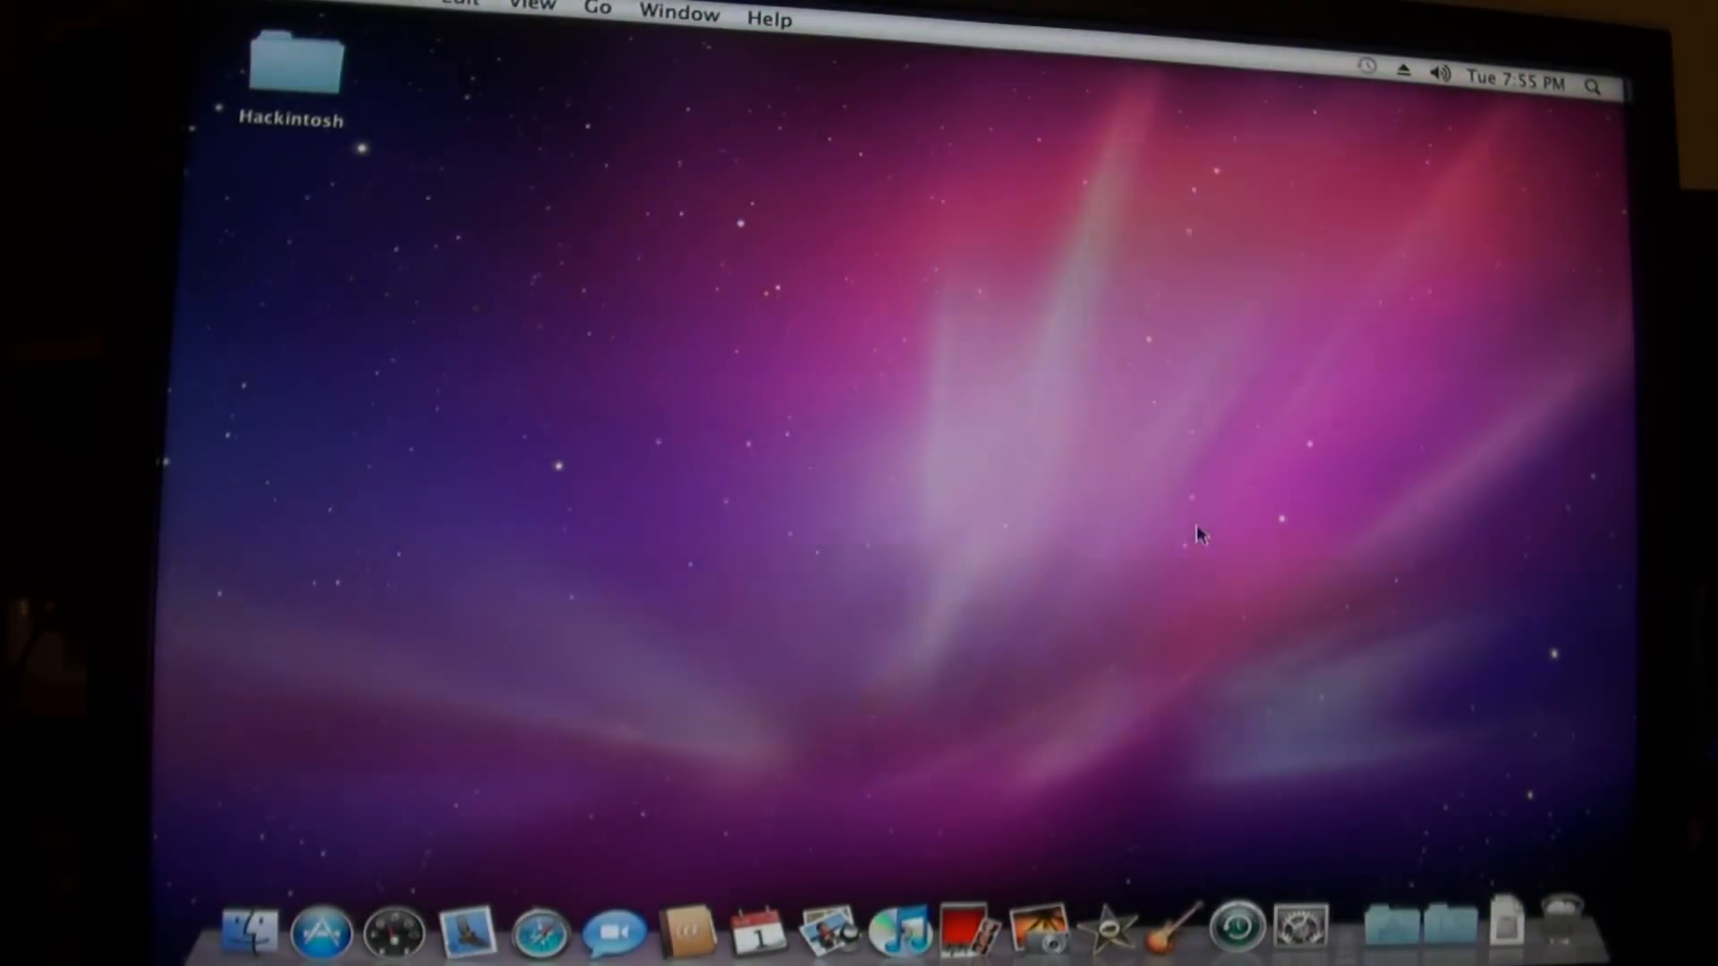